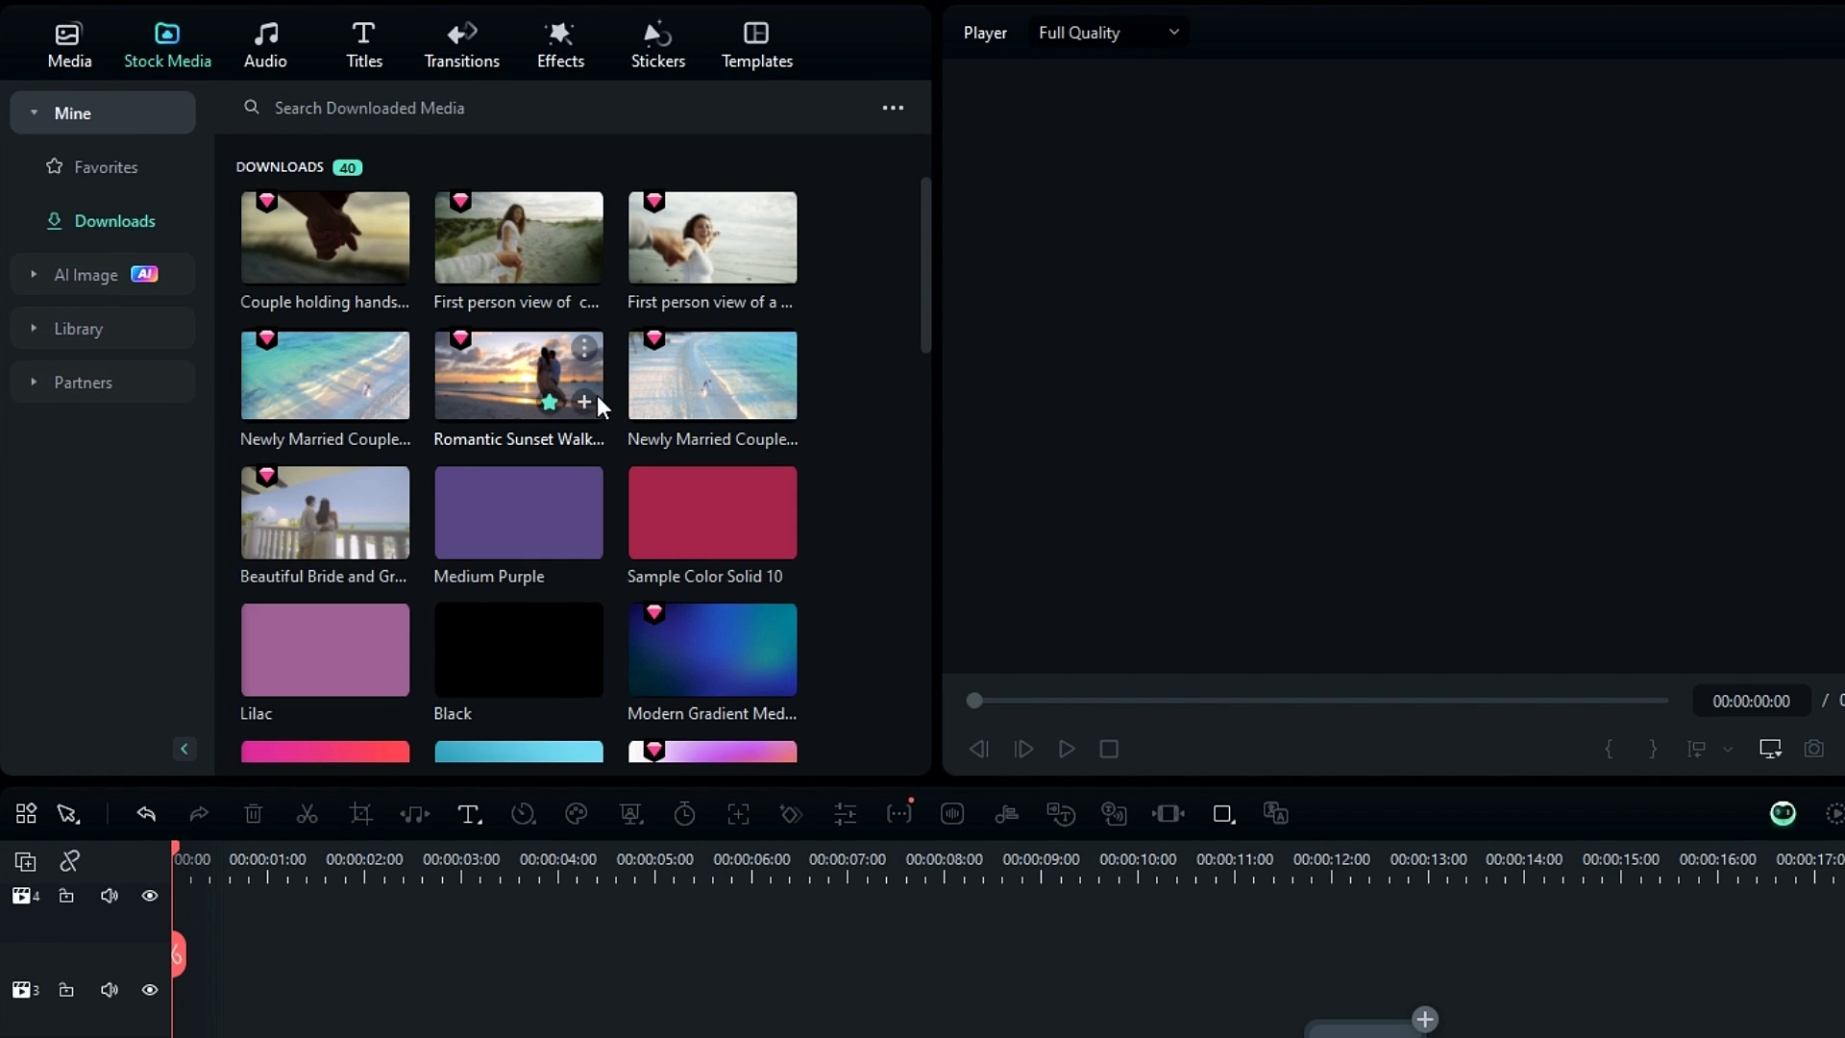
mouse_move(710, 353)
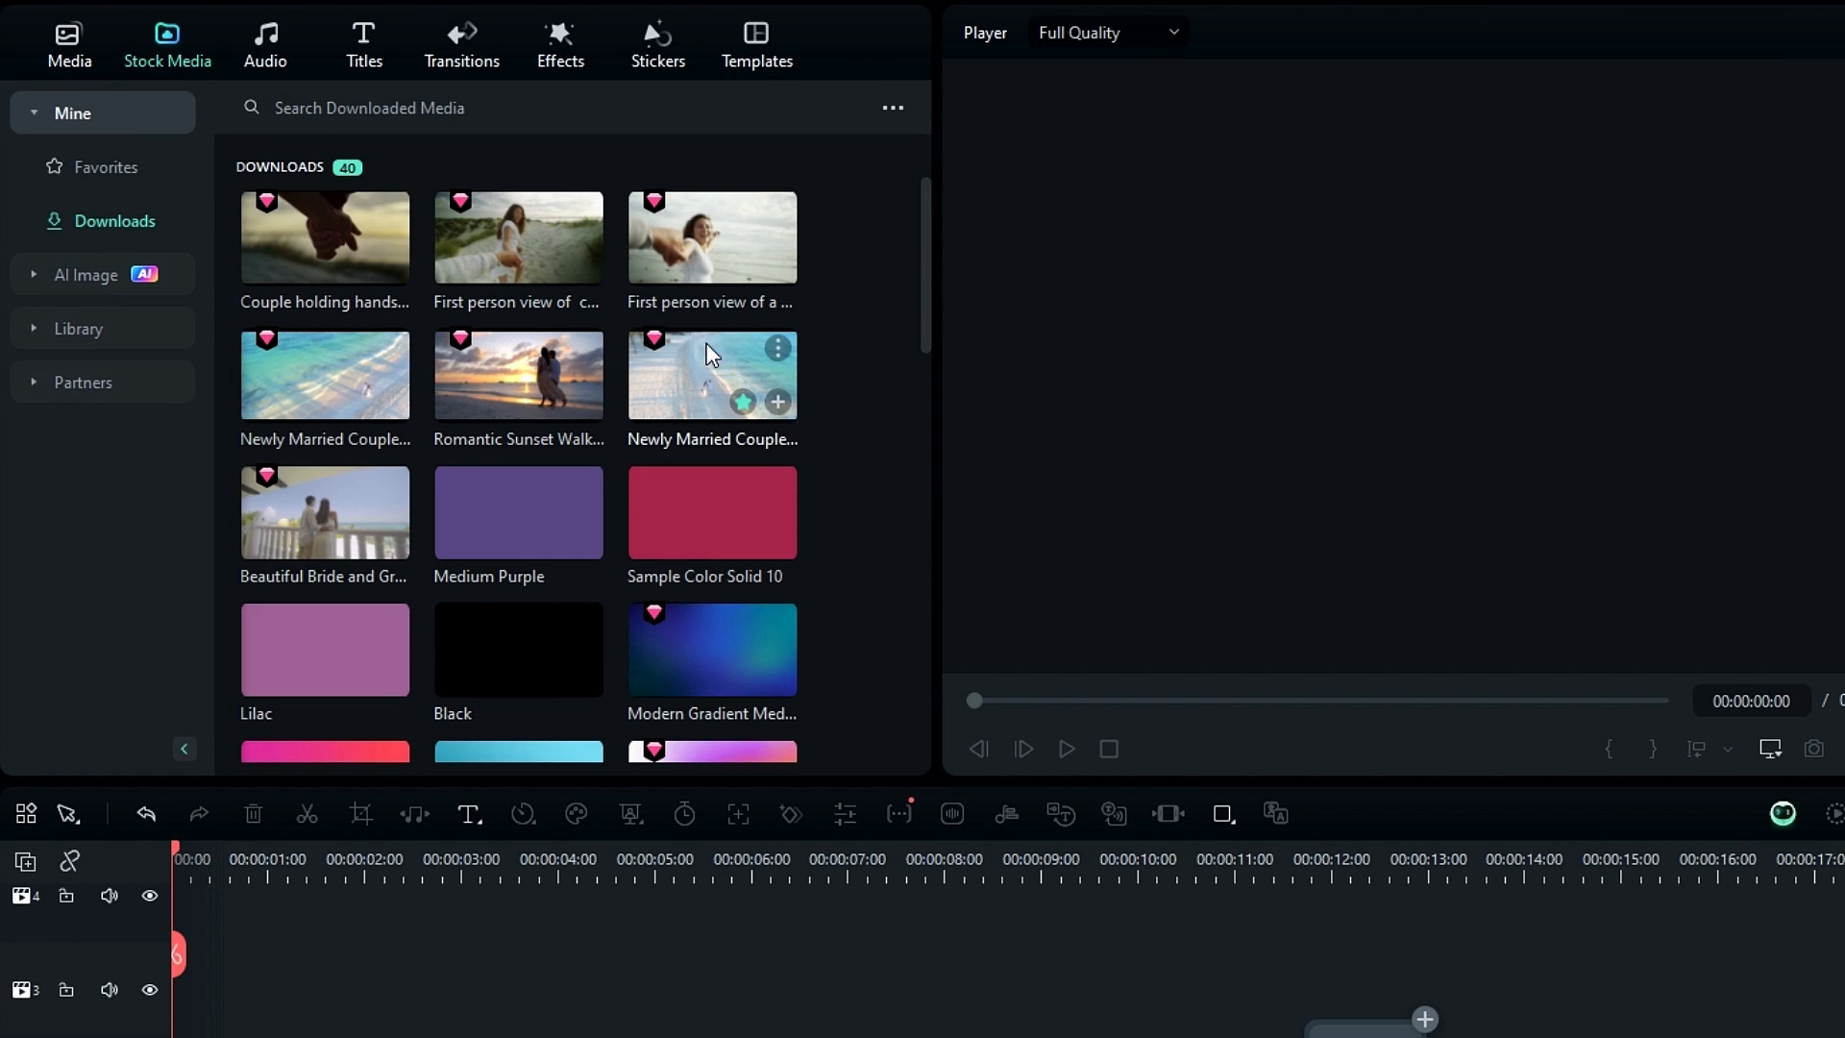
mouse_move(822, 336)
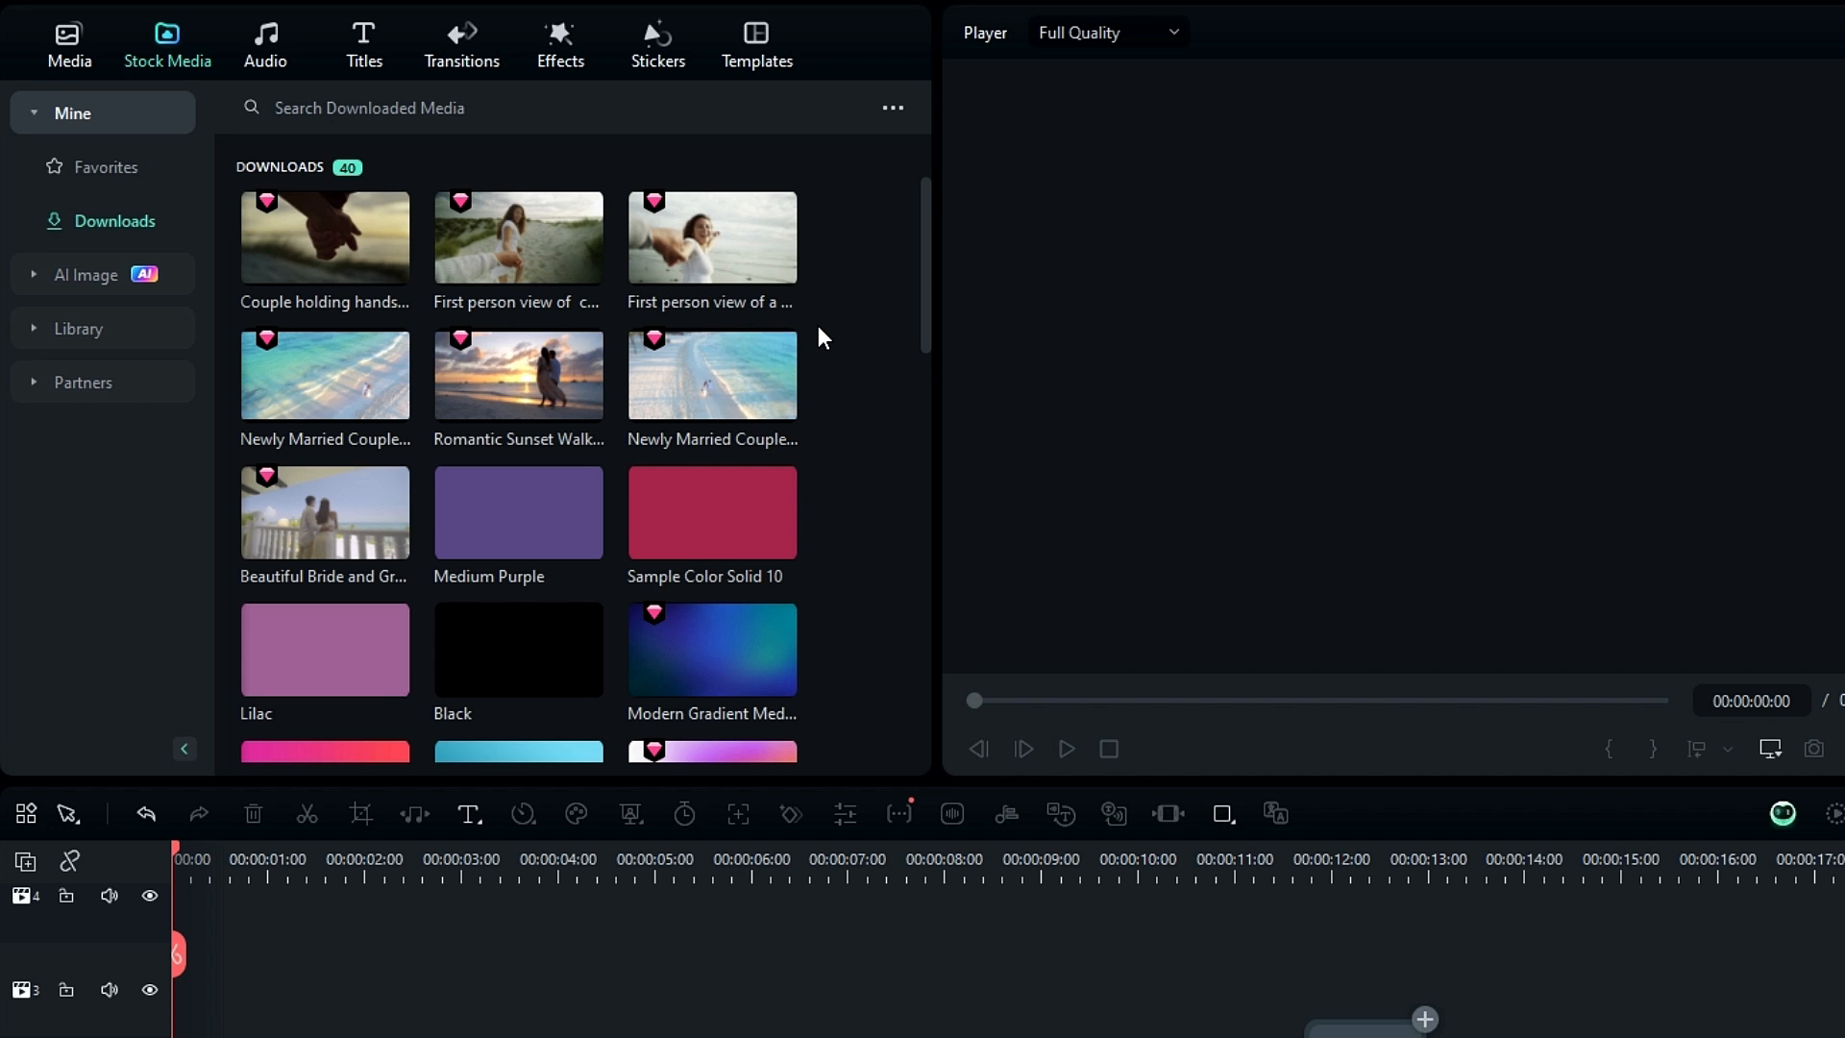
- Place the Love Heartbeat 01 template from the Valentine's Day category onto the timeline
left_click(757, 38)
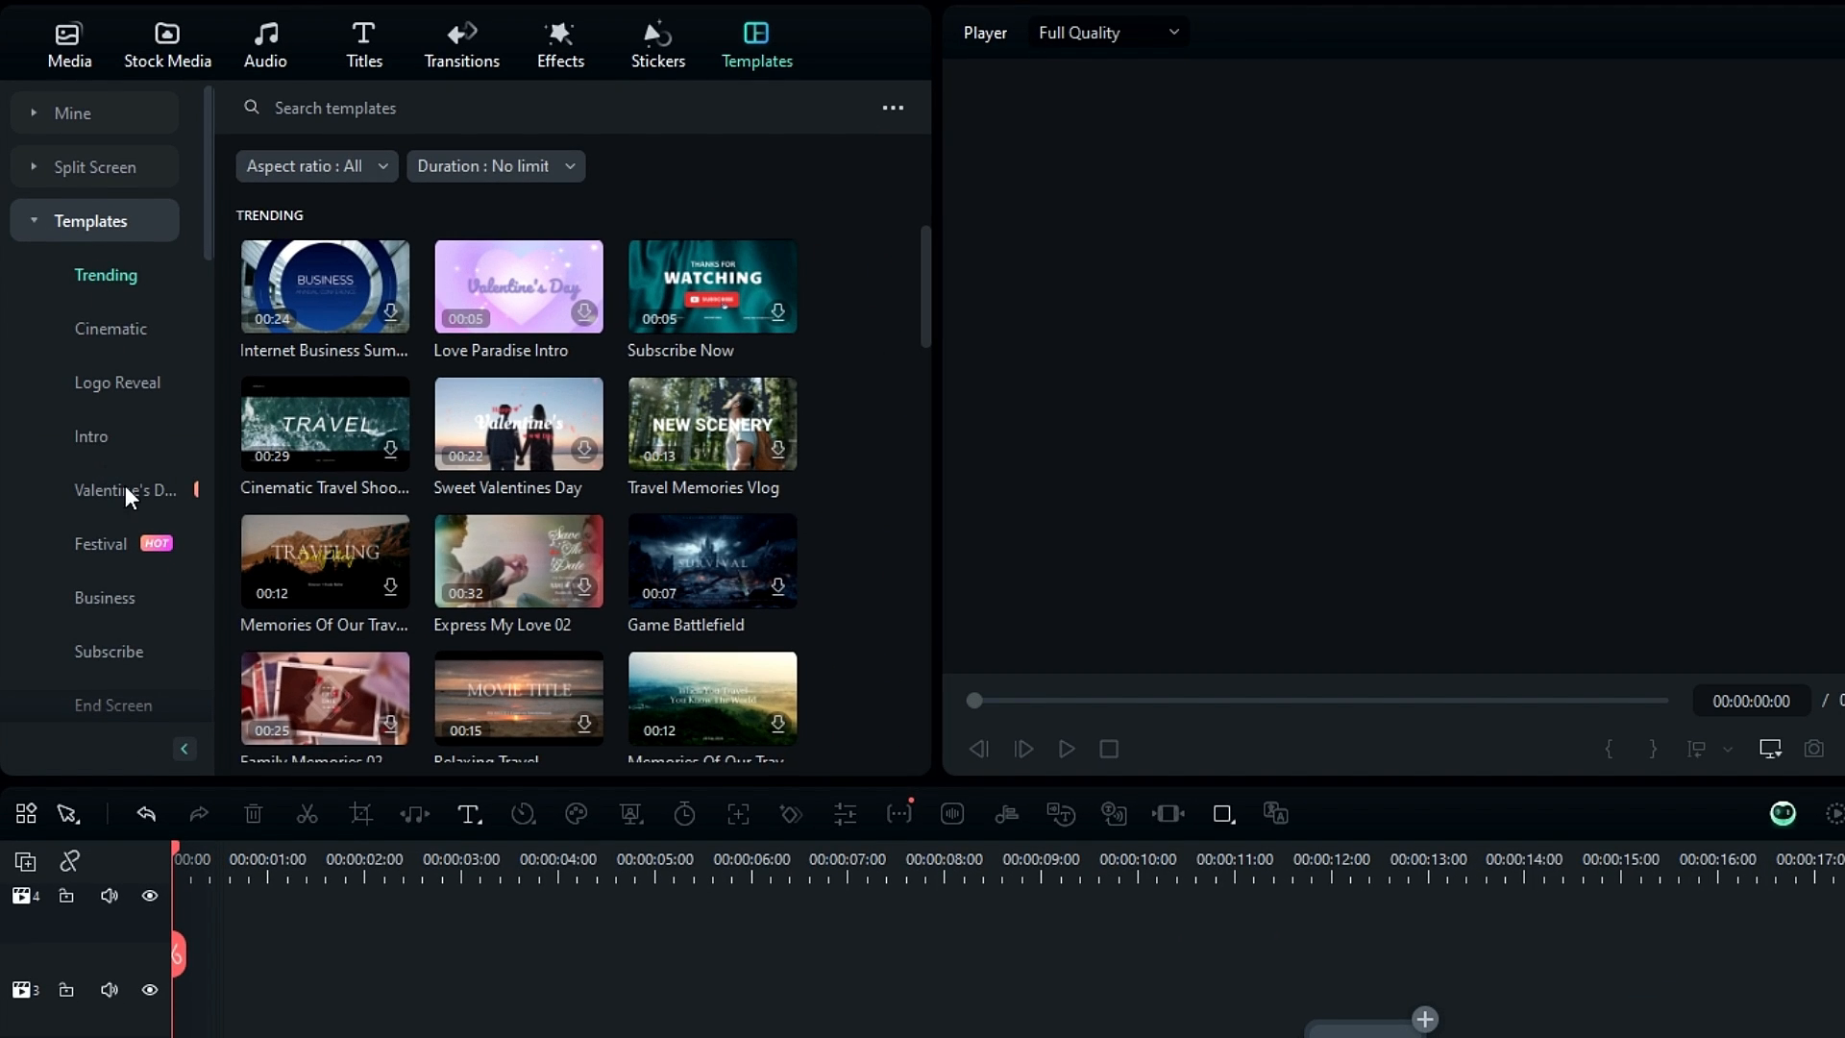
left_click(125, 490)
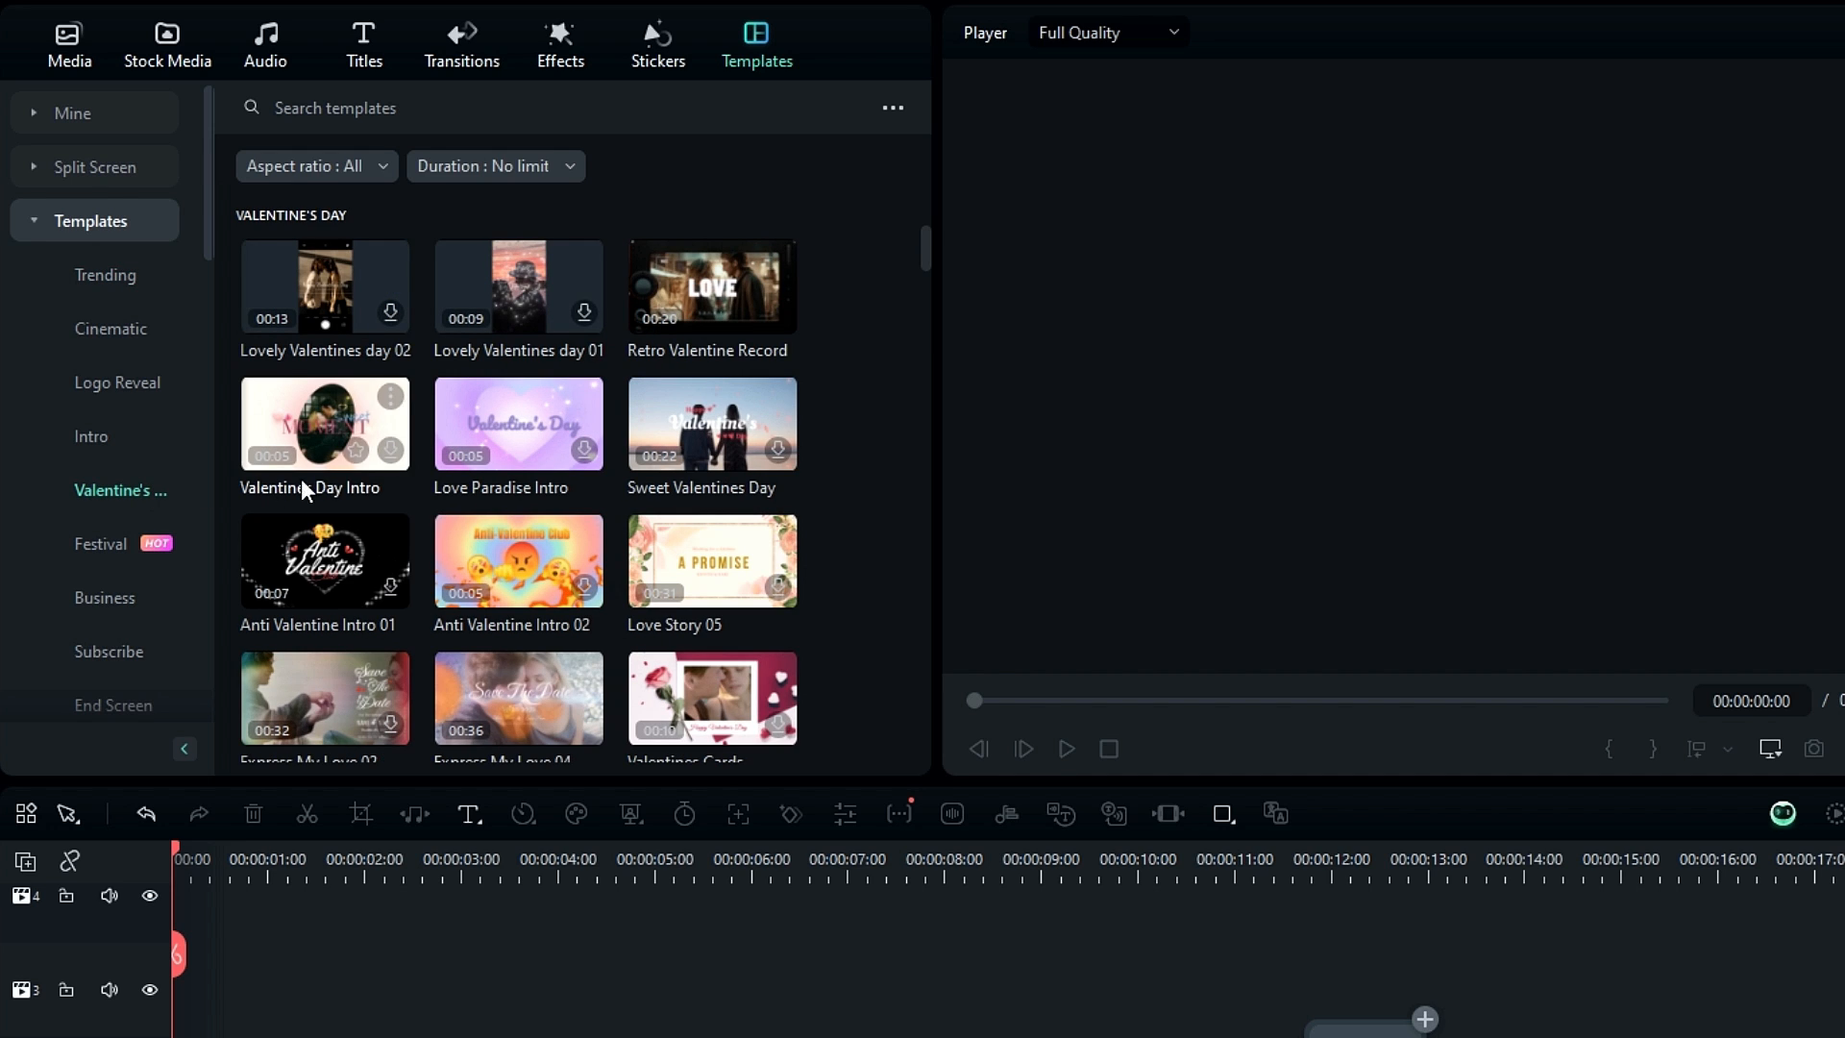
mouse_move(736, 300)
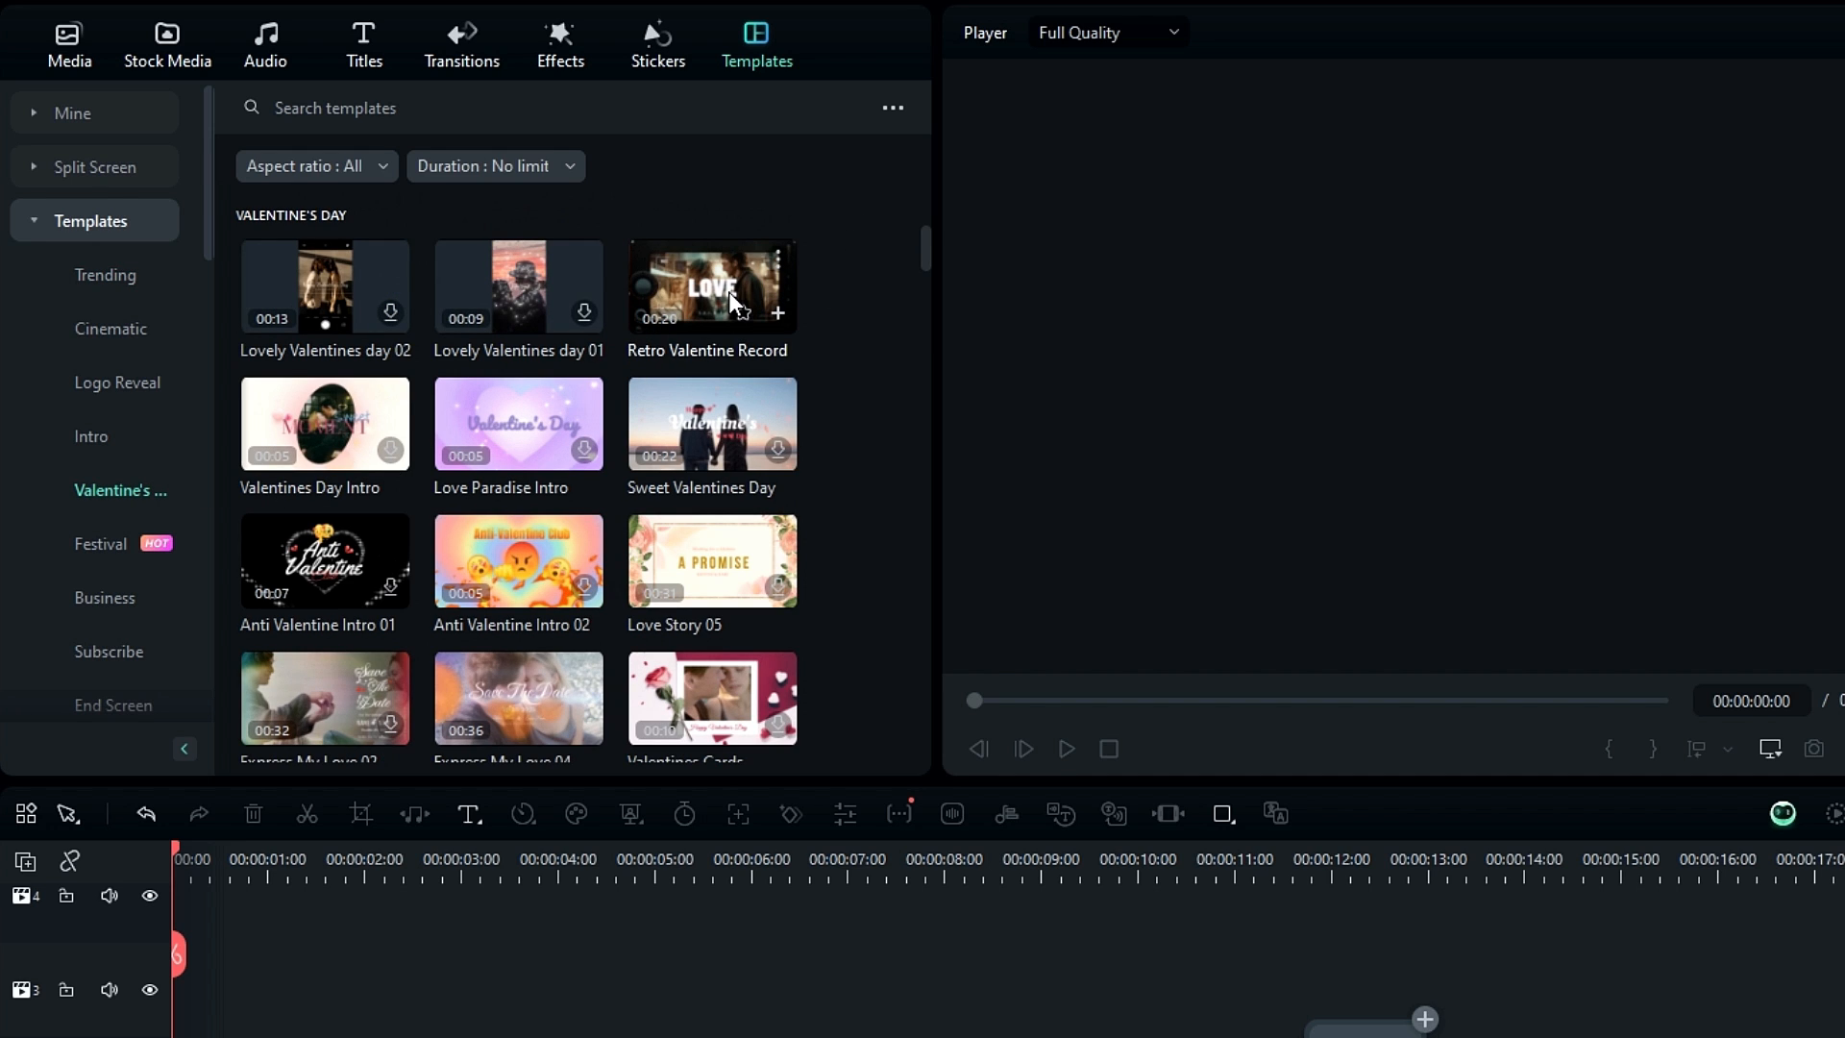
left_click(713, 286)
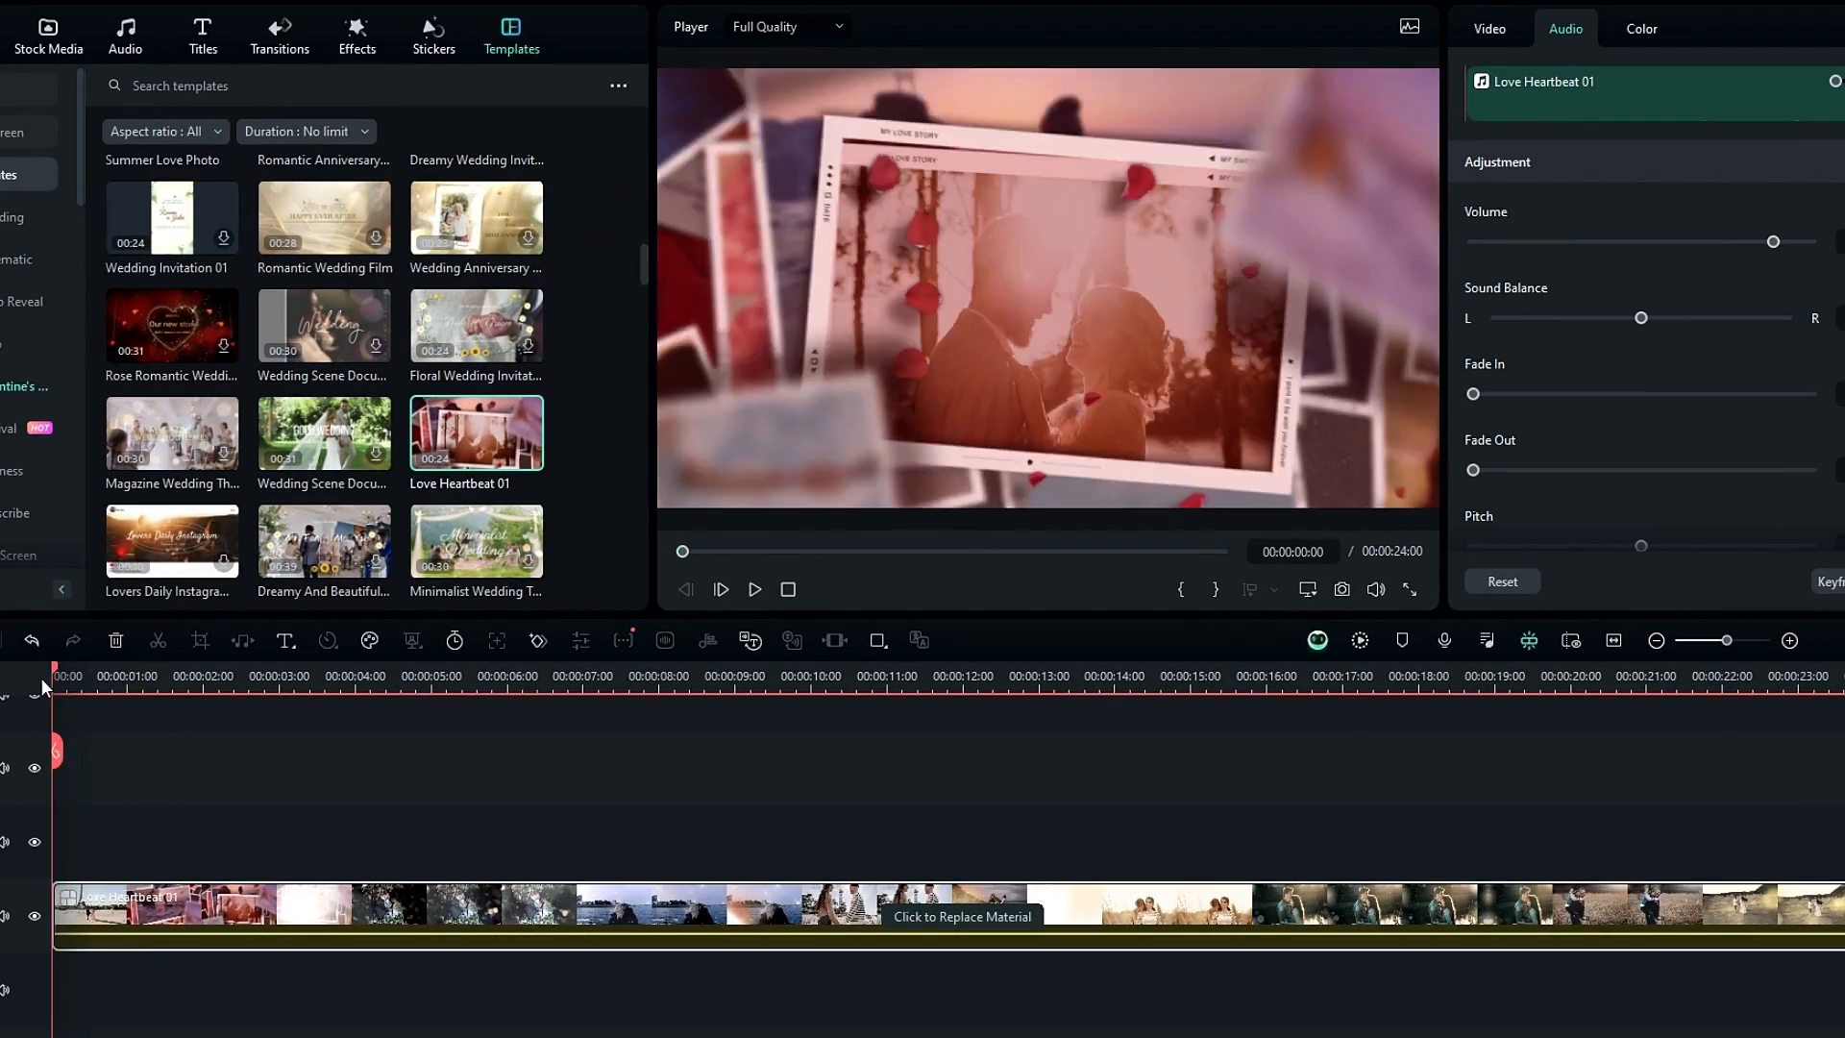
- Use Replace Material on the template clip, dismiss the file picker, and expand the template into layers
left_click(753, 590)
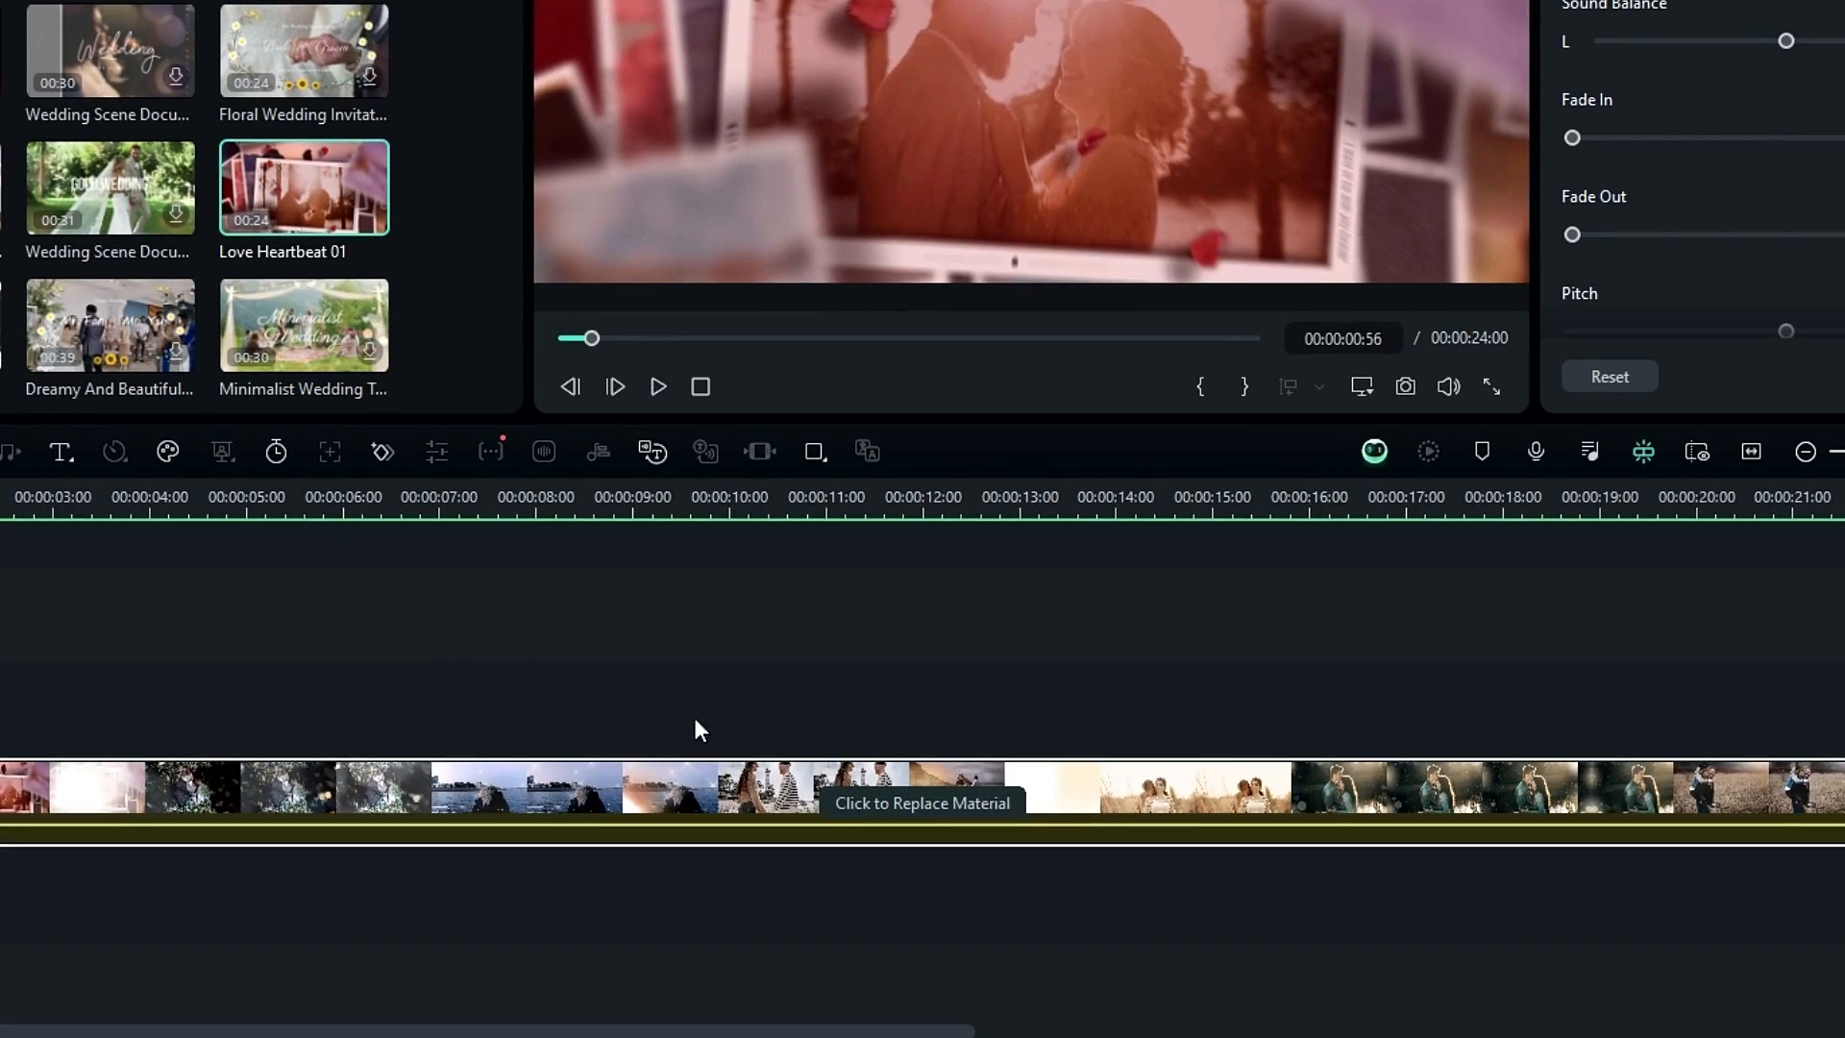
mouse_move(924, 814)
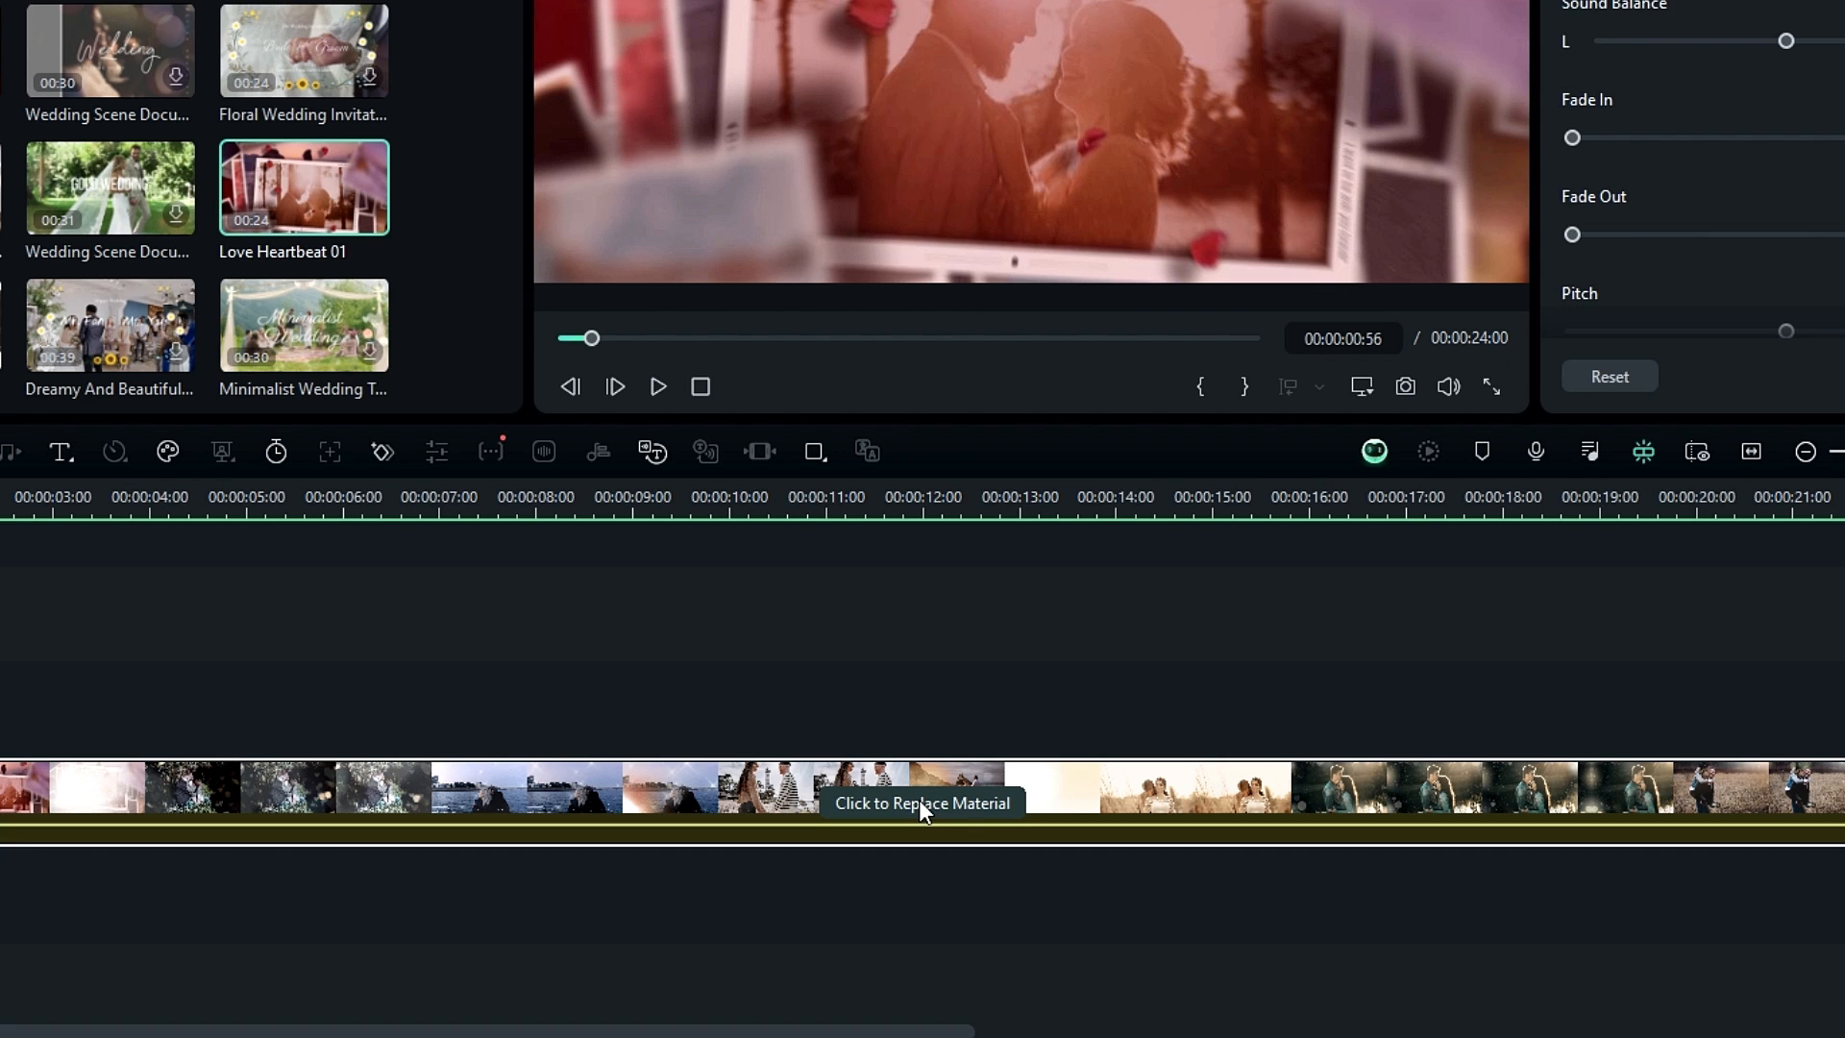
left_click(923, 803)
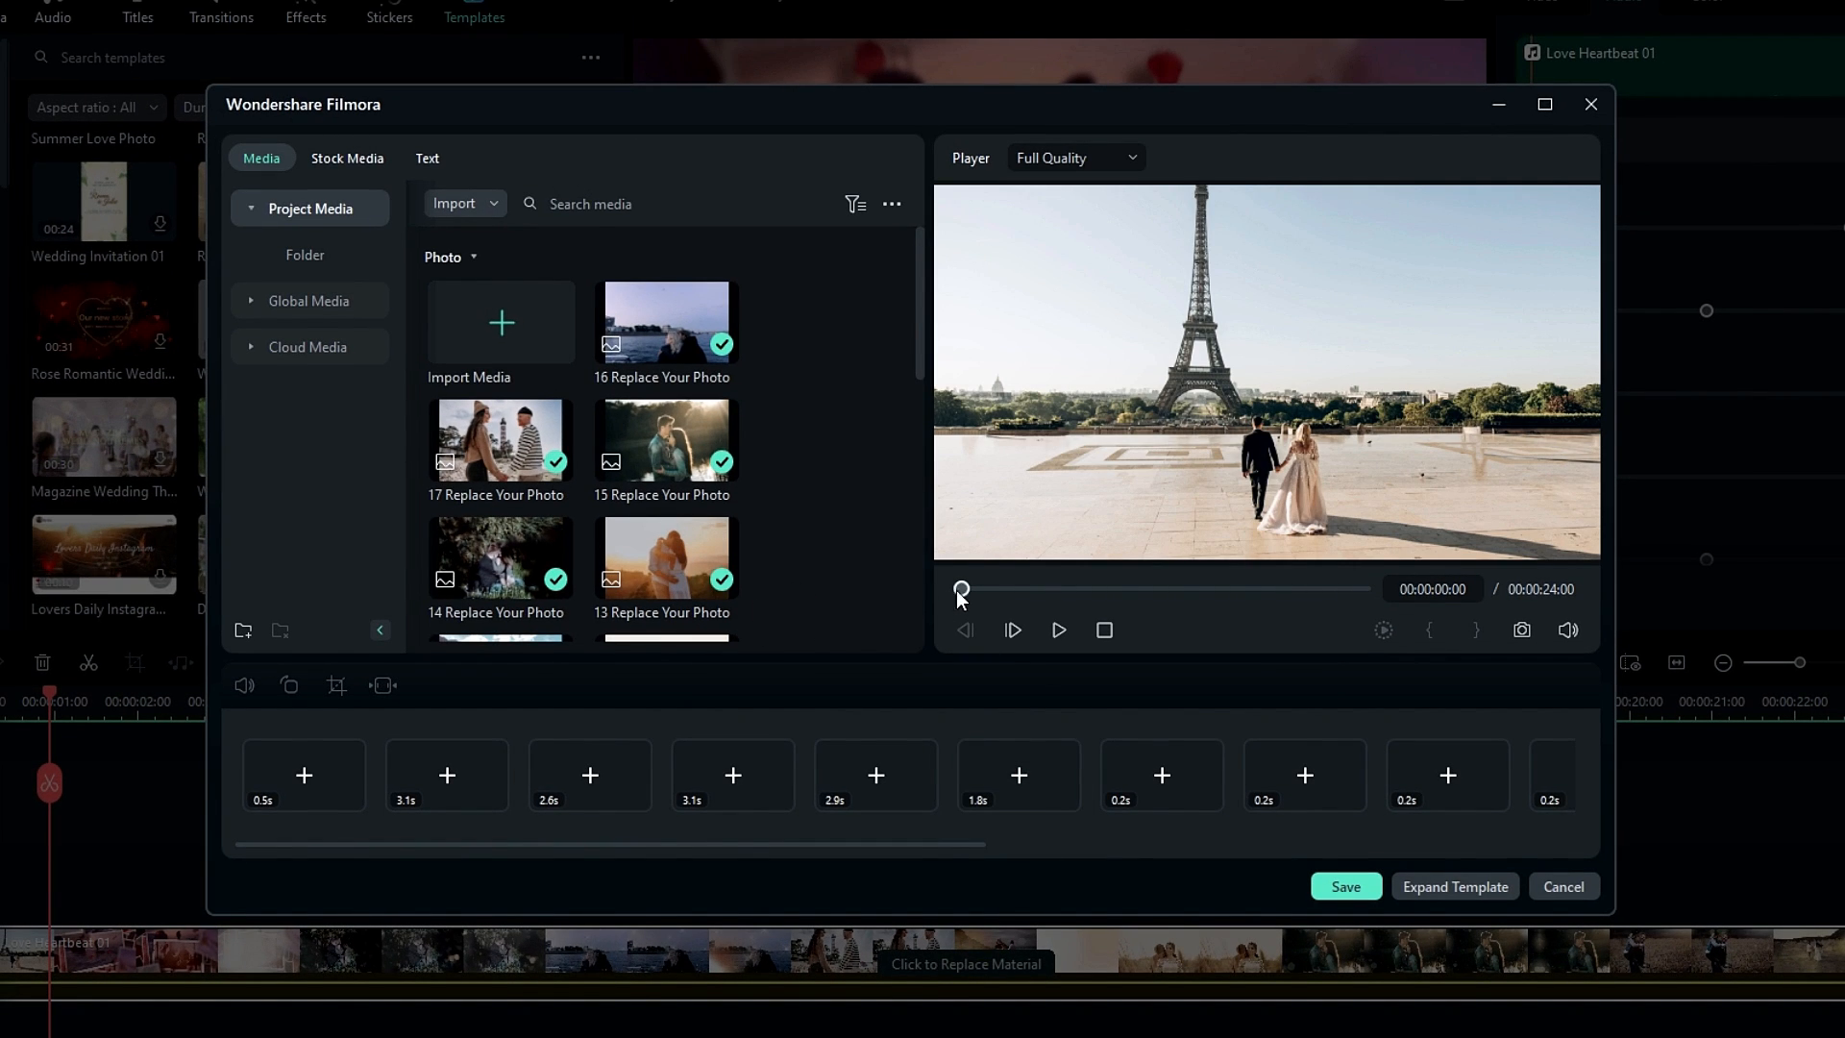
left_click(734, 774)
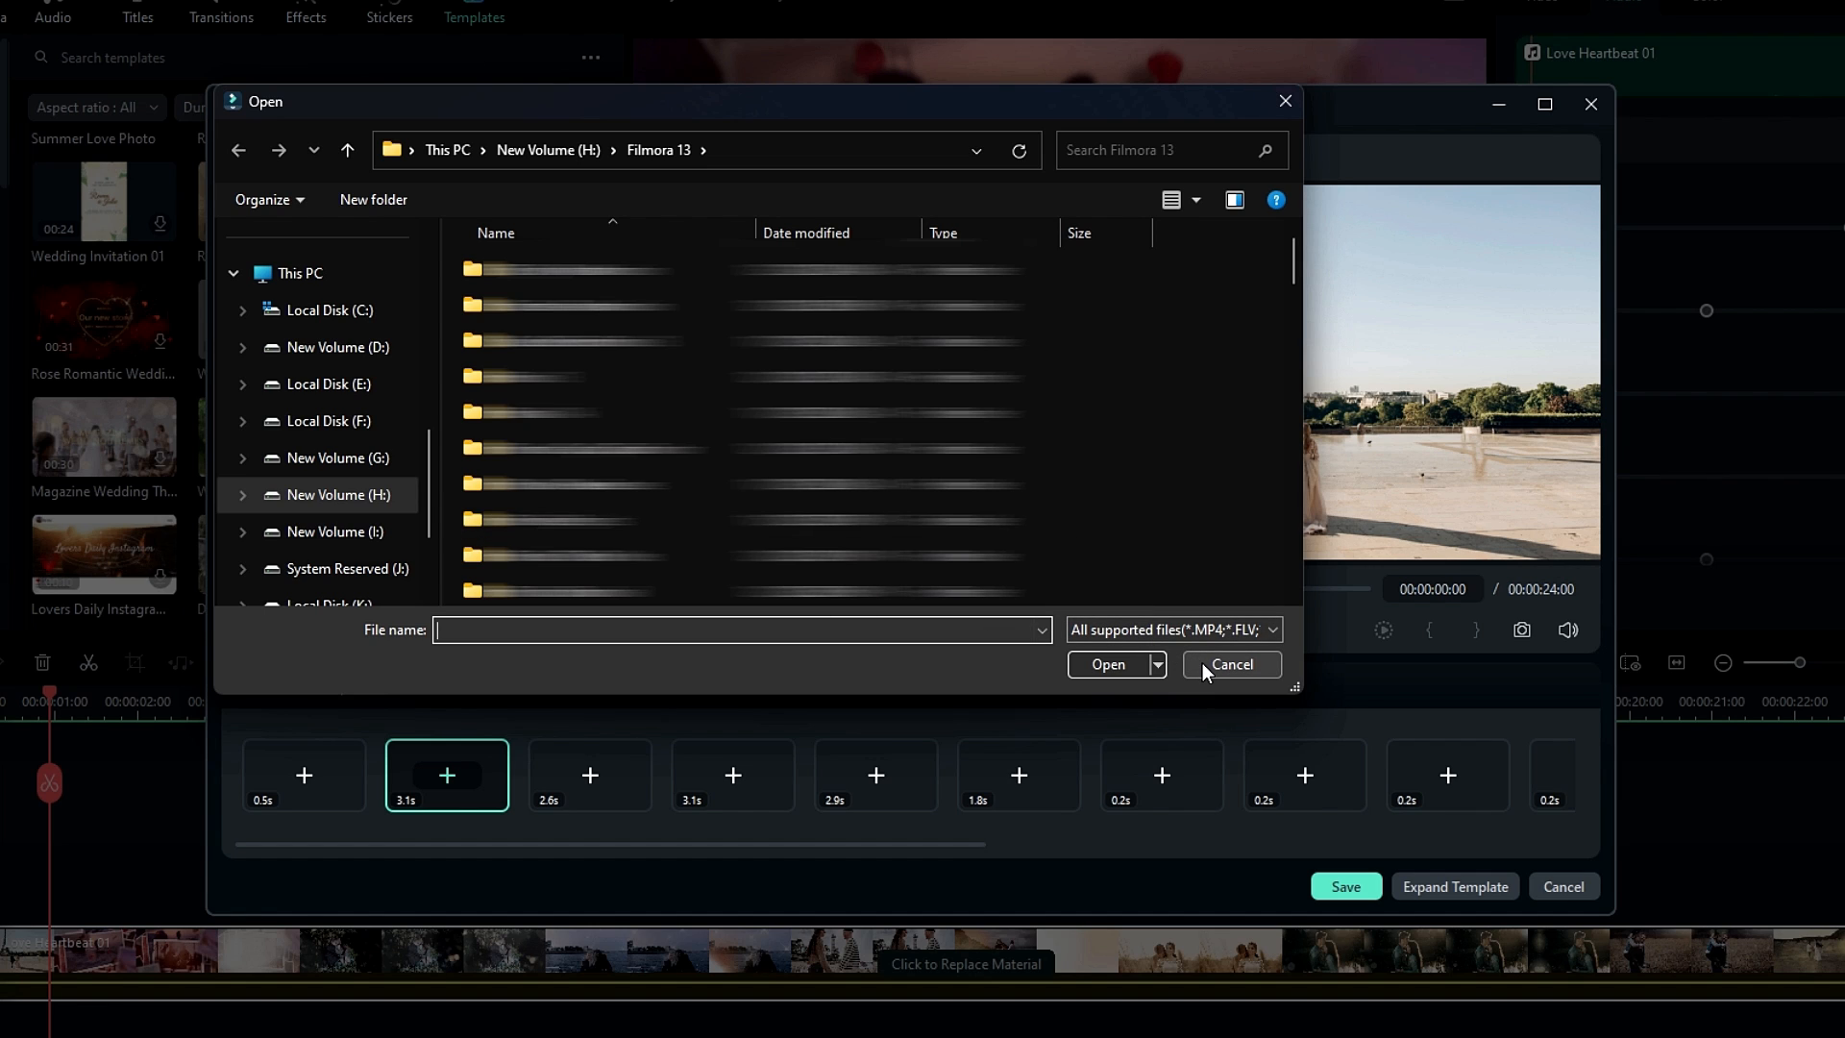
left_click(1232, 665)
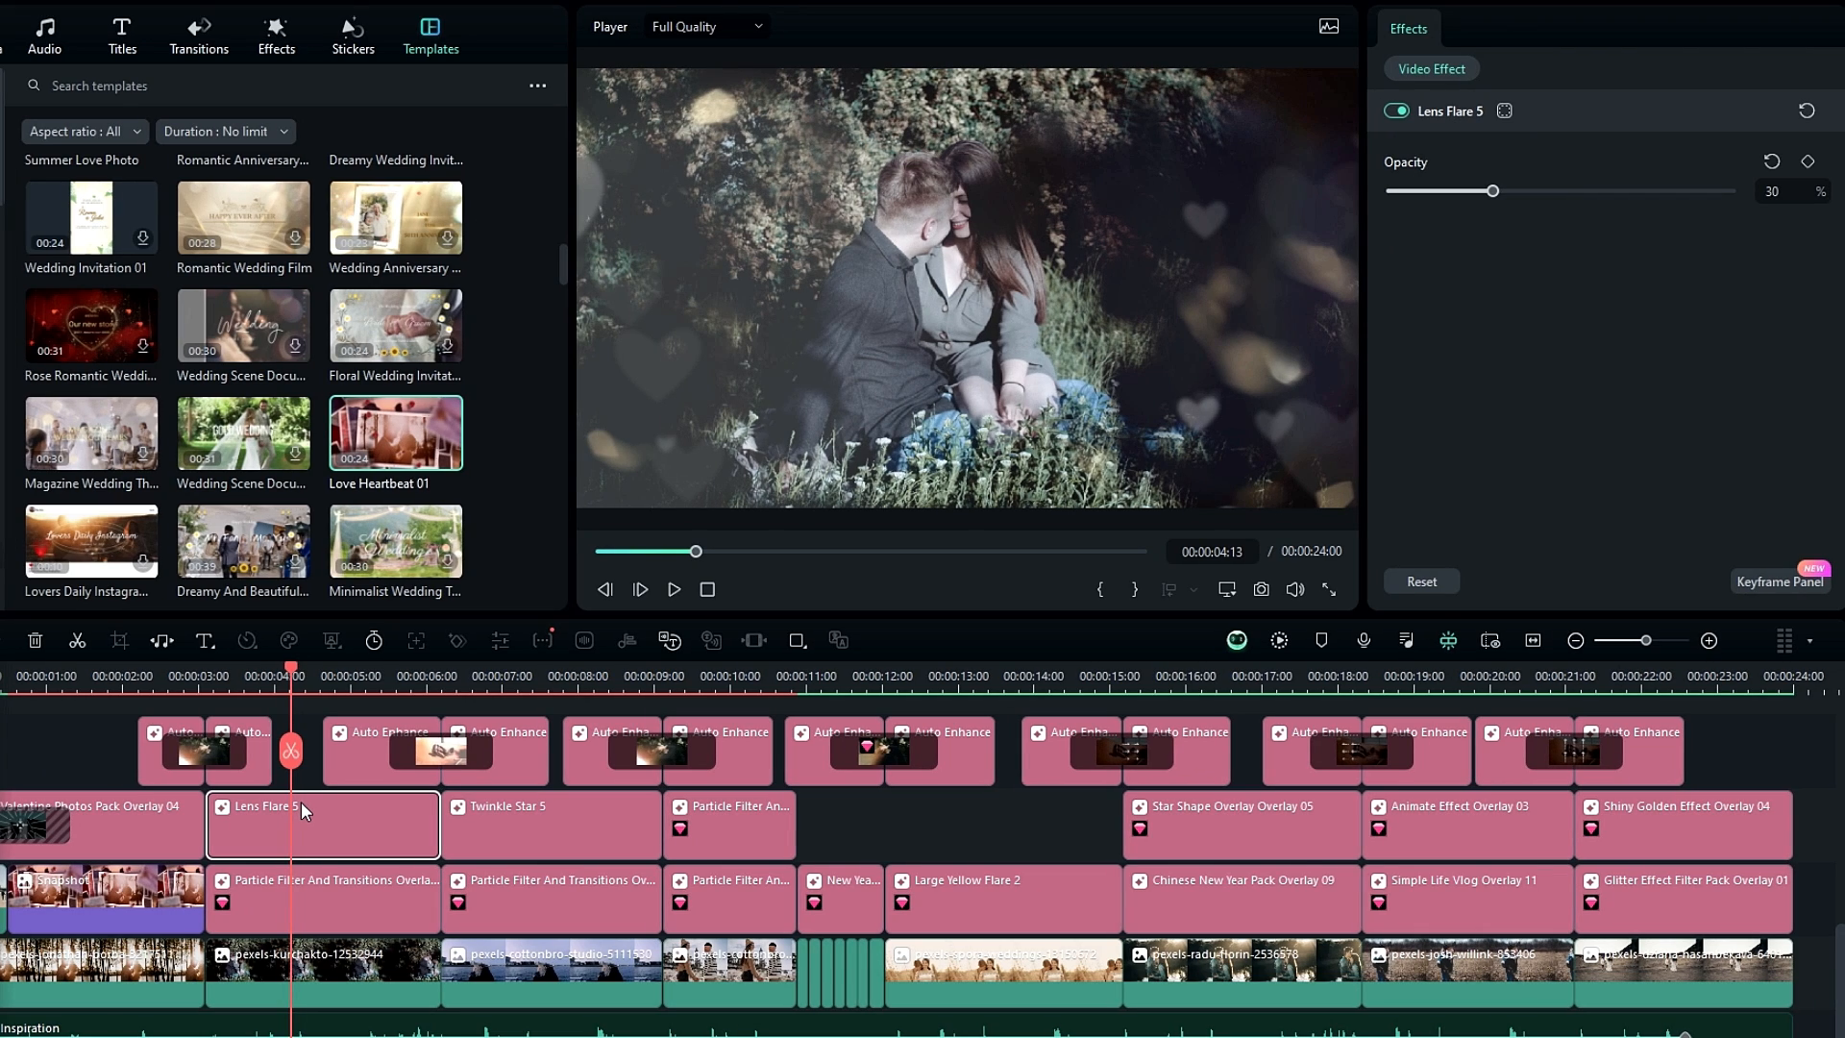
- Show the Generate AI music page from the AI Music section of the Audio library
left_click(380, 750)
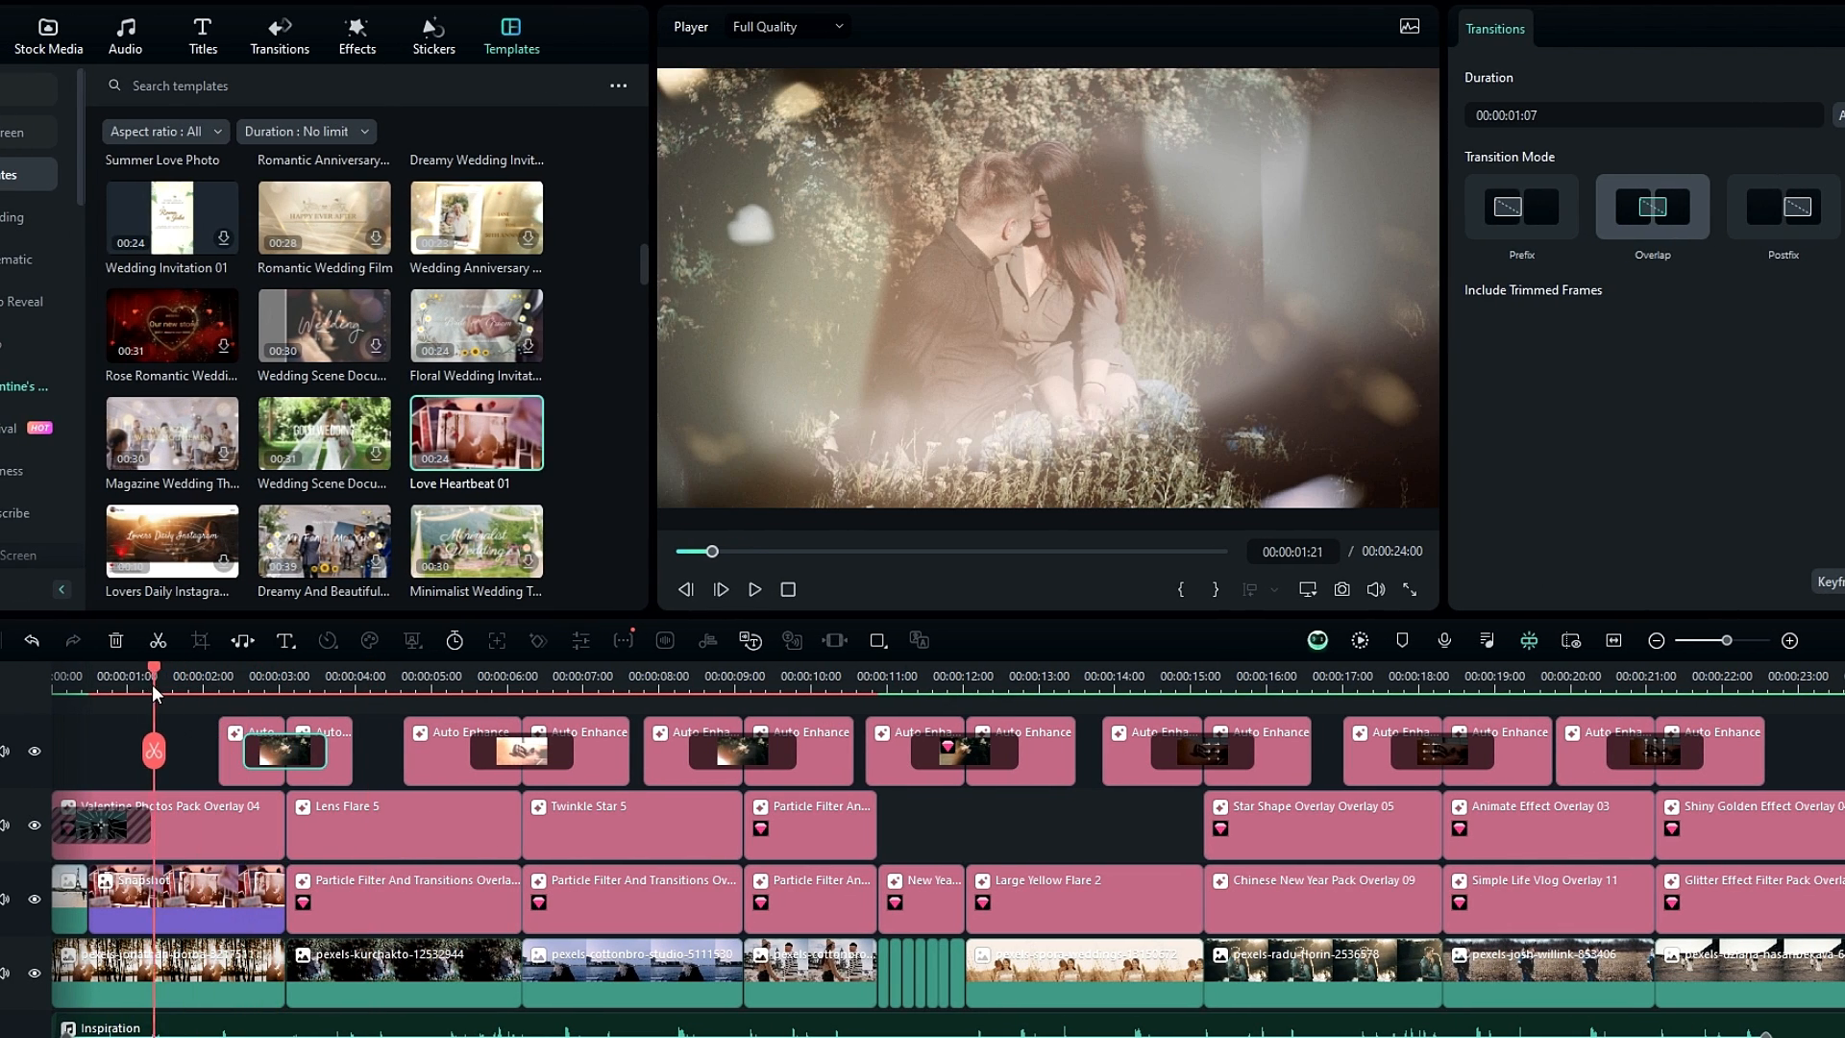
left_click(204, 676)
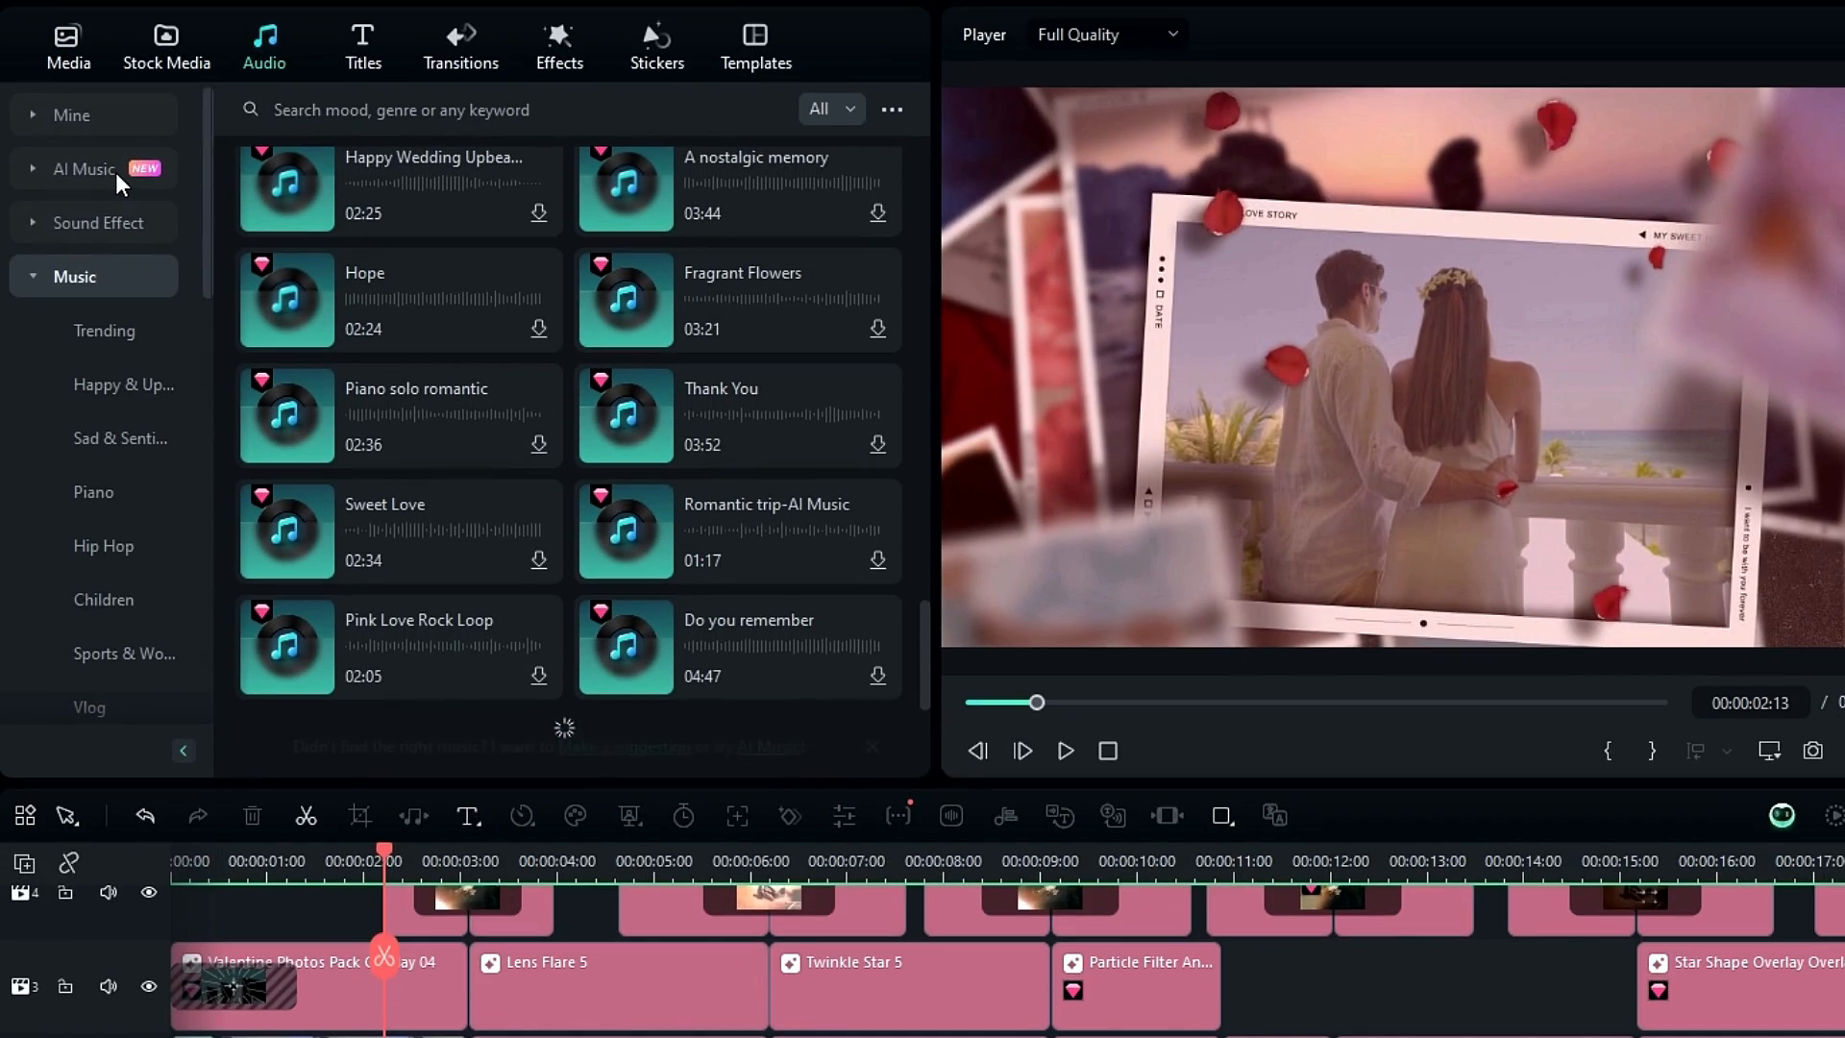
left_click(84, 169)
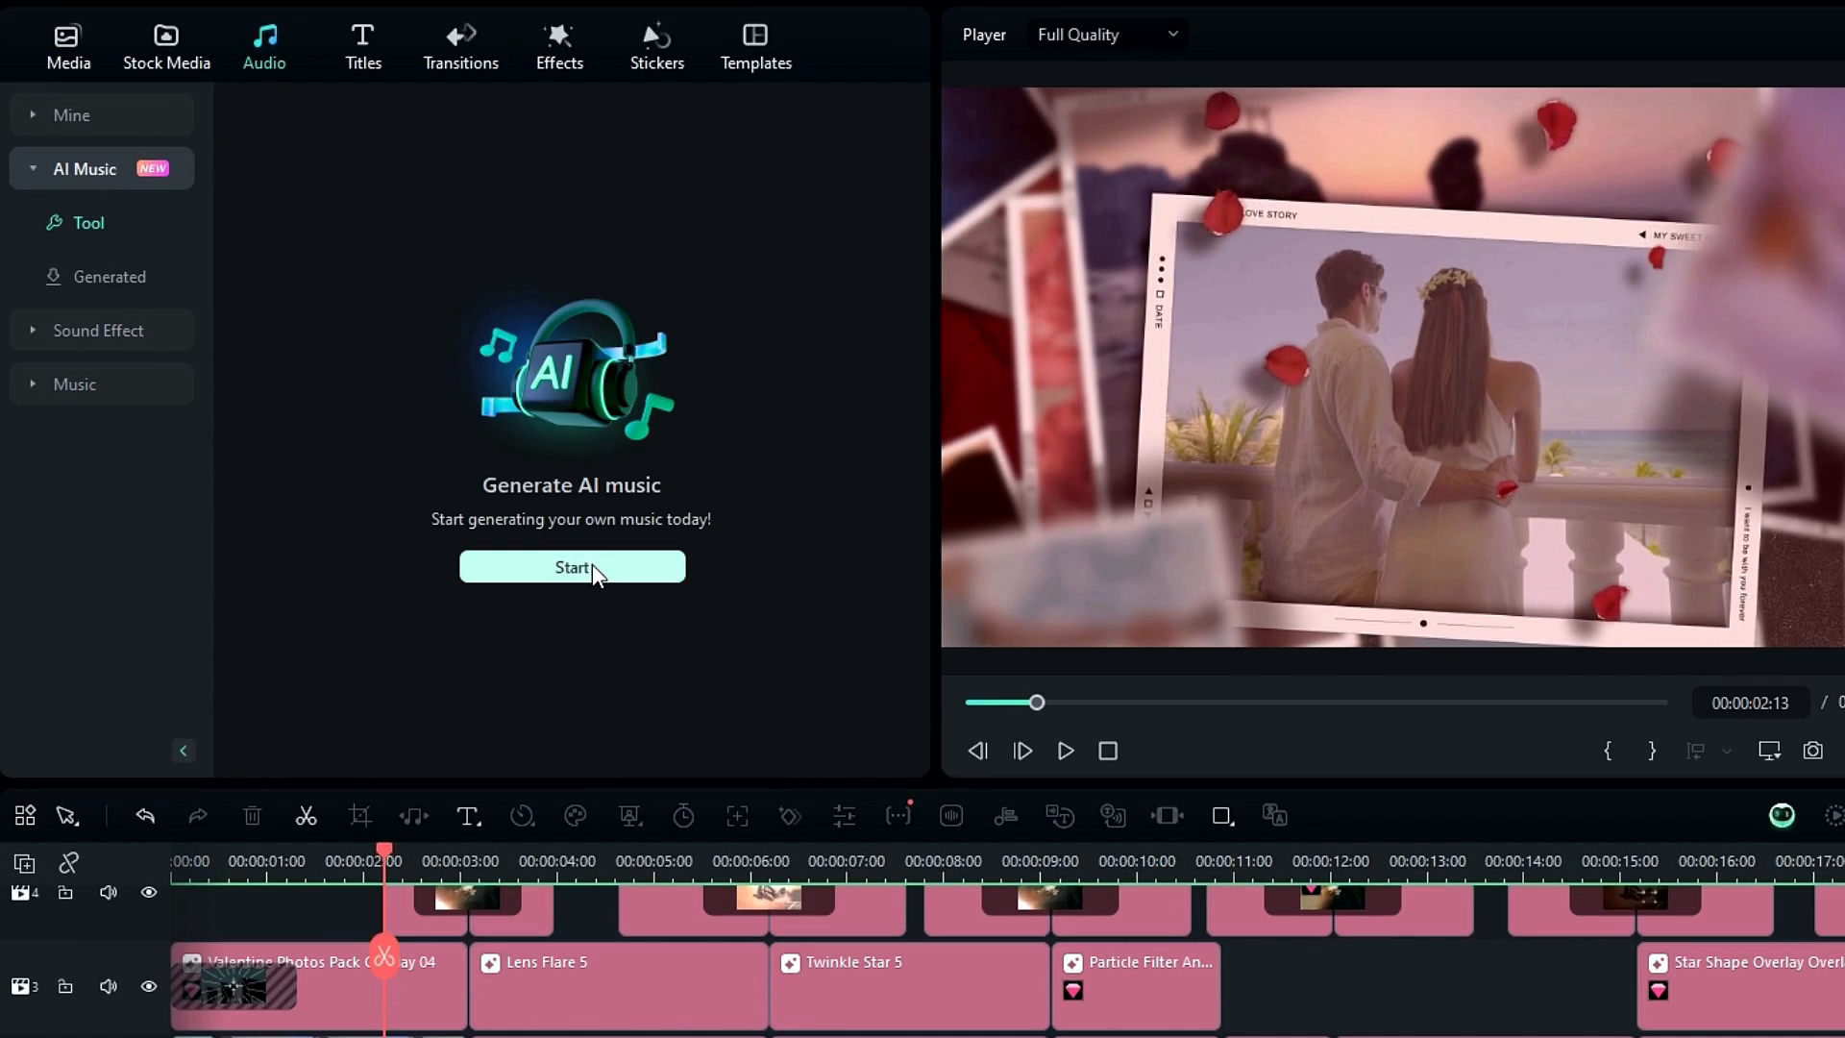
- Choose Romance as the theme and HipHop as the genre in the AI Music Generator
left_click(572, 566)
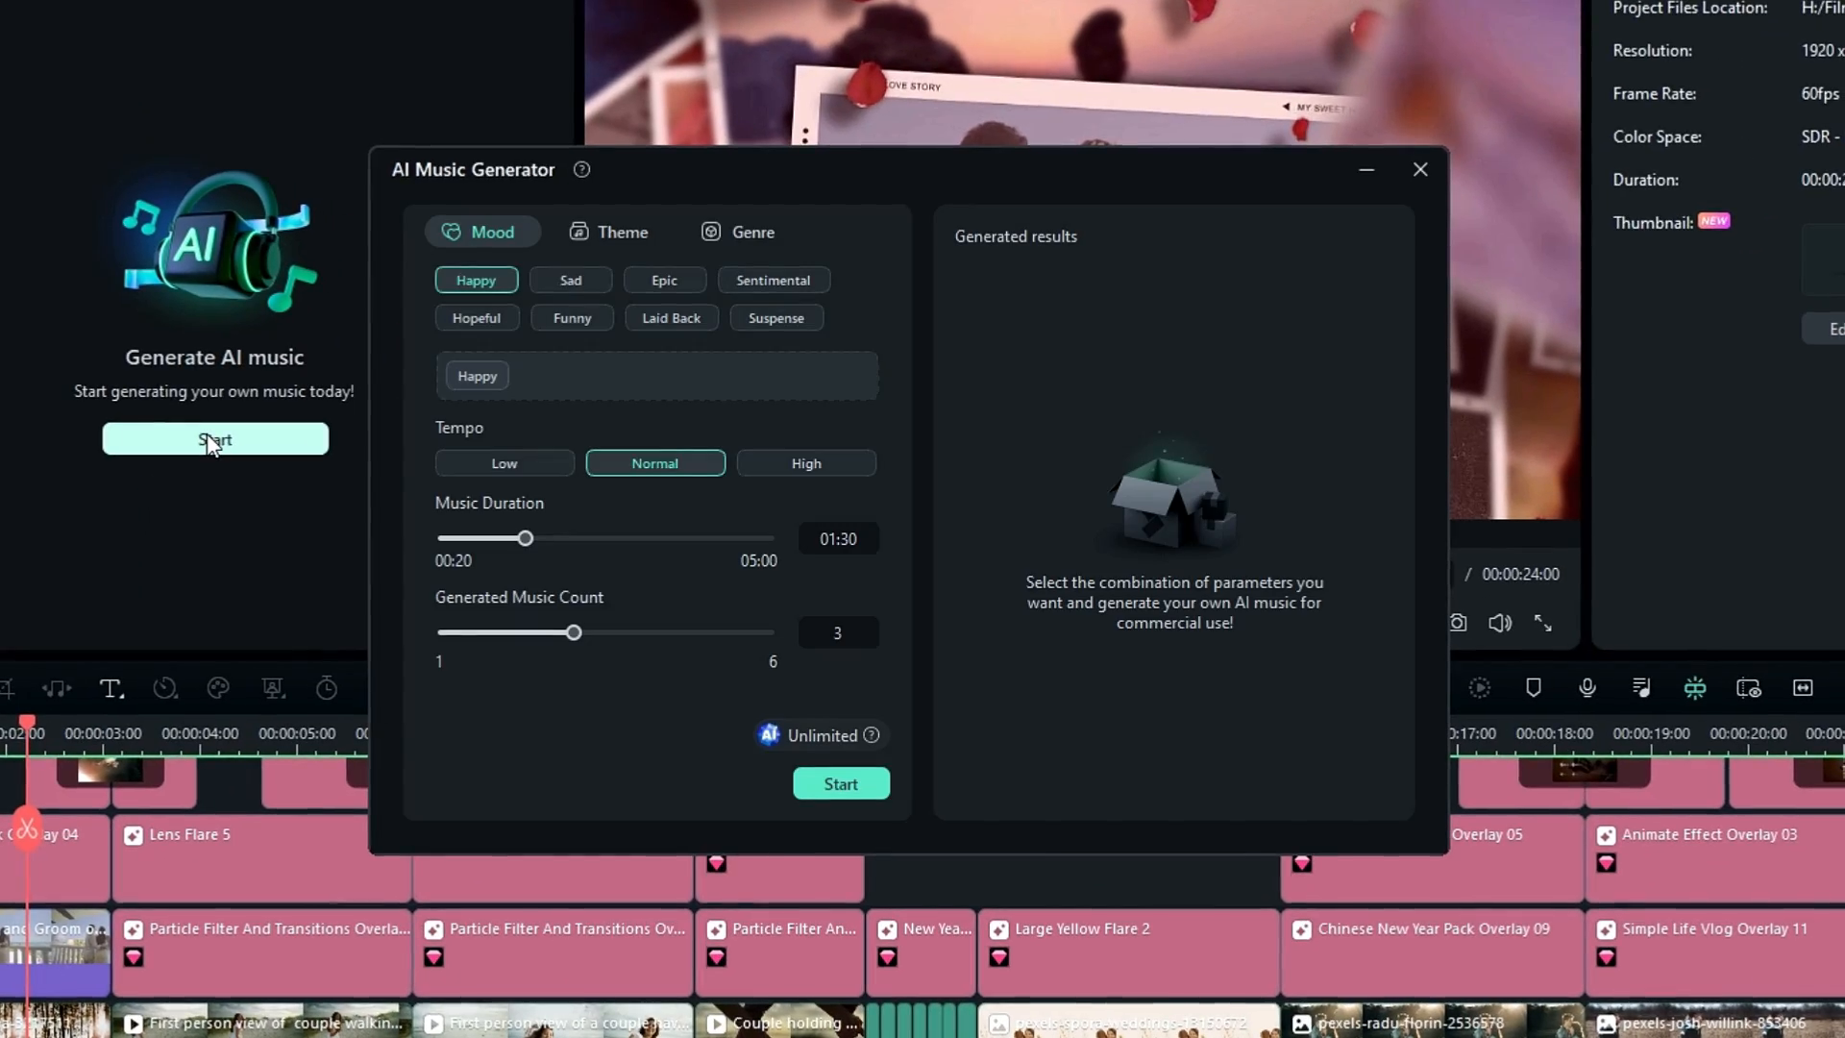
mouse_move(653, 347)
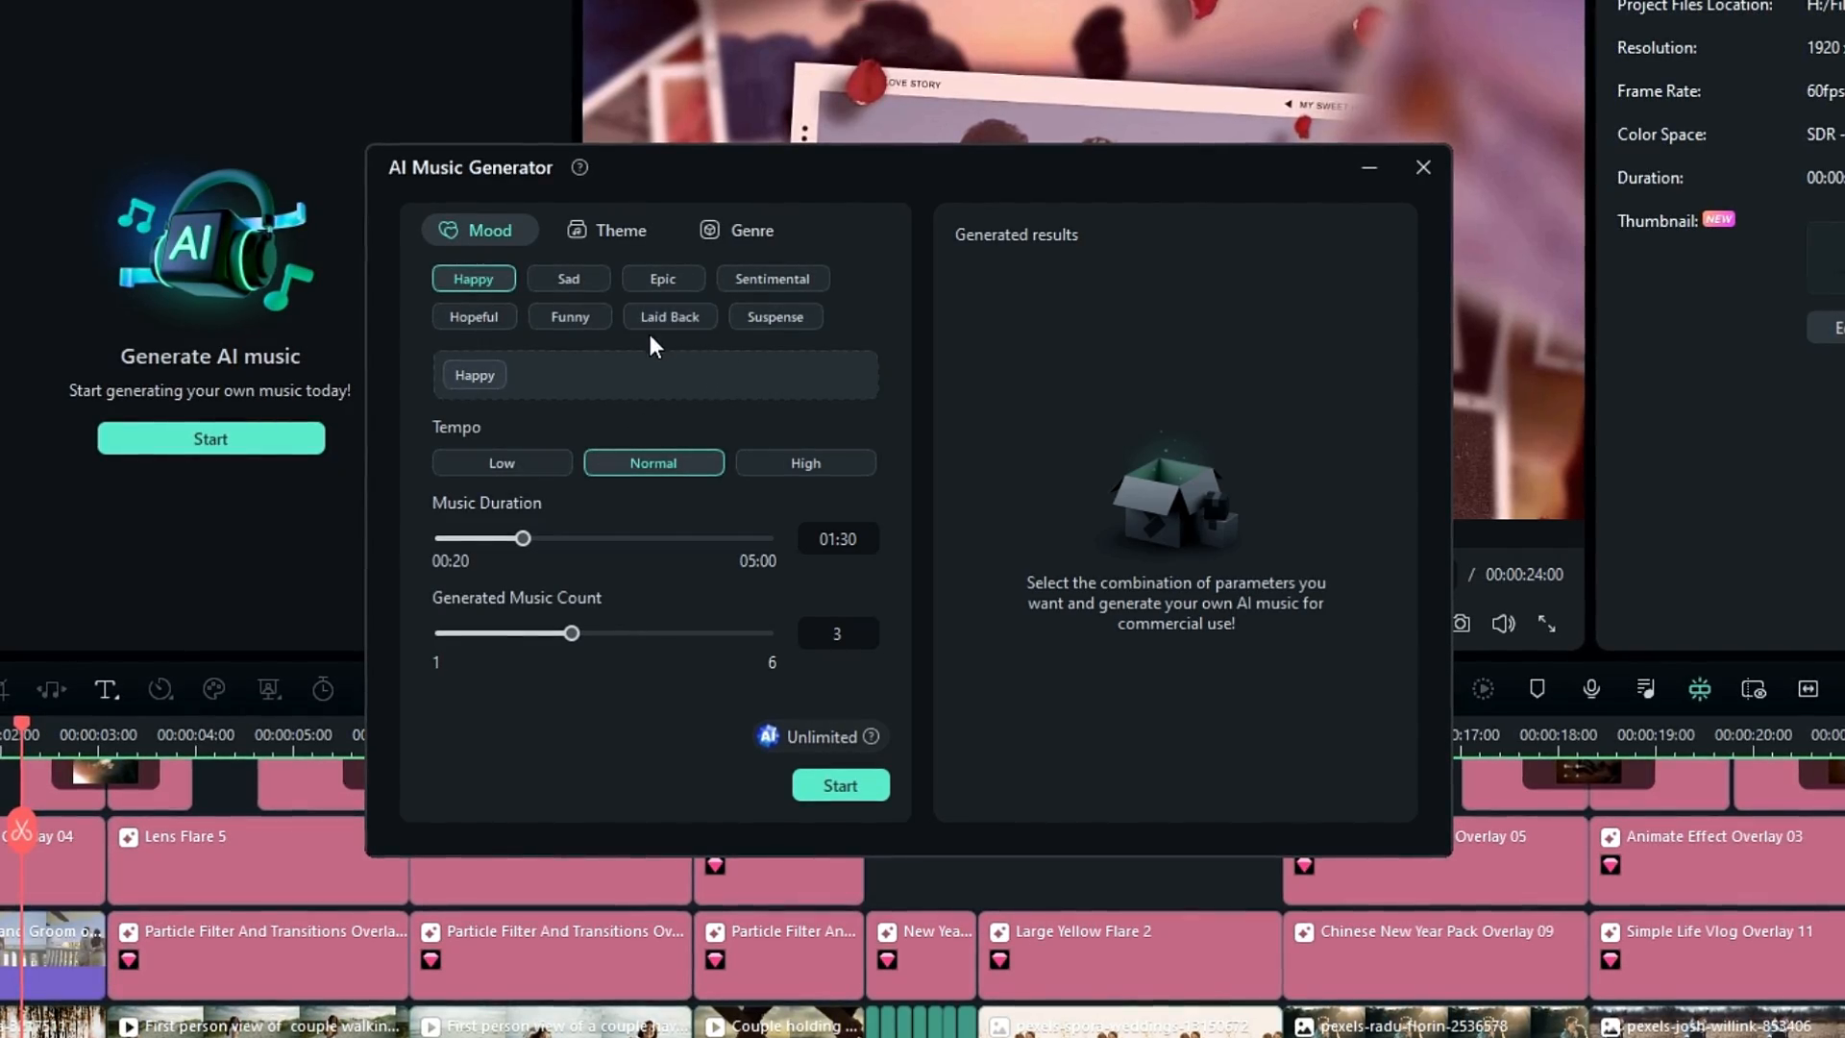
left_click(618, 231)
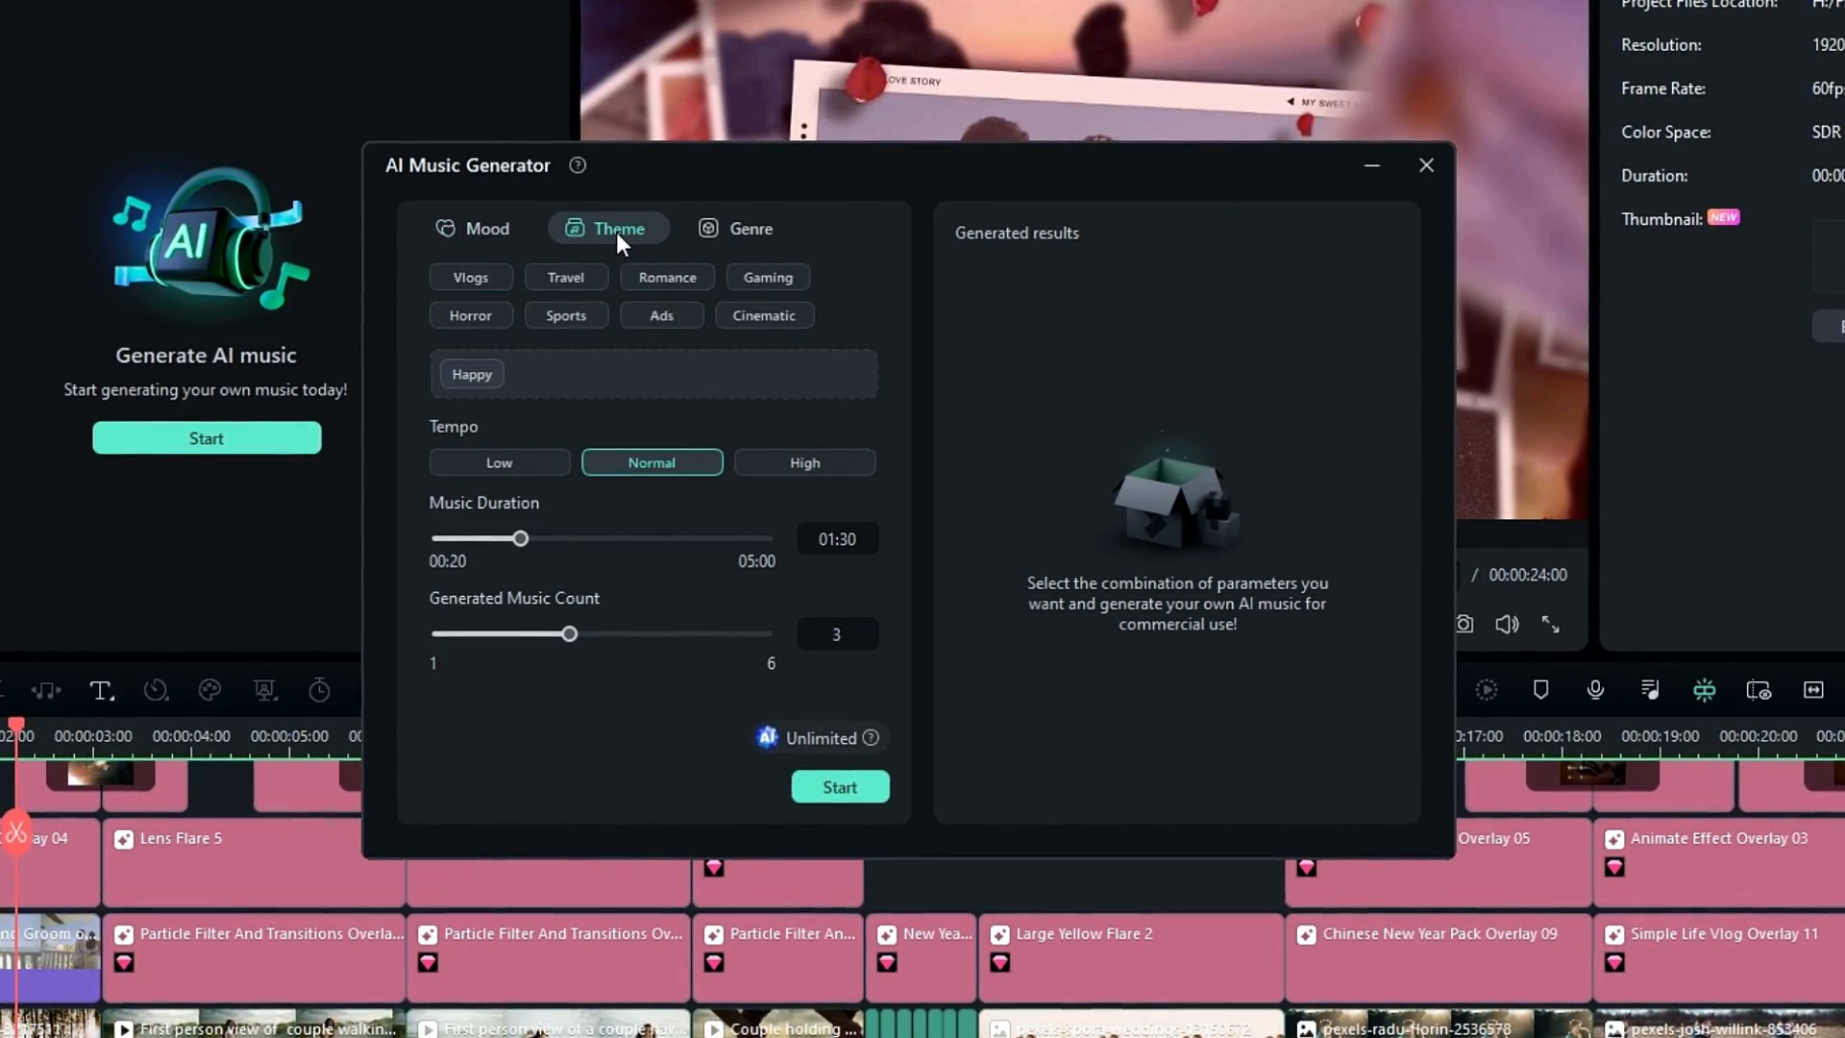
left_click(750, 227)
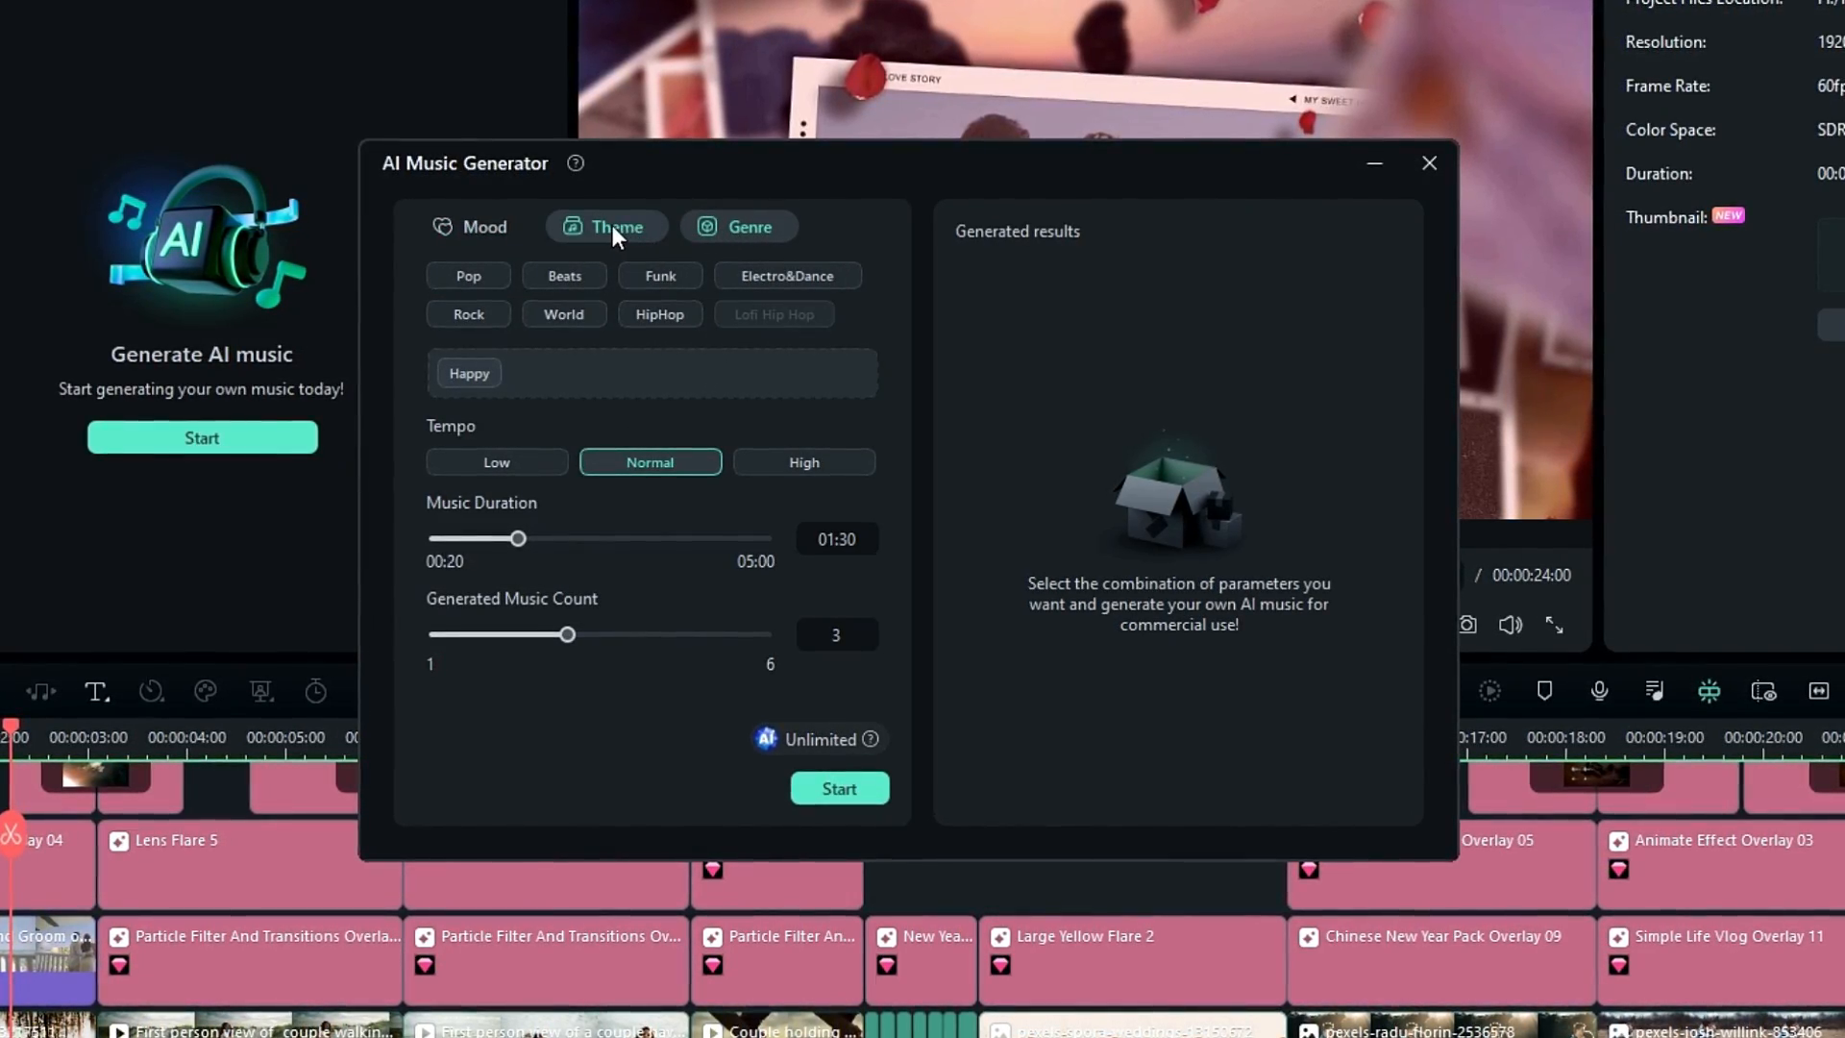
left_click(471, 227)
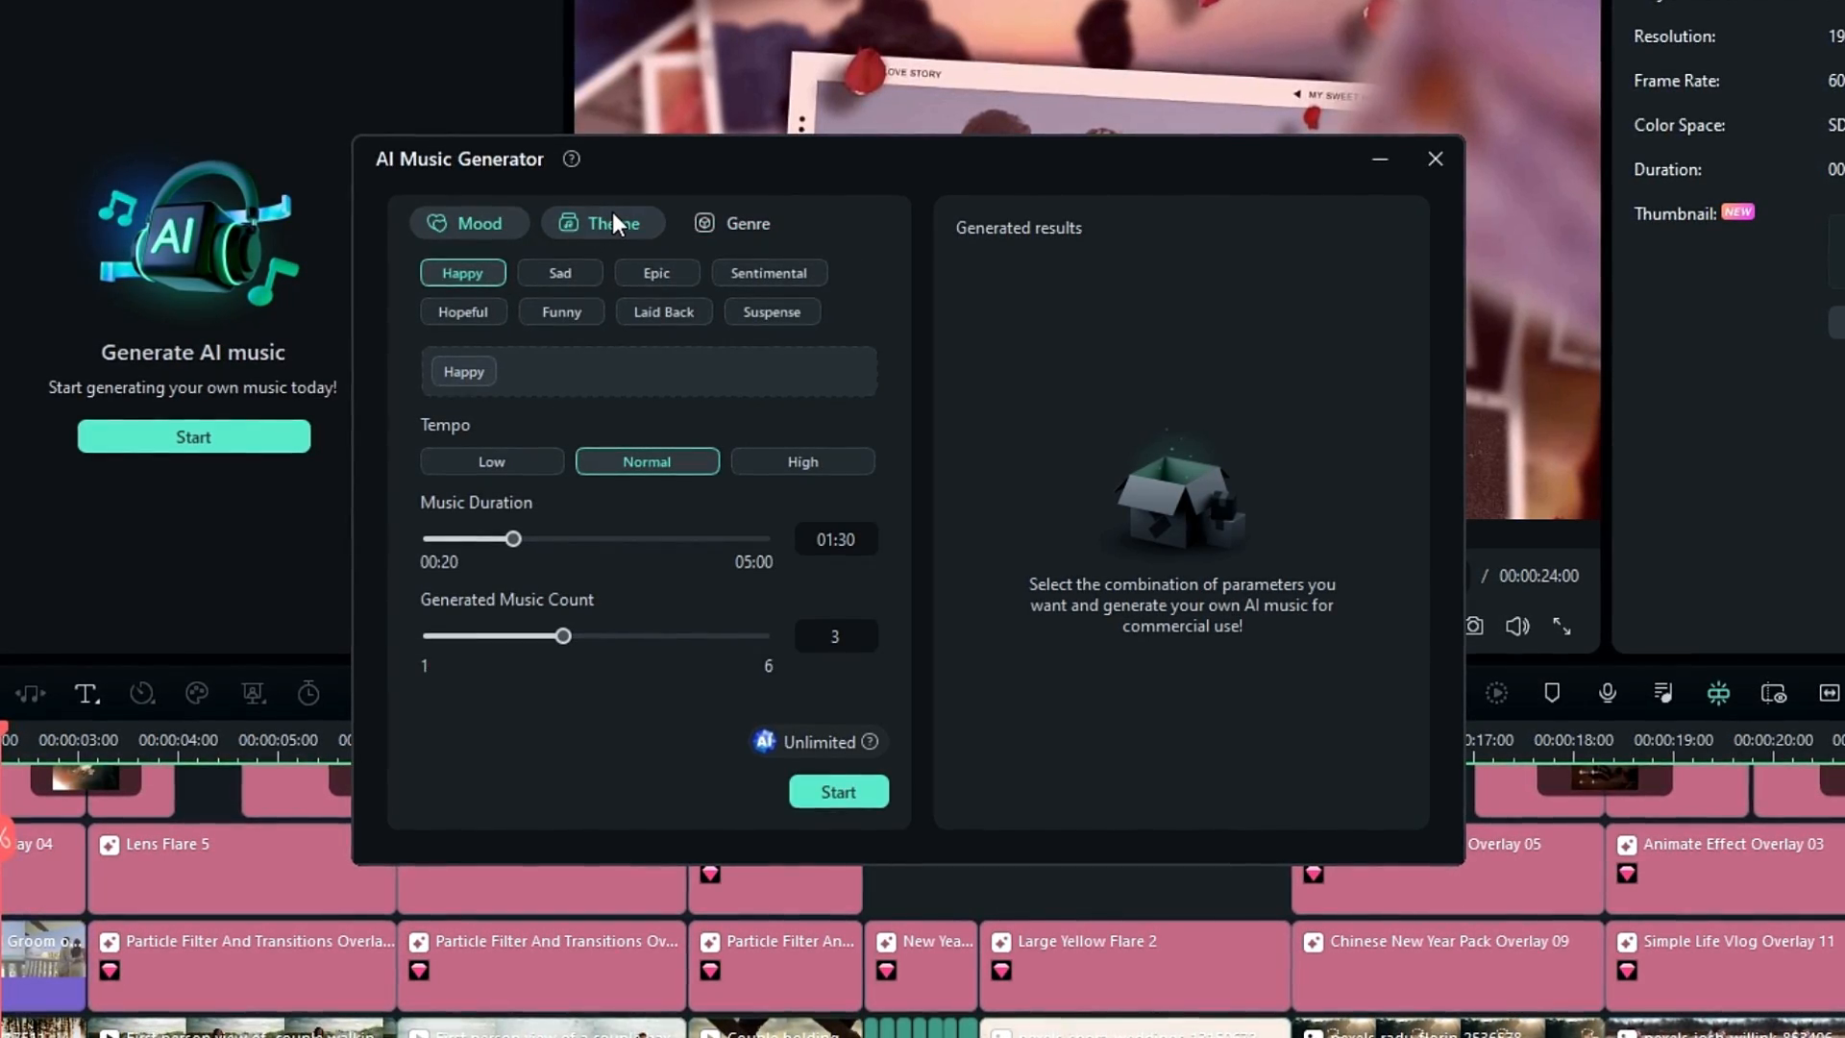
left_click(661, 271)
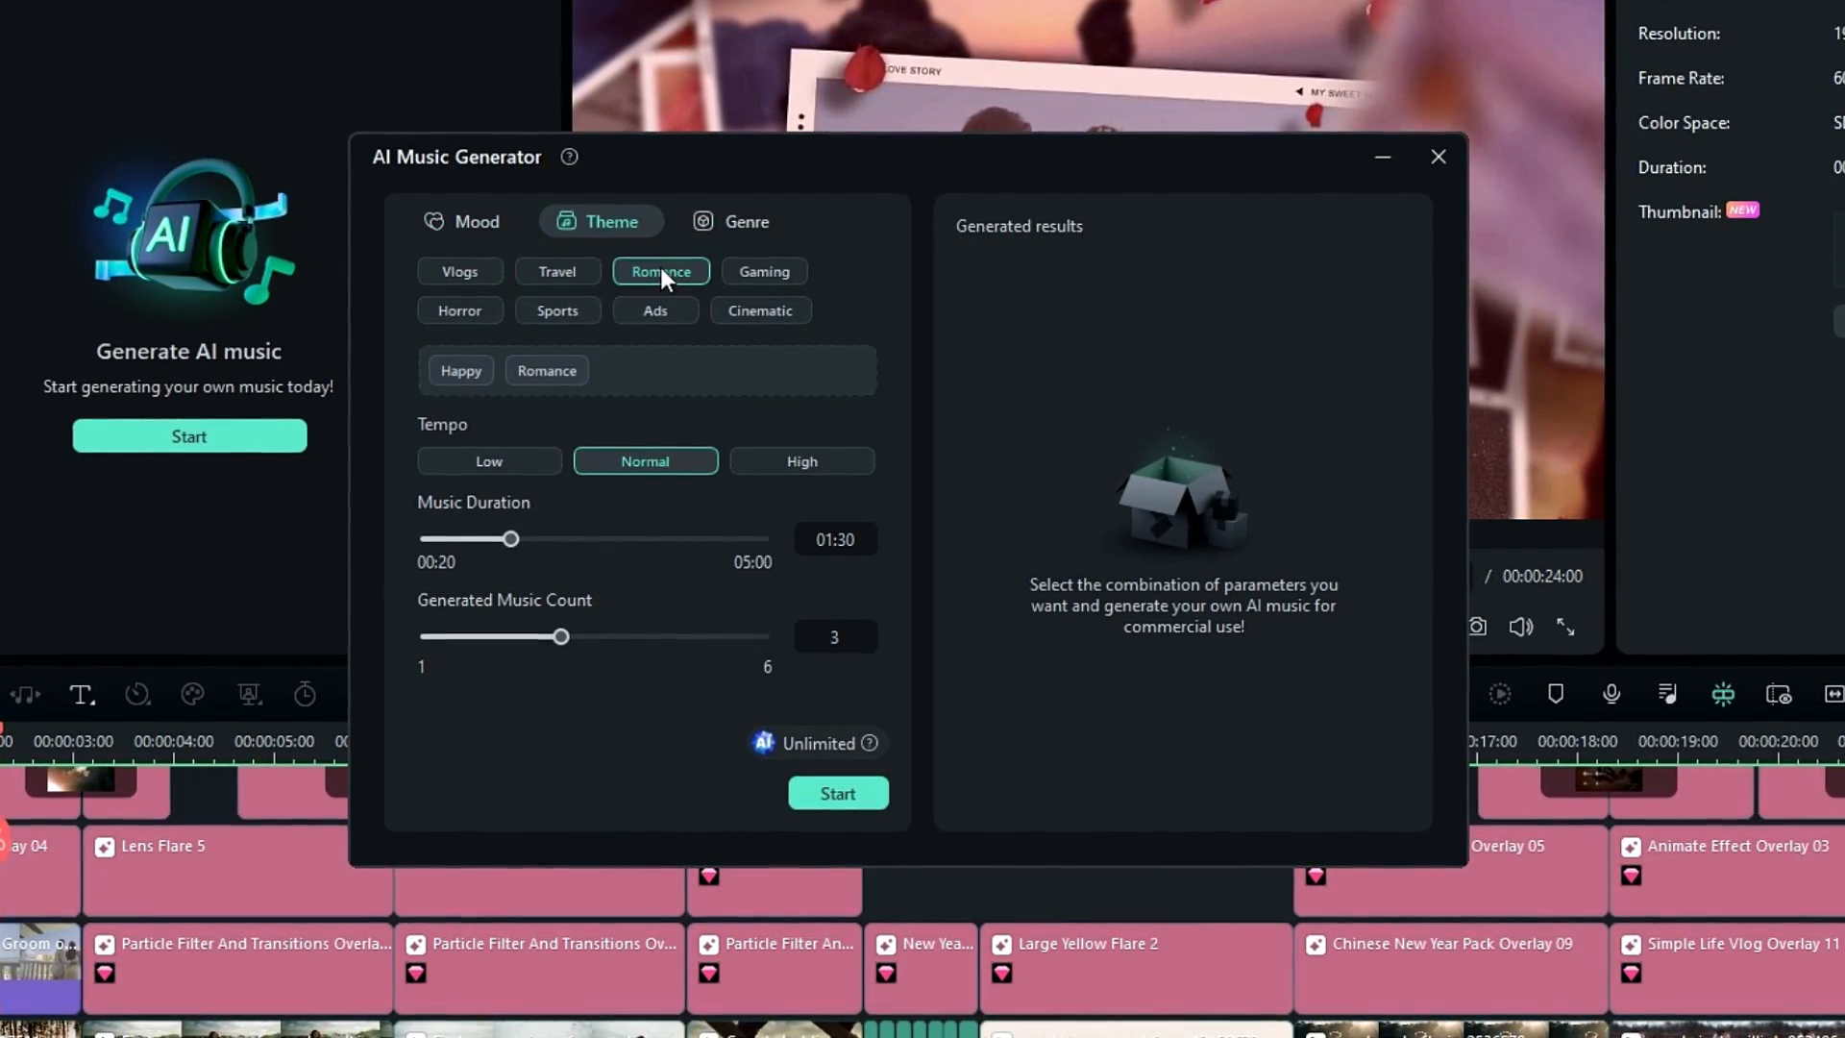
left_click(734, 221)
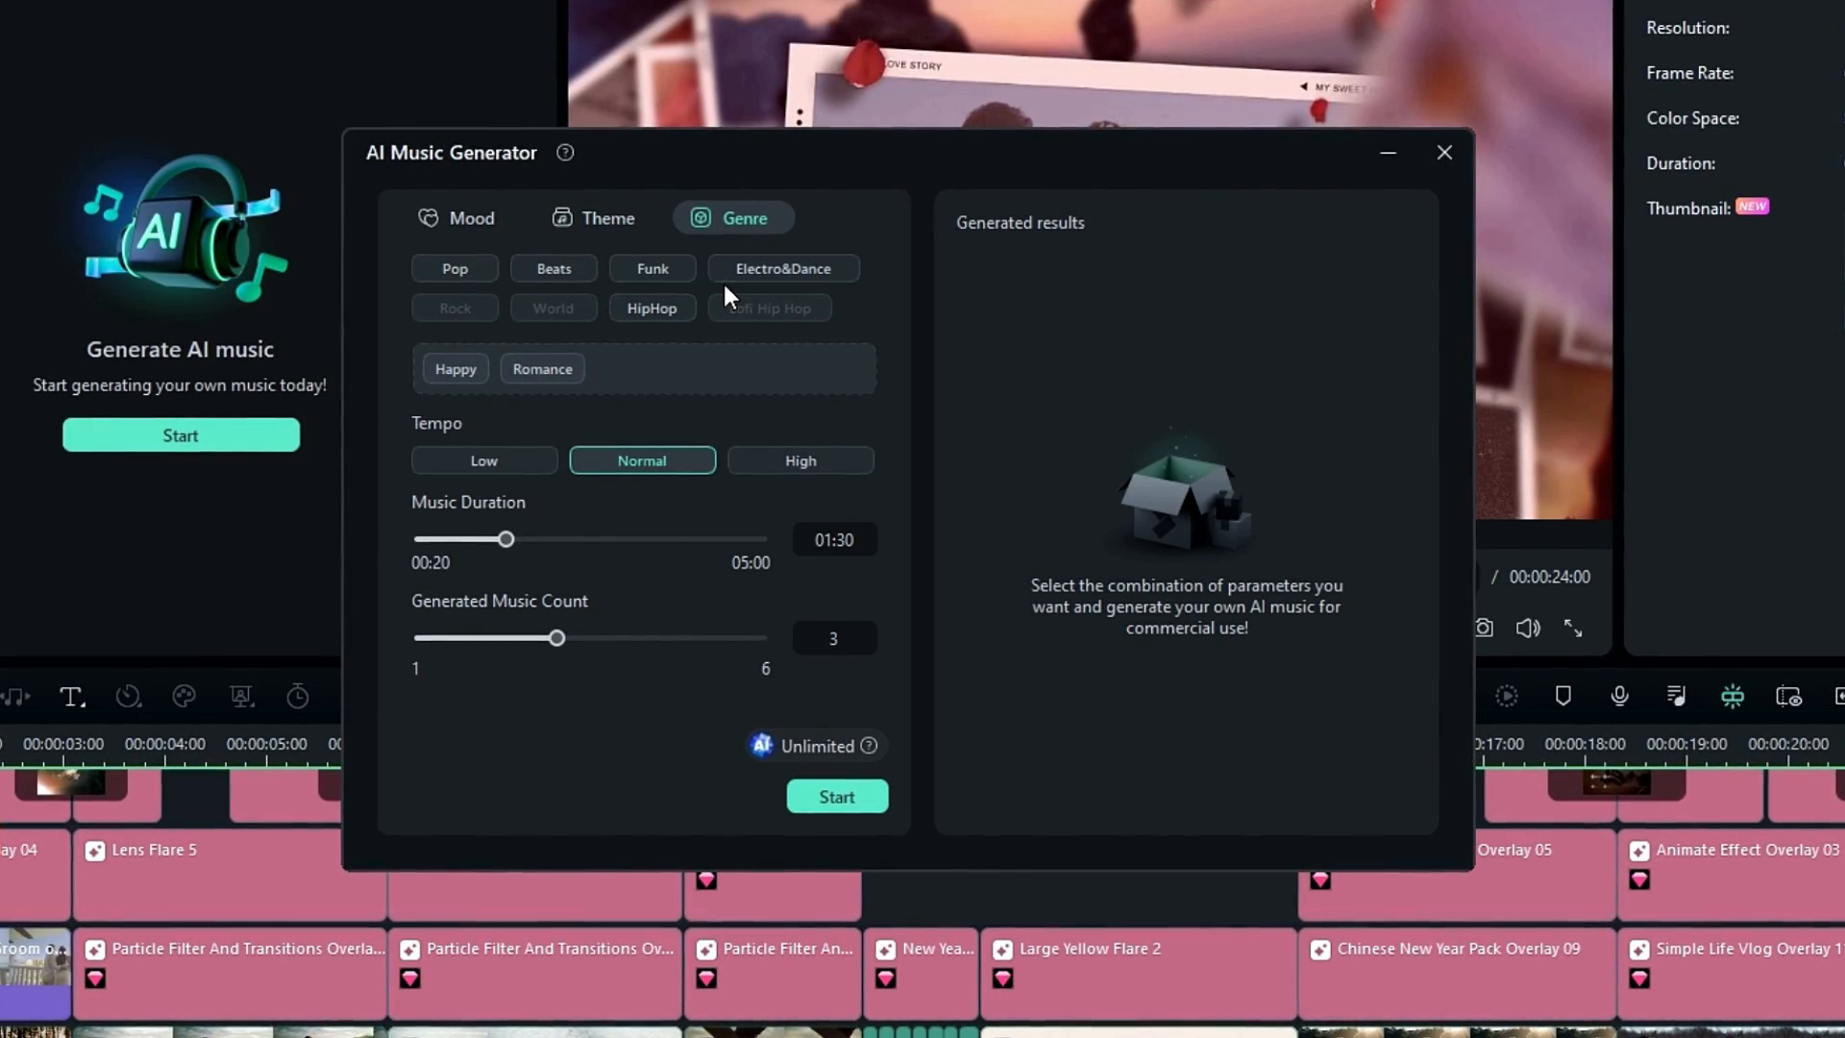
left_click(649, 308)
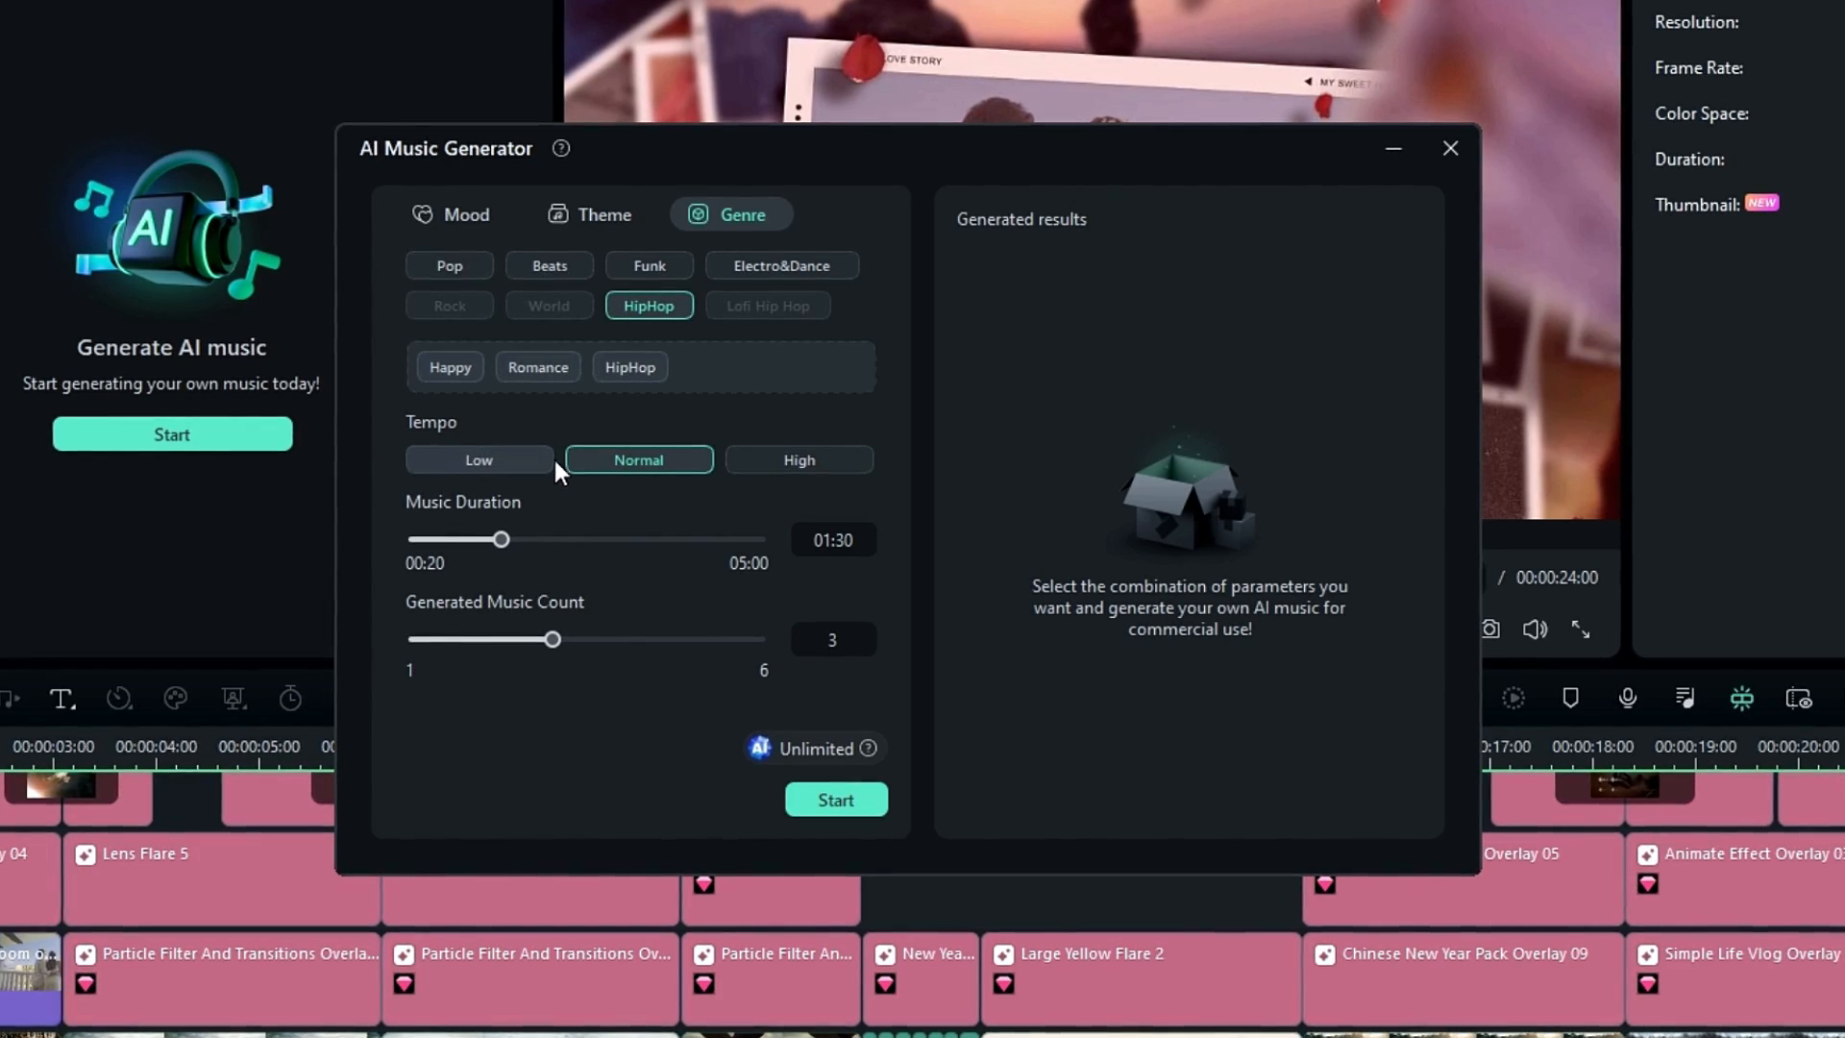
- Keep tempo Normal, set the track count to 3 and start generating the music
left_click(476, 459)
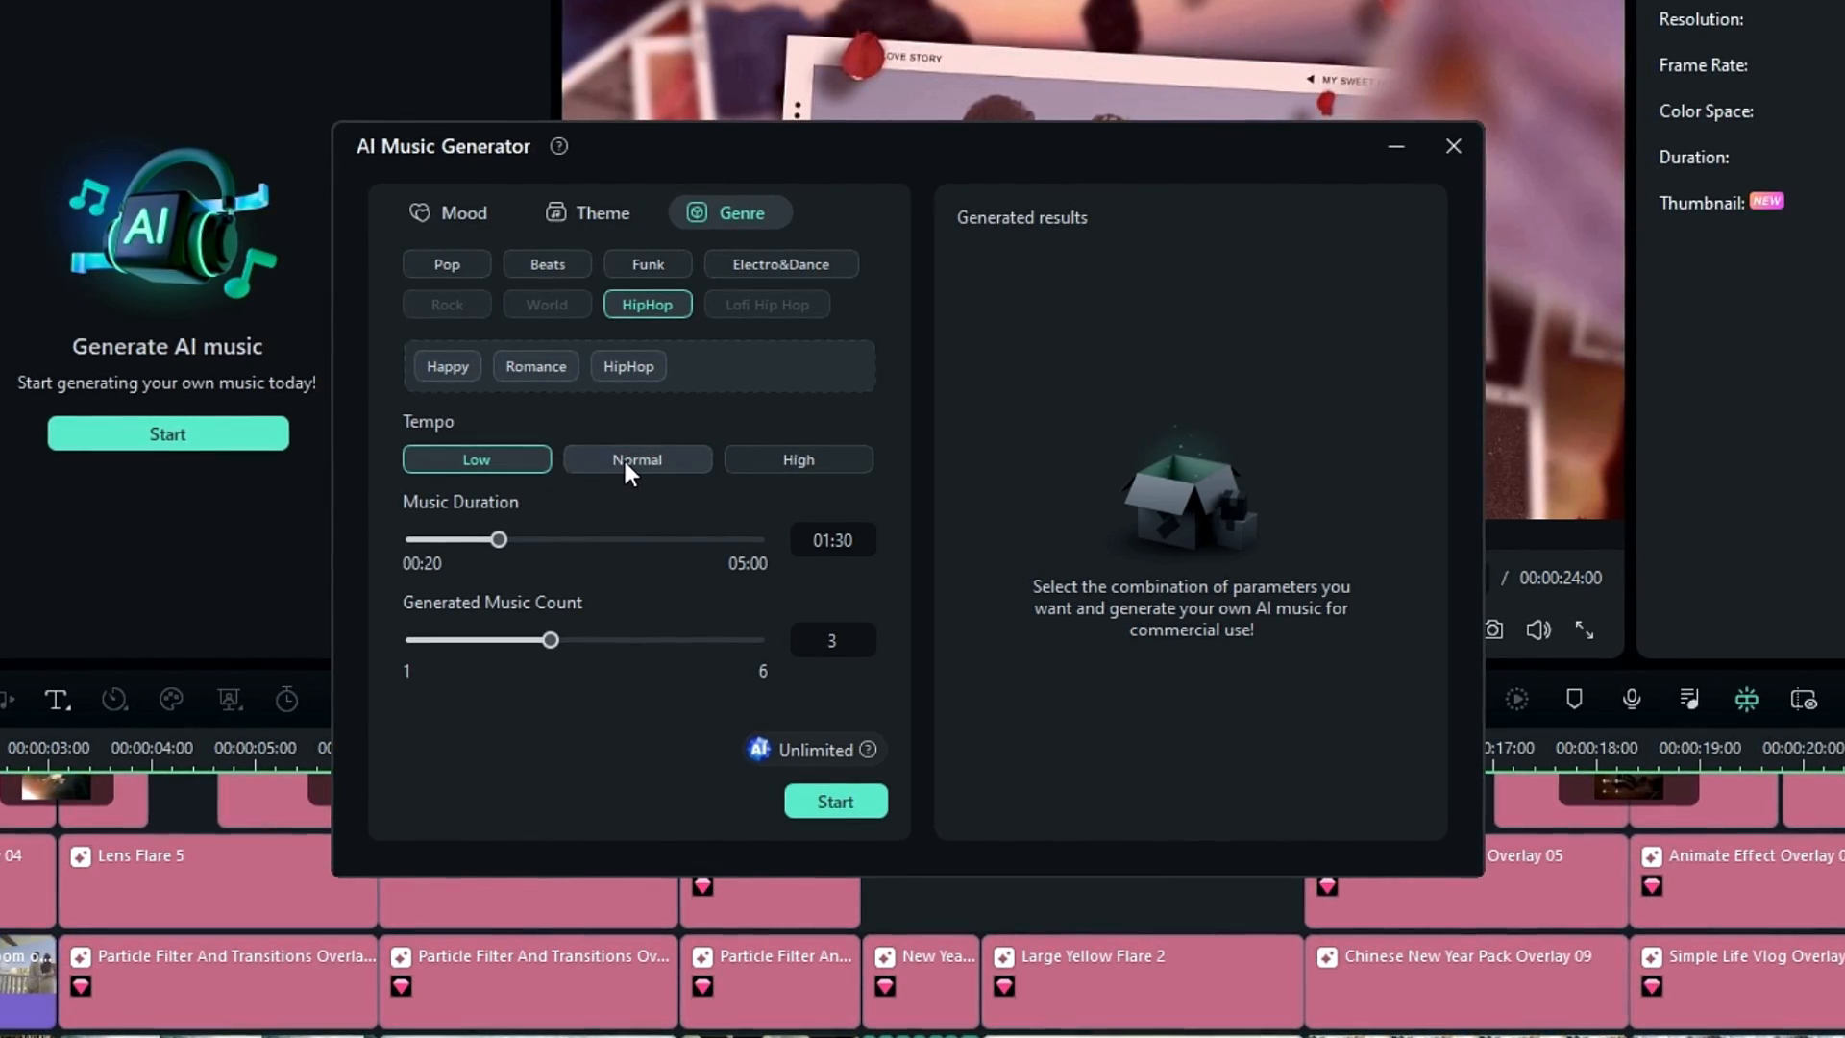
left_click(634, 457)
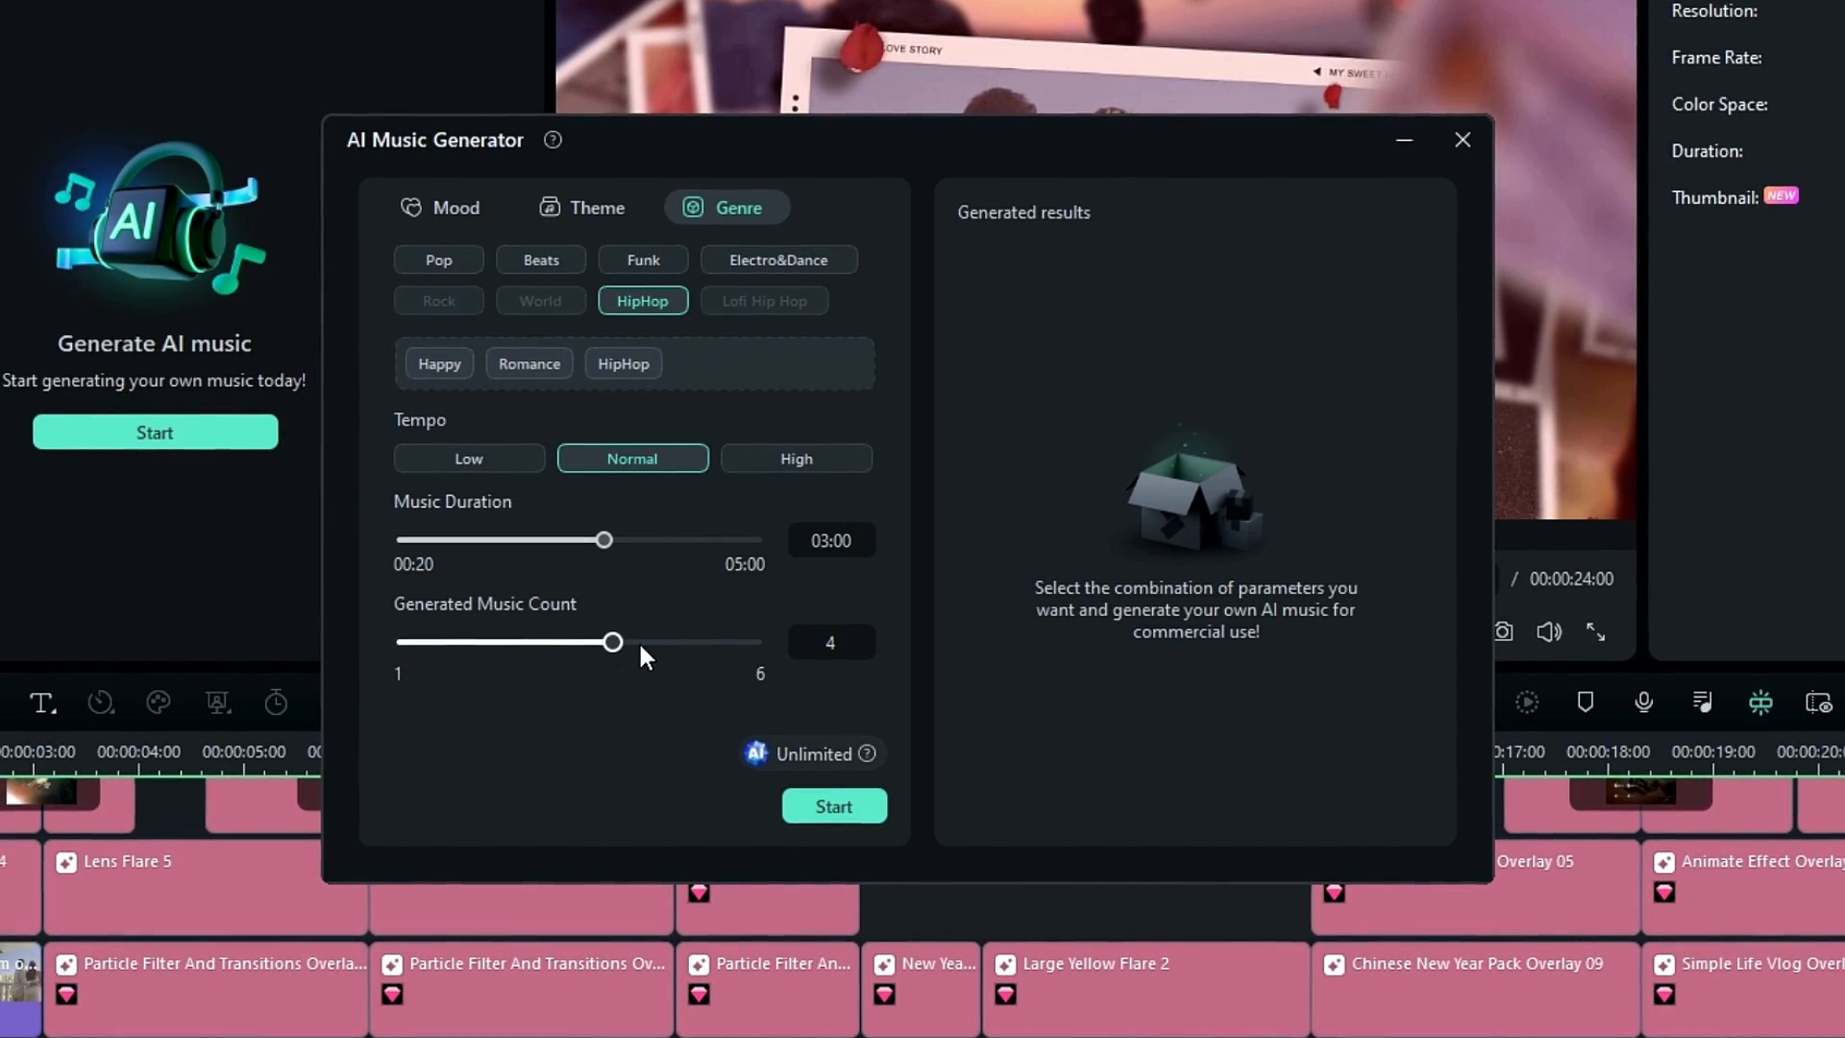
left_click_drag(611, 642, 542, 642)
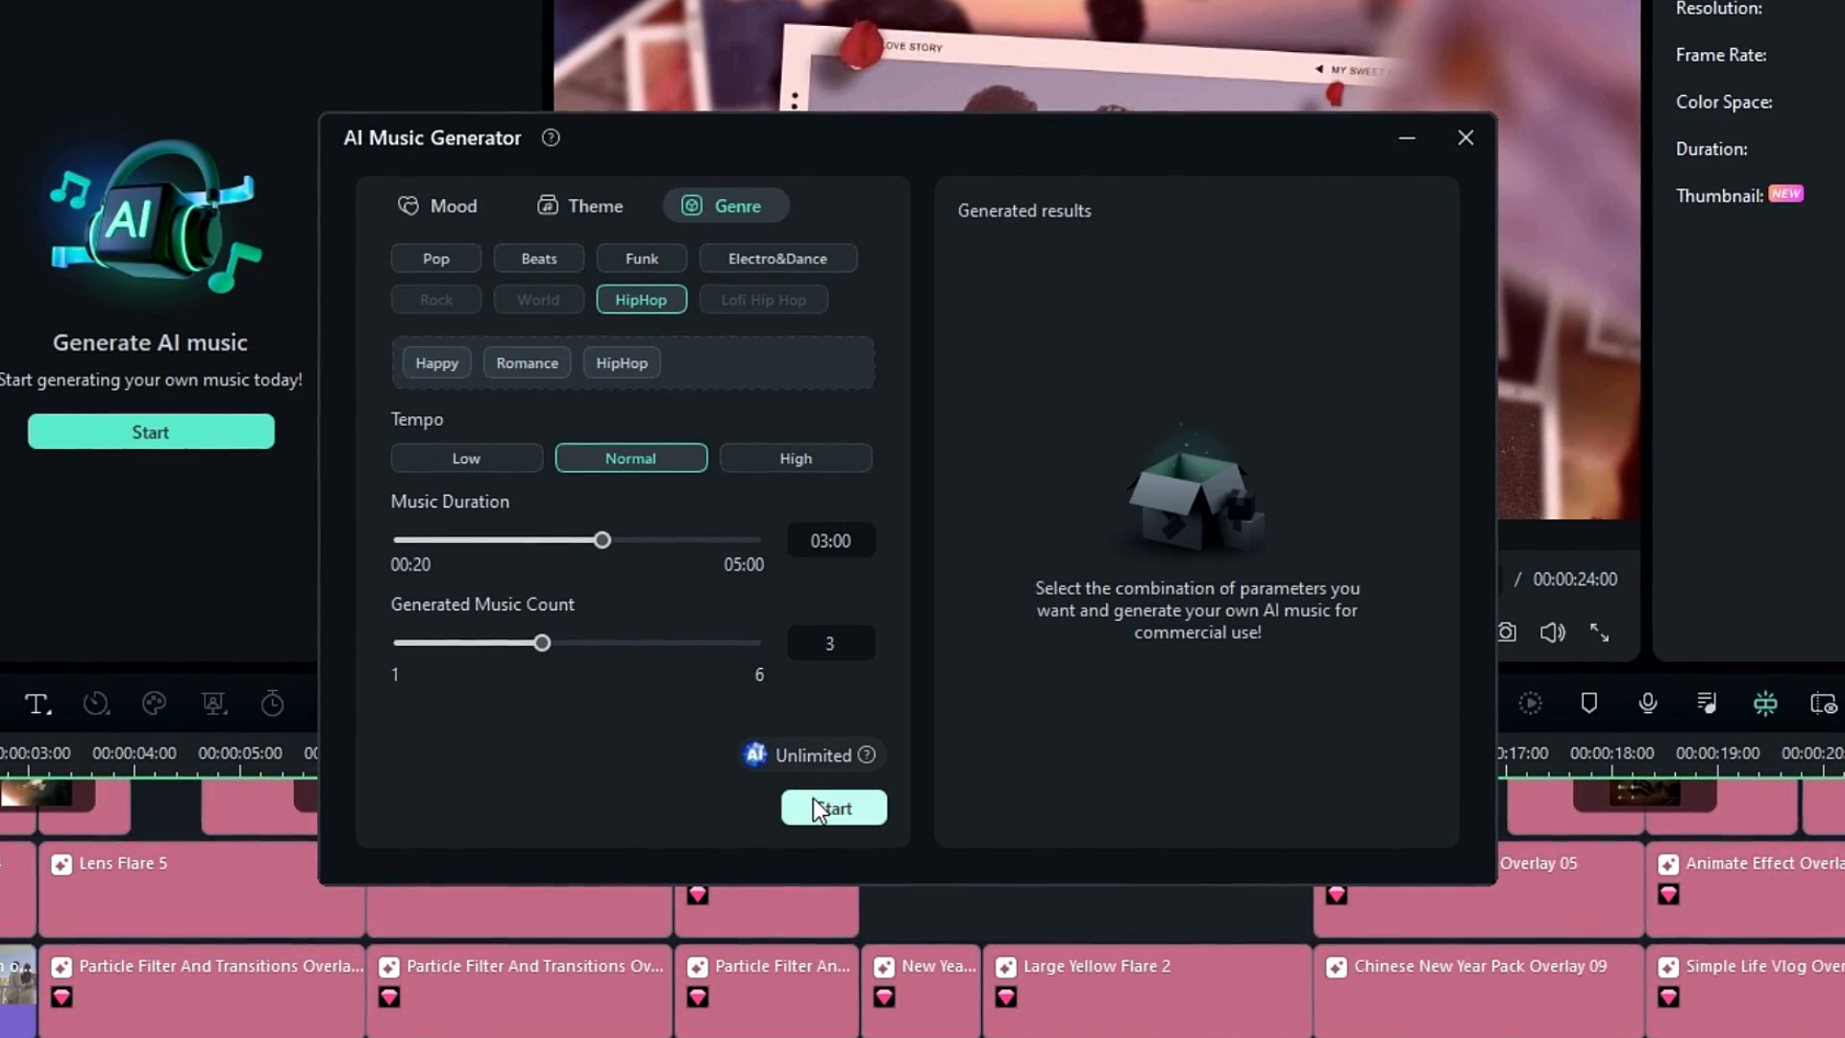
left_click(834, 807)
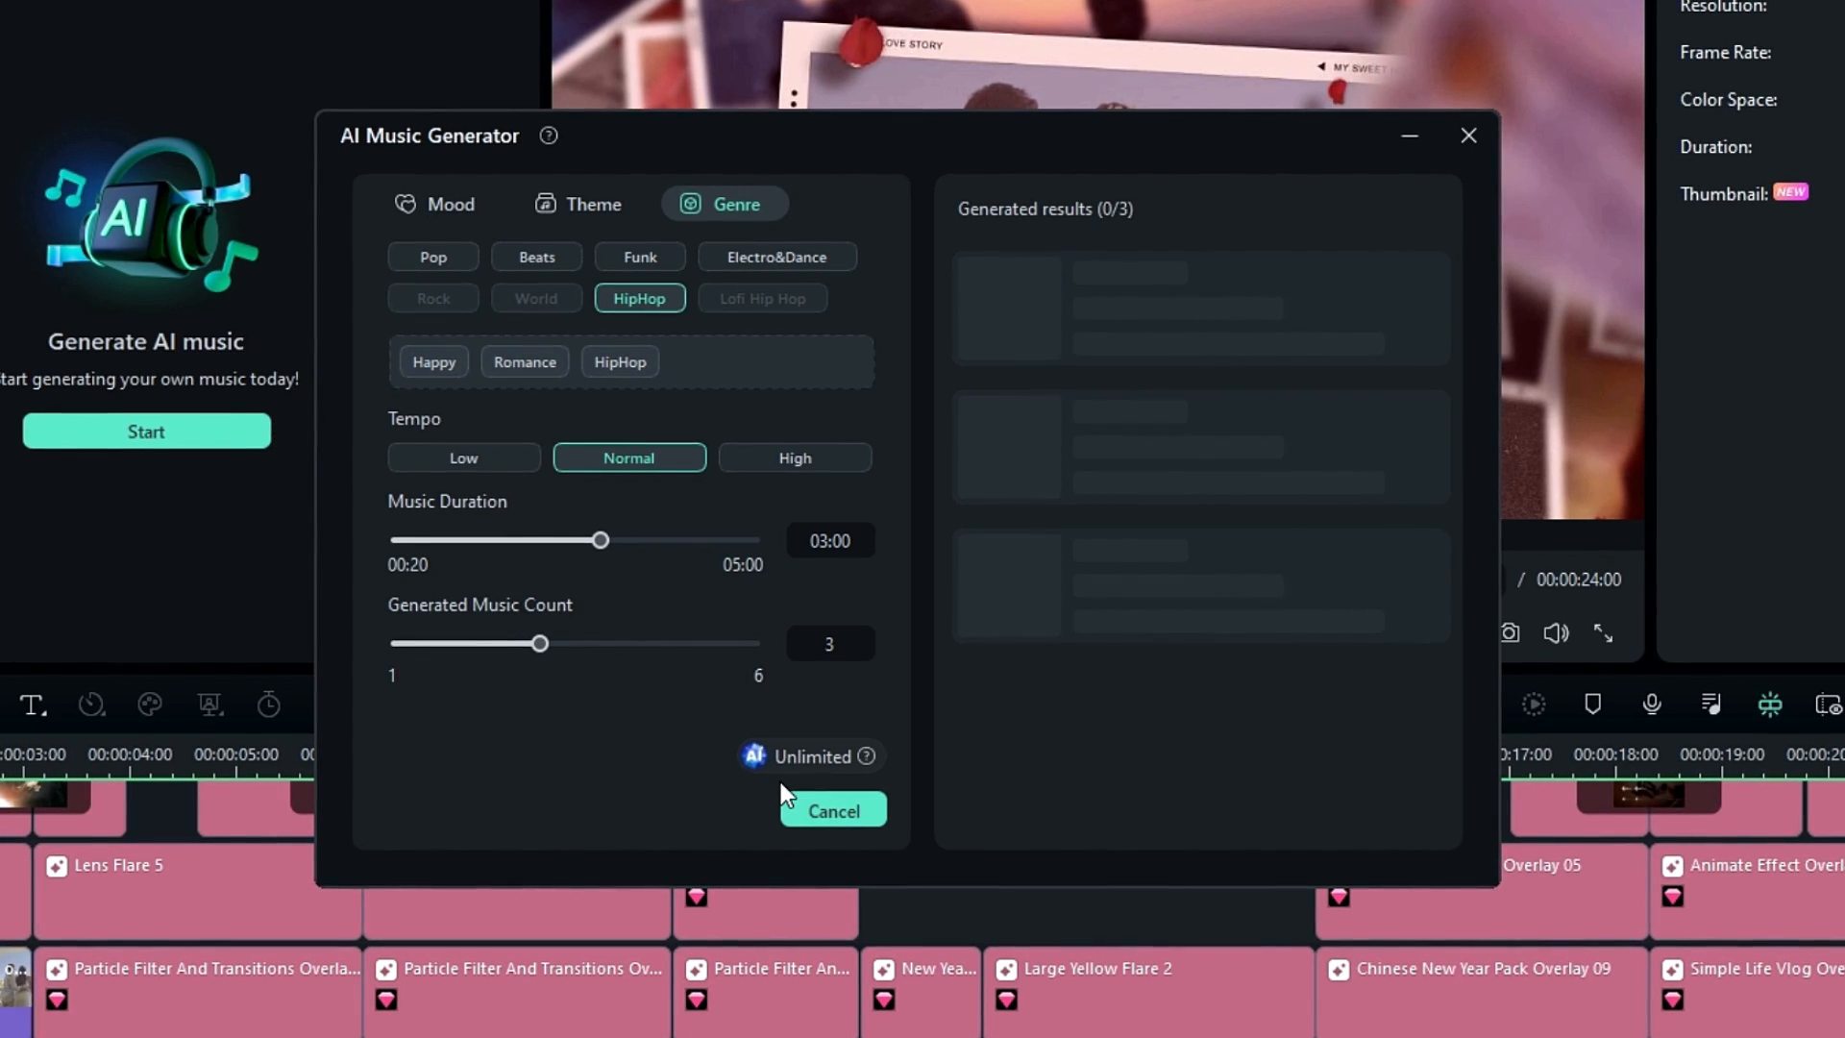
left_click(834, 811)
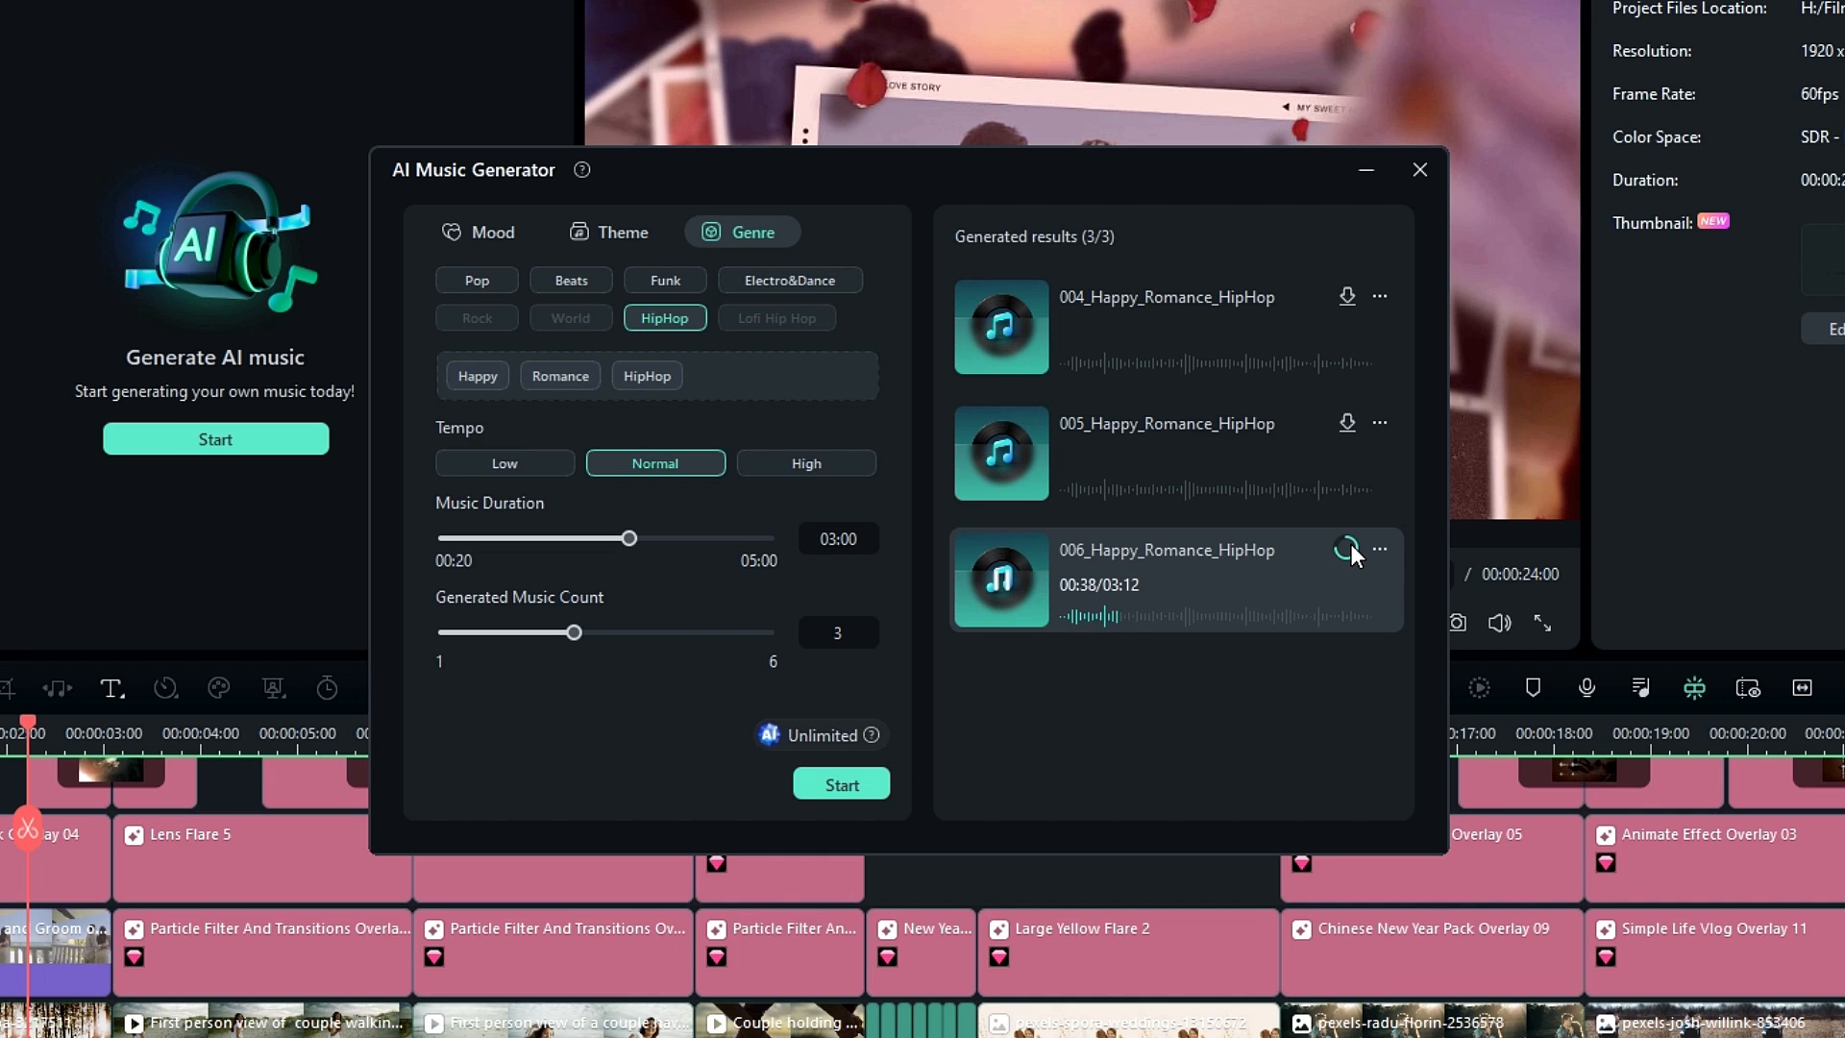
- Add the 006_Happy_Romance_HipHop track to the timeline and play it back
left_click(1347, 549)
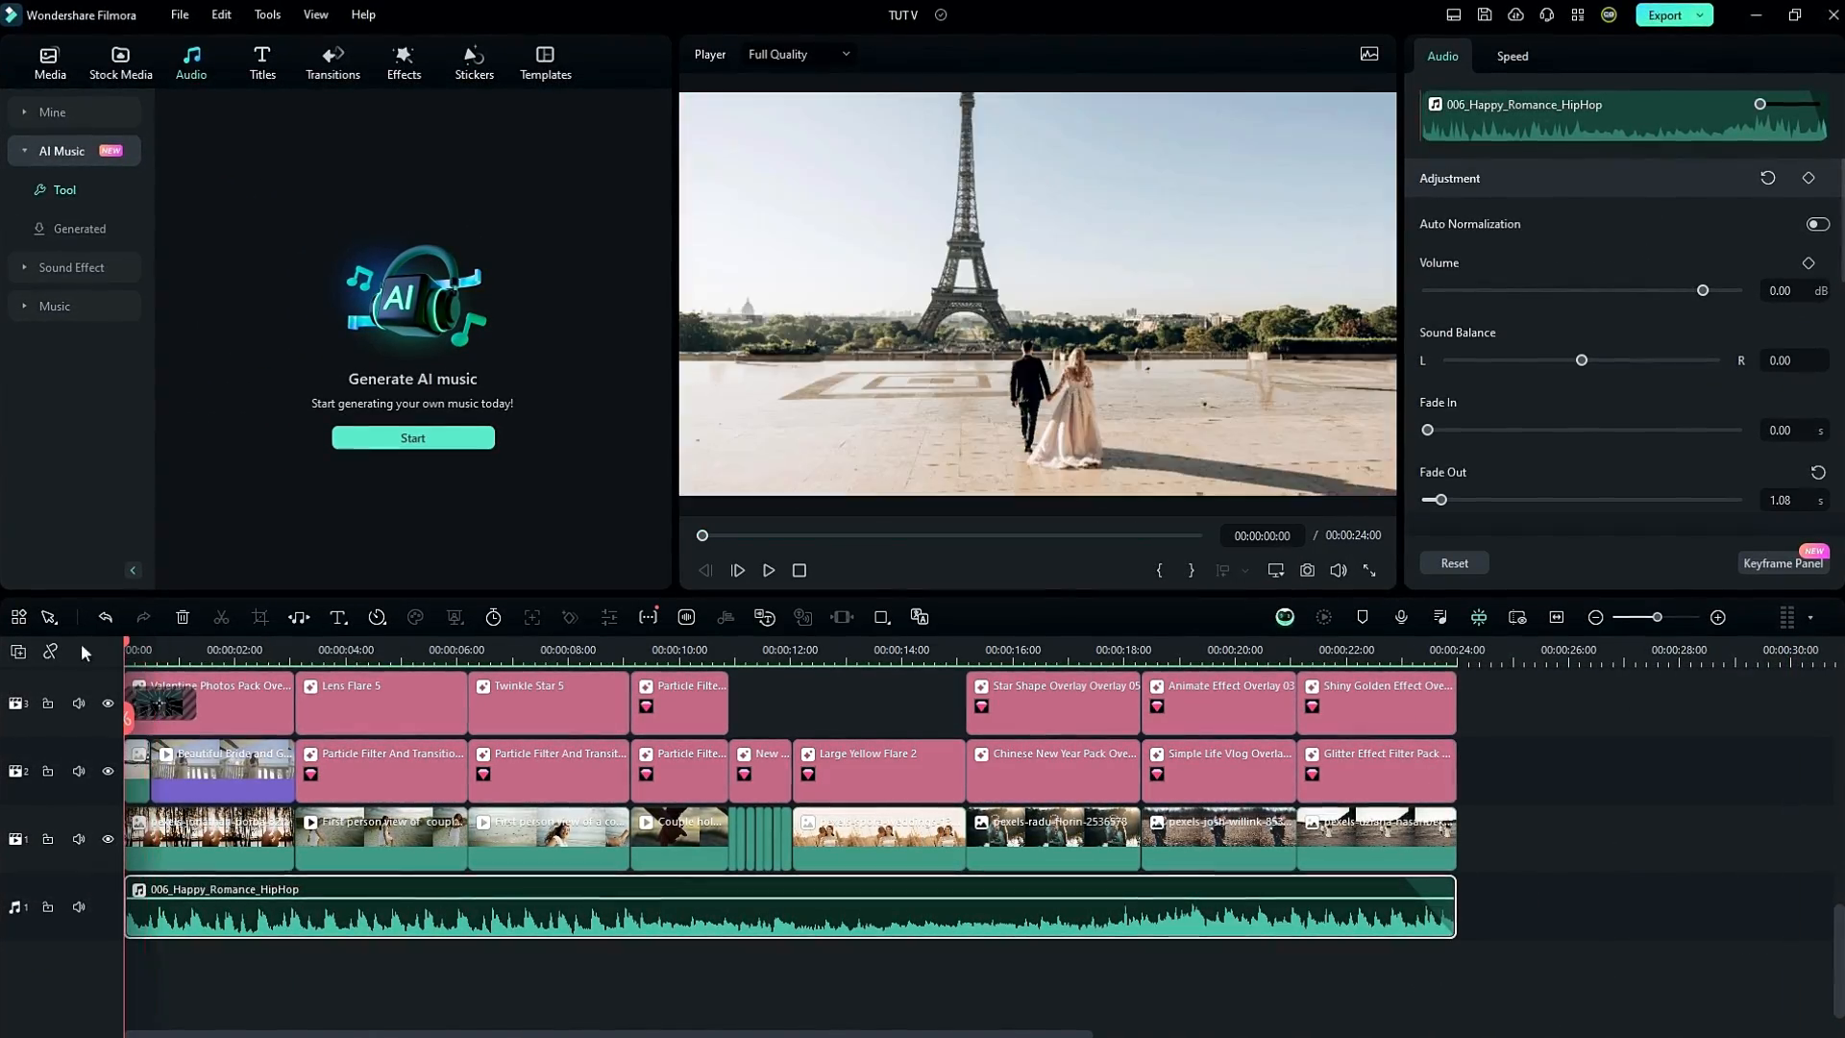
left_click(768, 570)
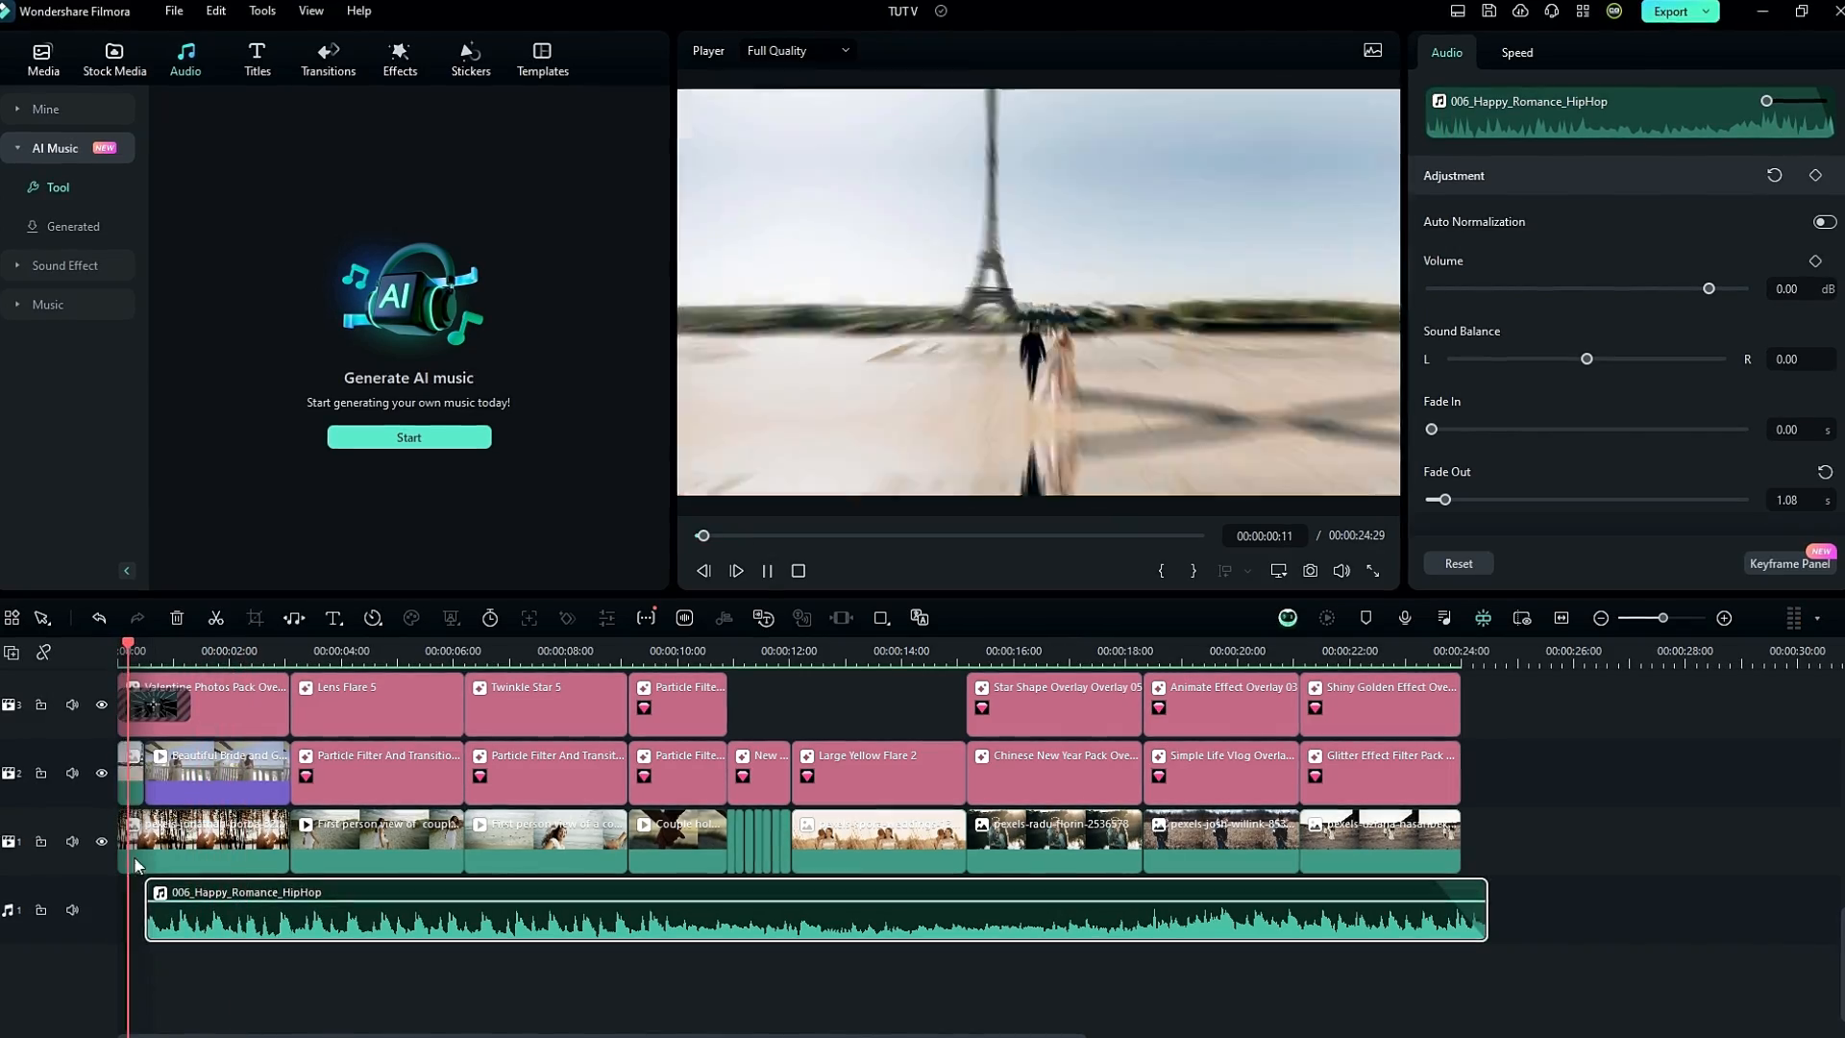
- Browse the Valentine's Day stock media, title presets and overlay effects tabs
left_click(113, 54)
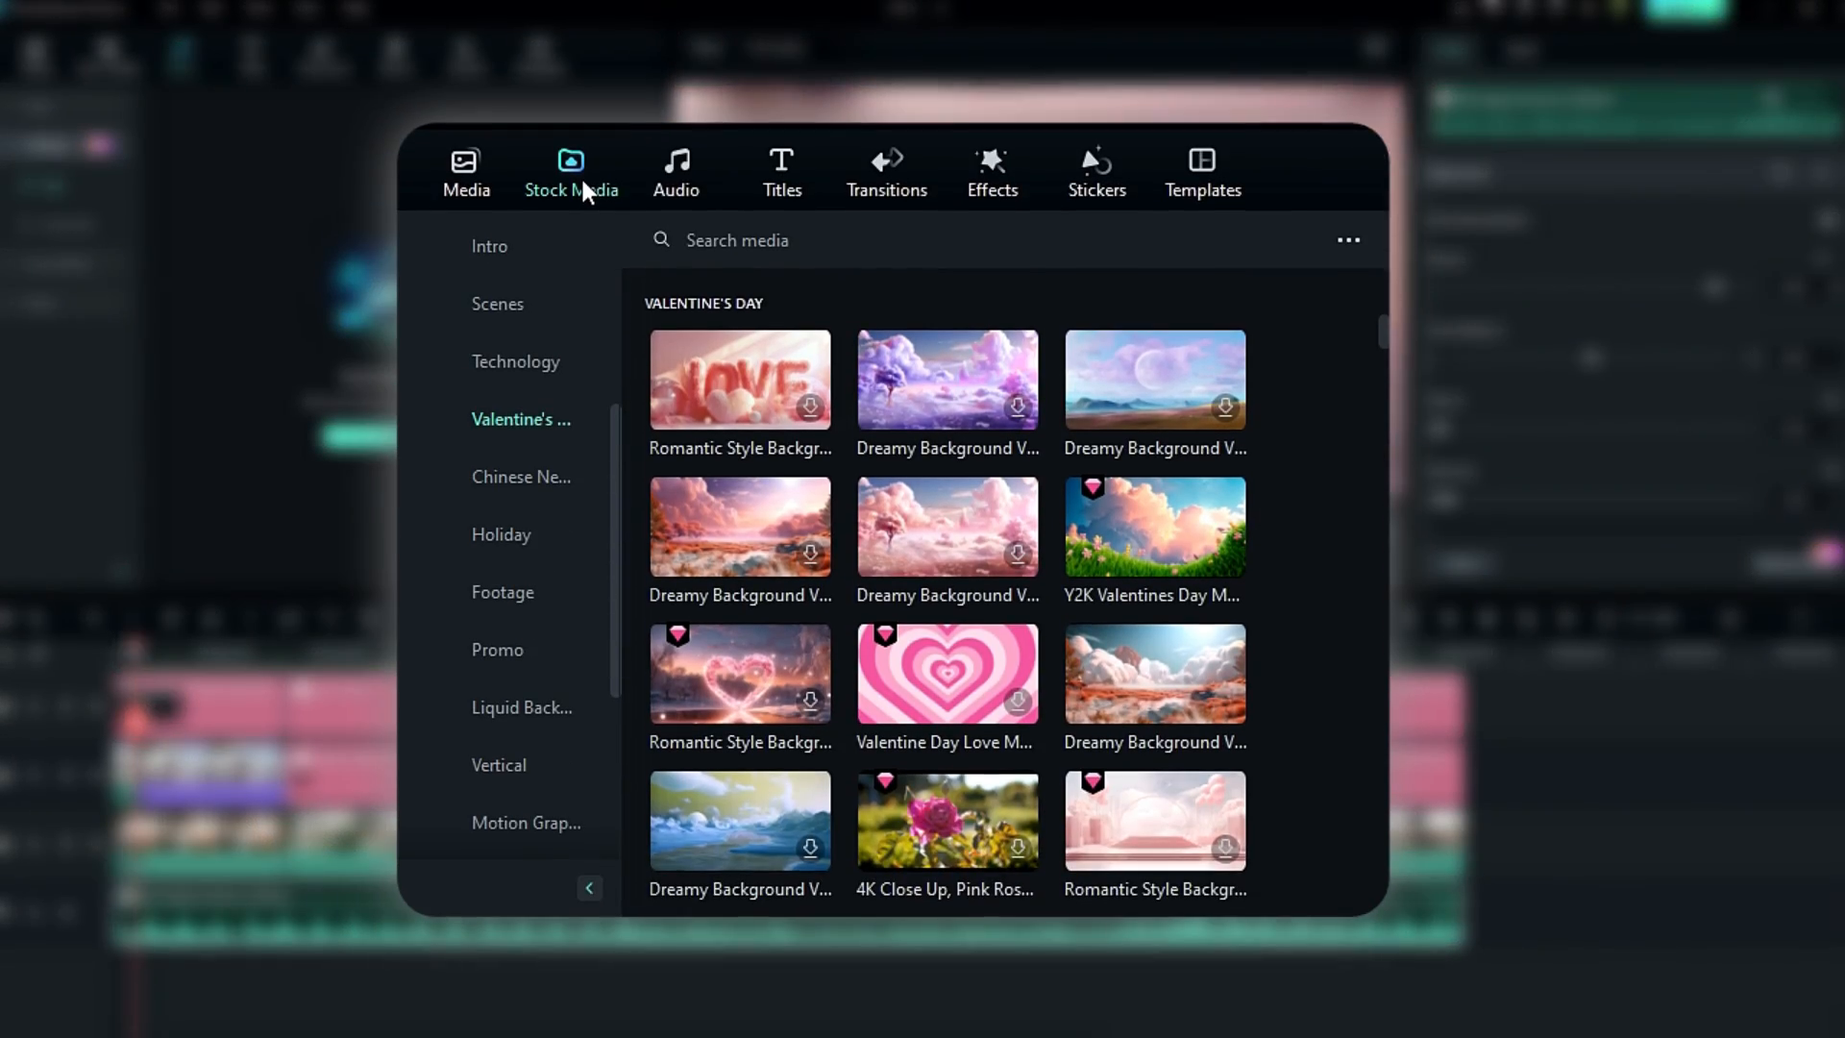
left_click(780, 169)
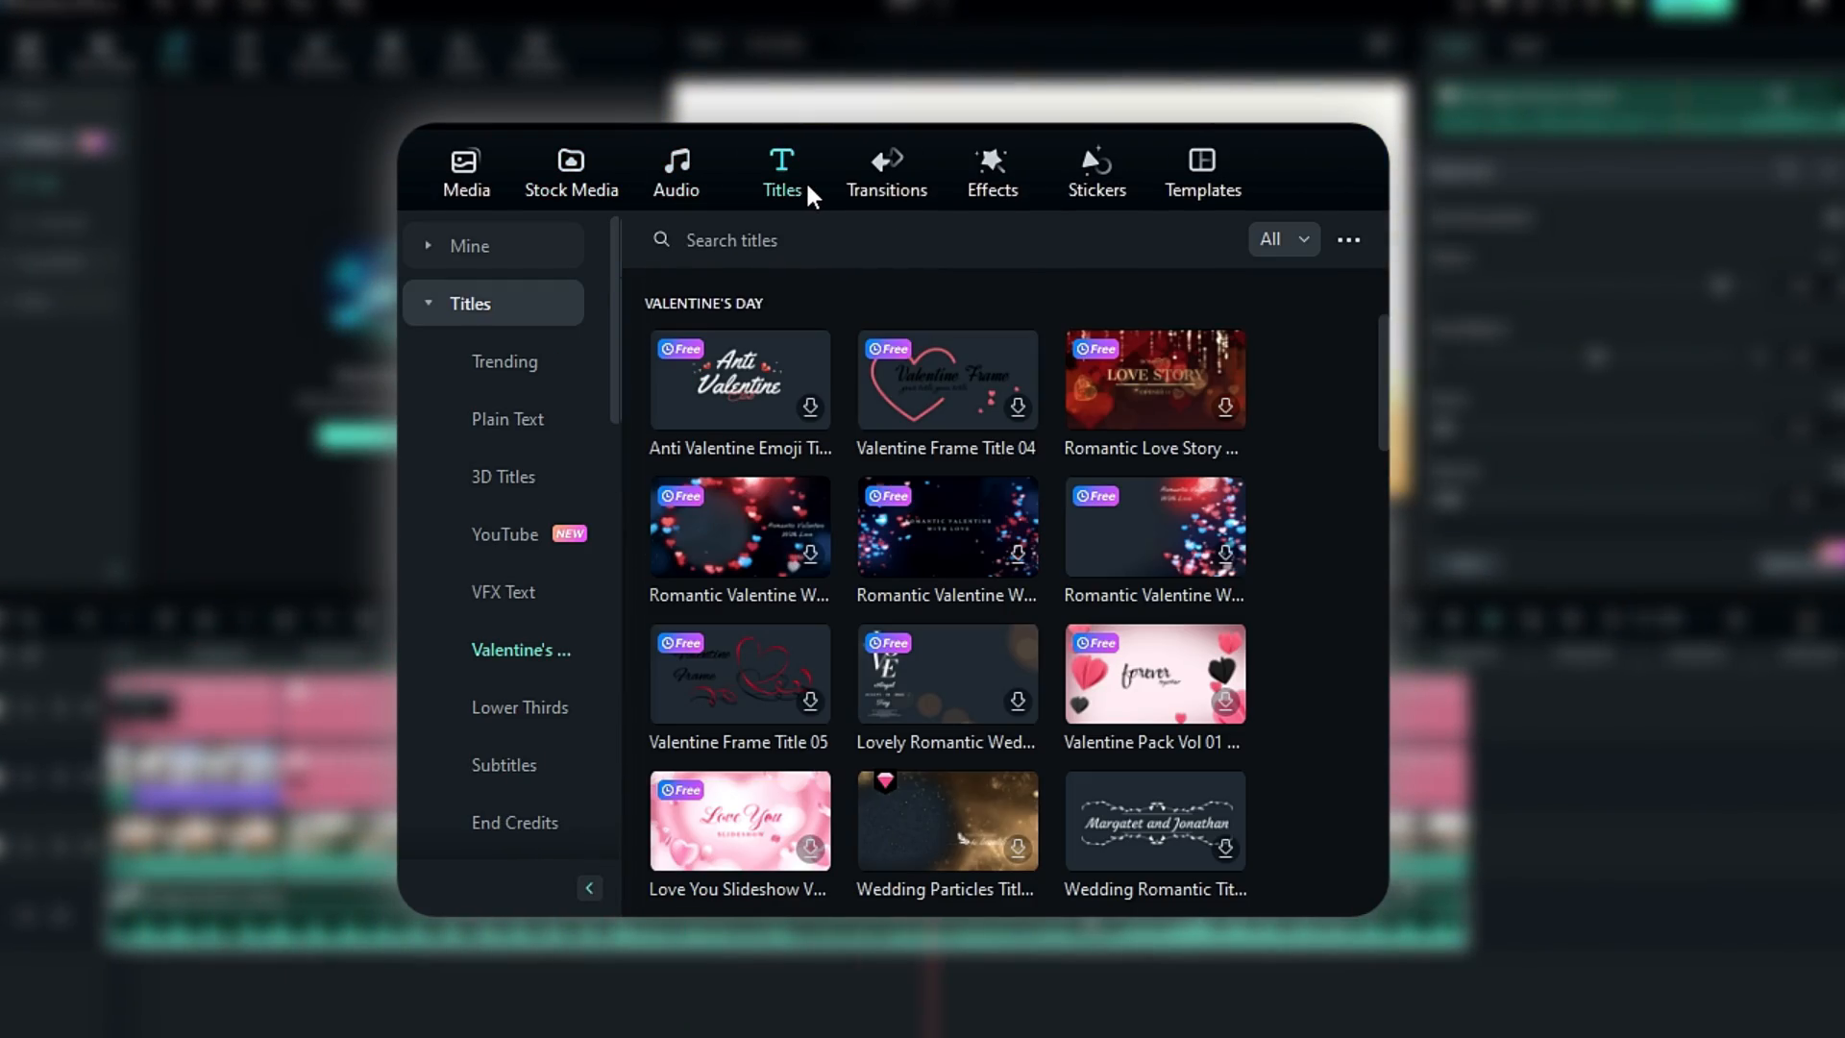
left_click(991, 171)
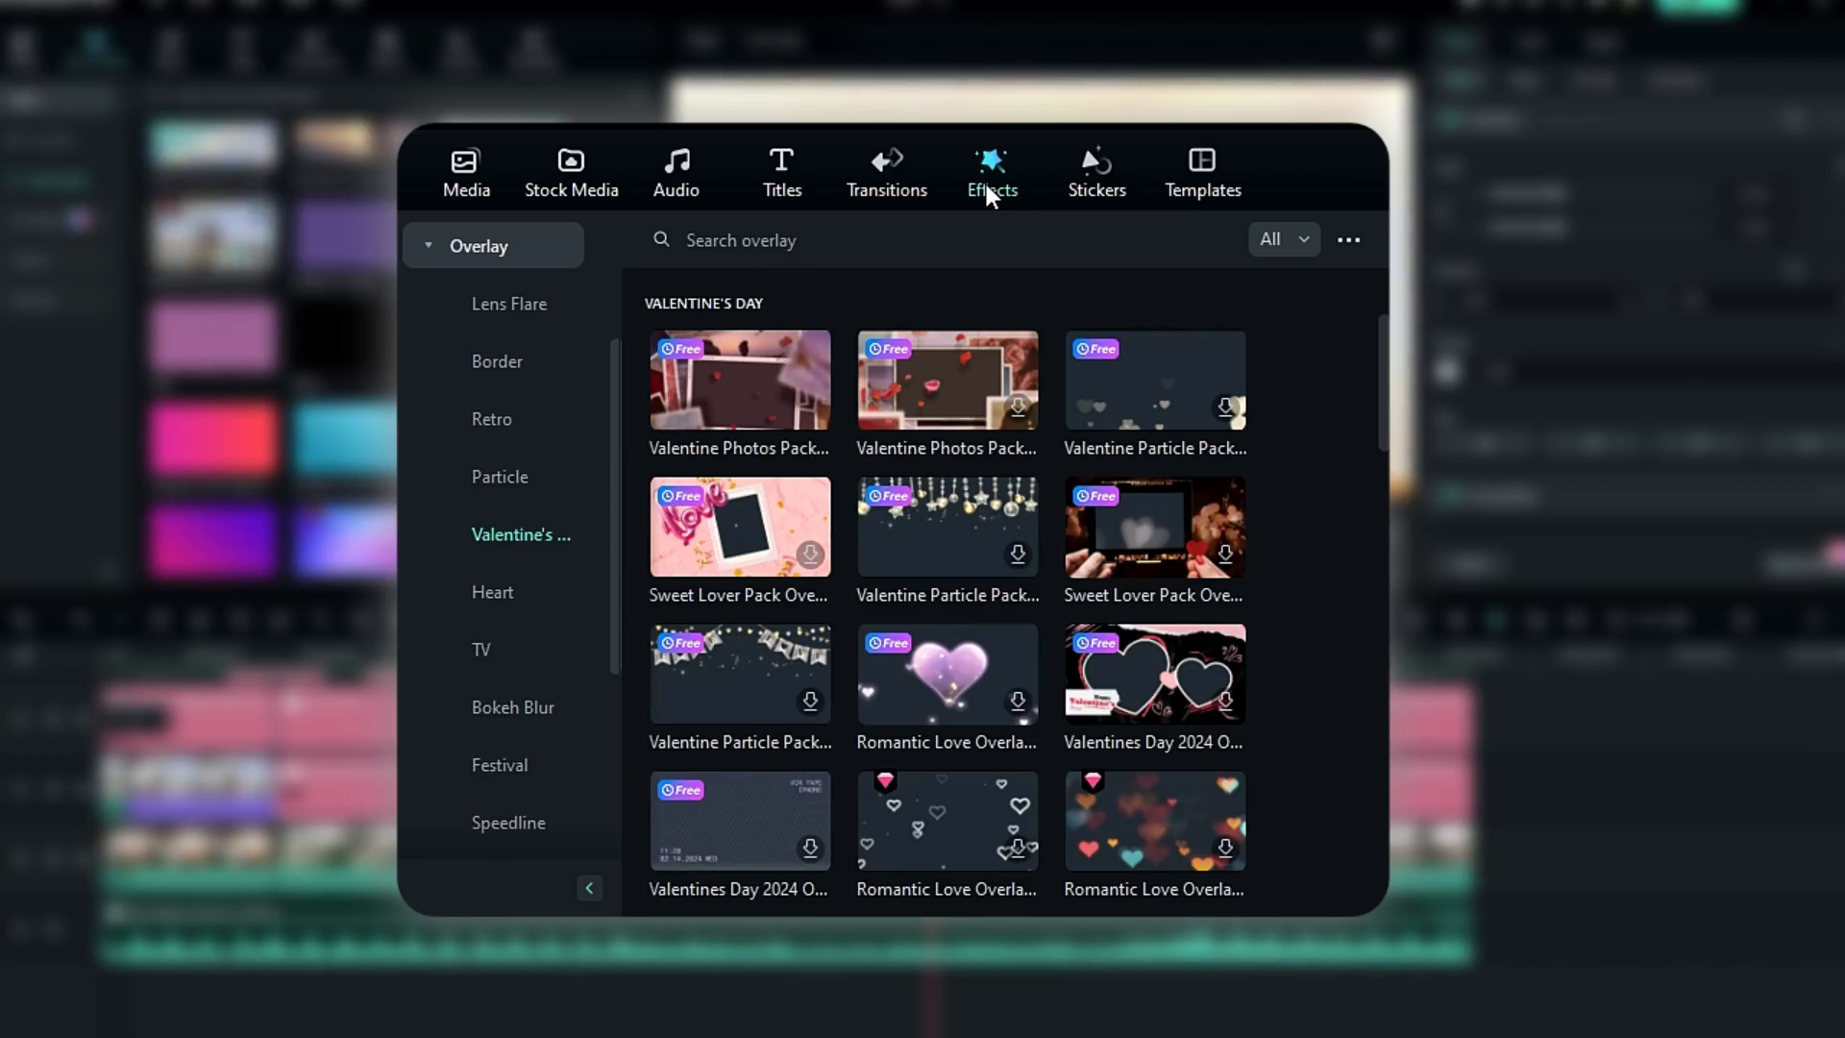
left_click(1203, 173)
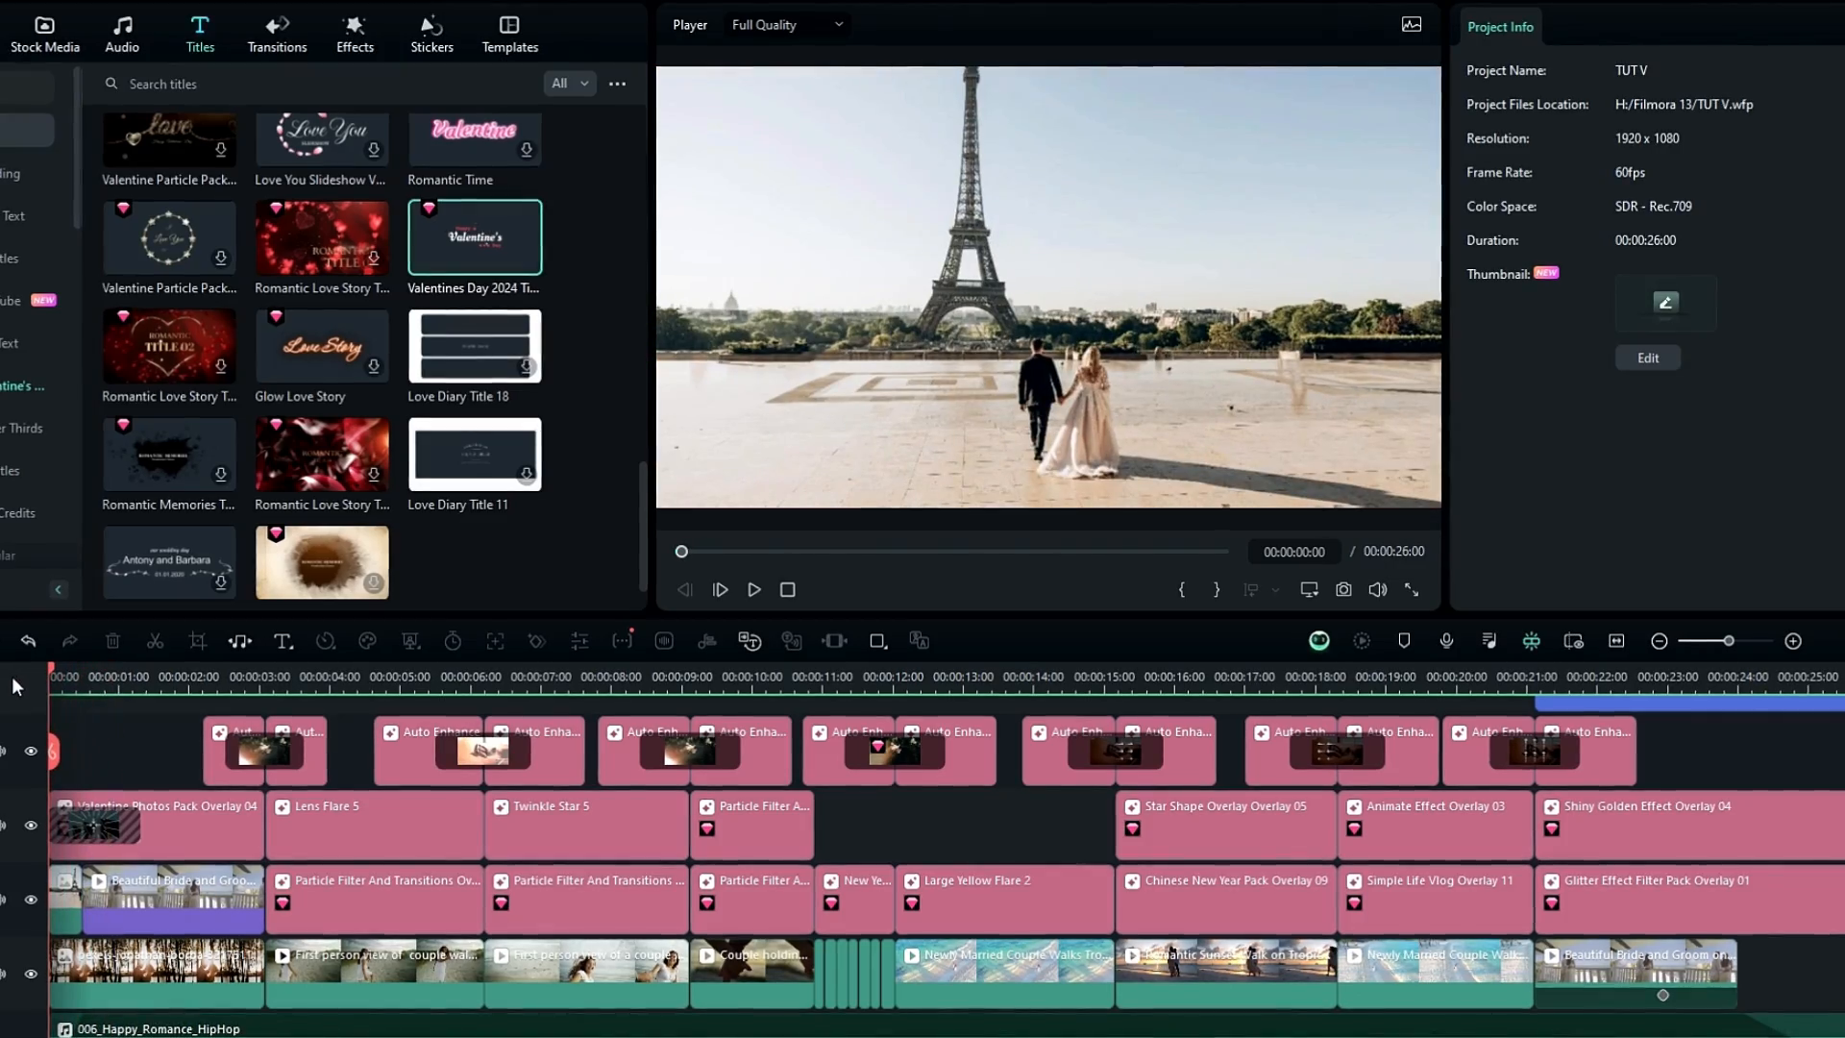
left_click(753, 590)
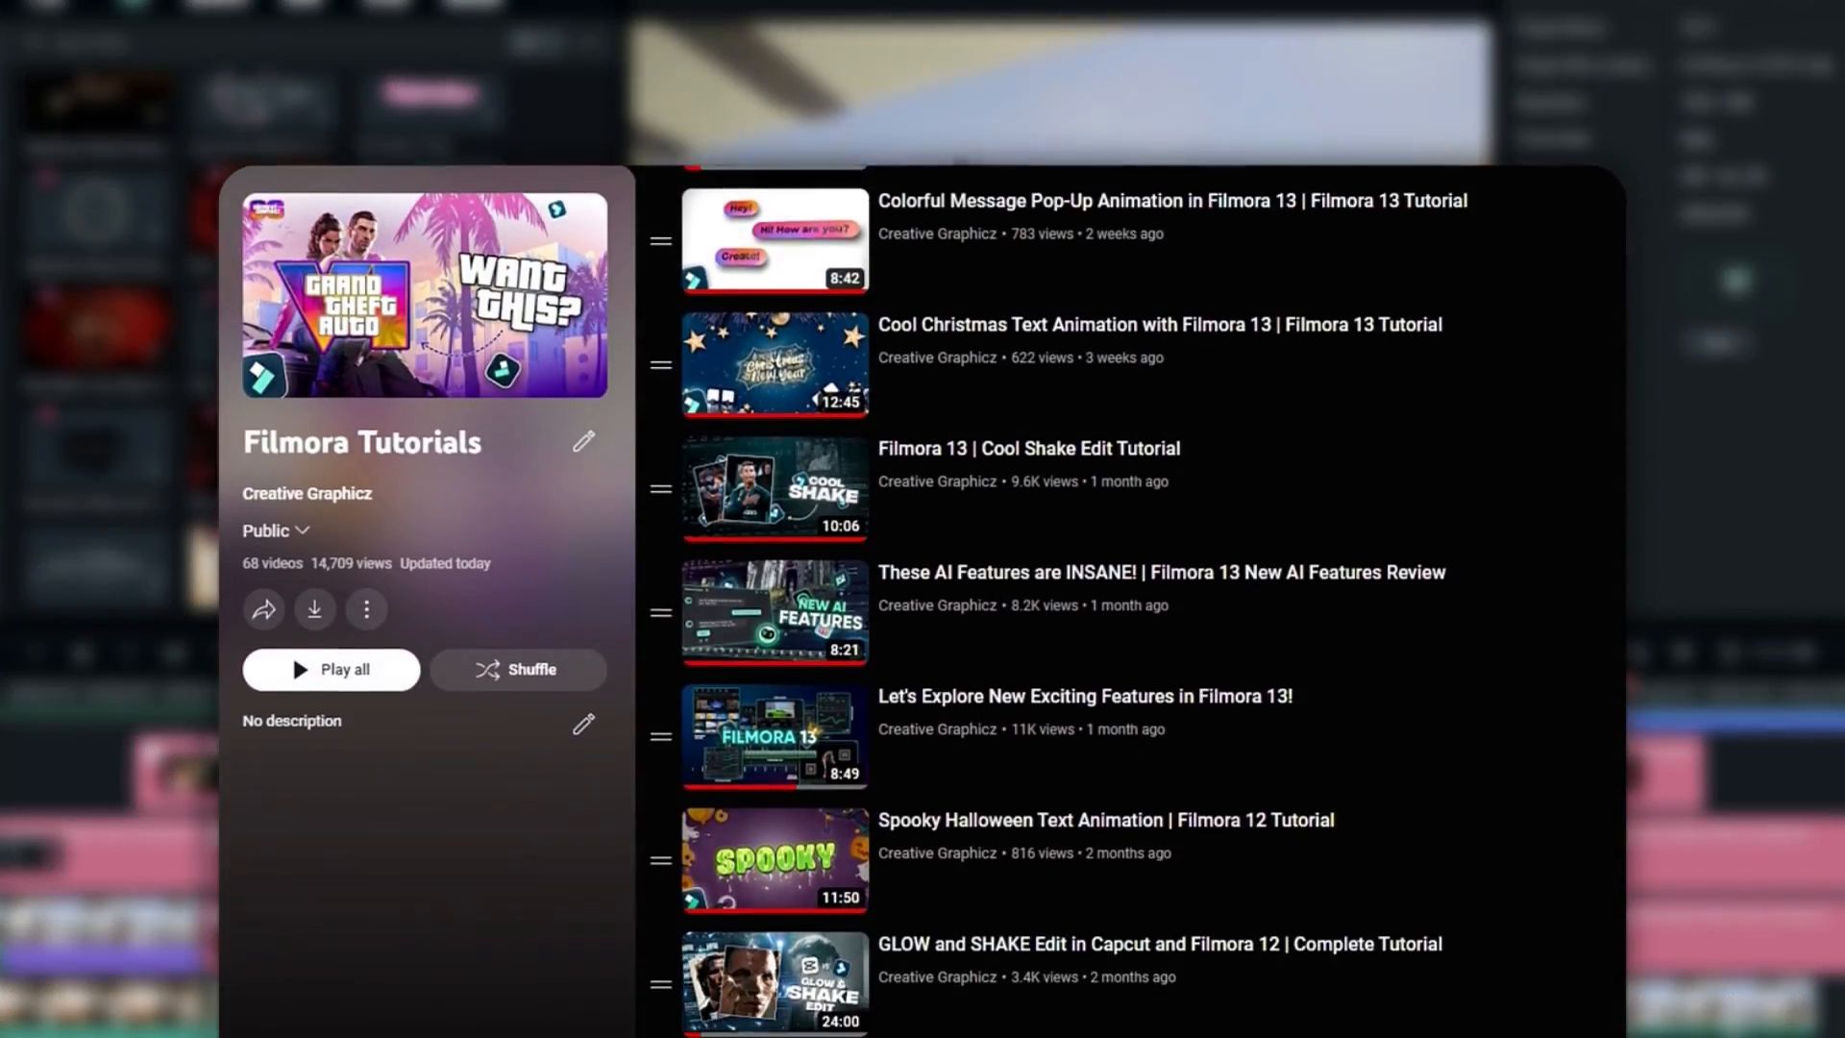
scroll("down", 3)
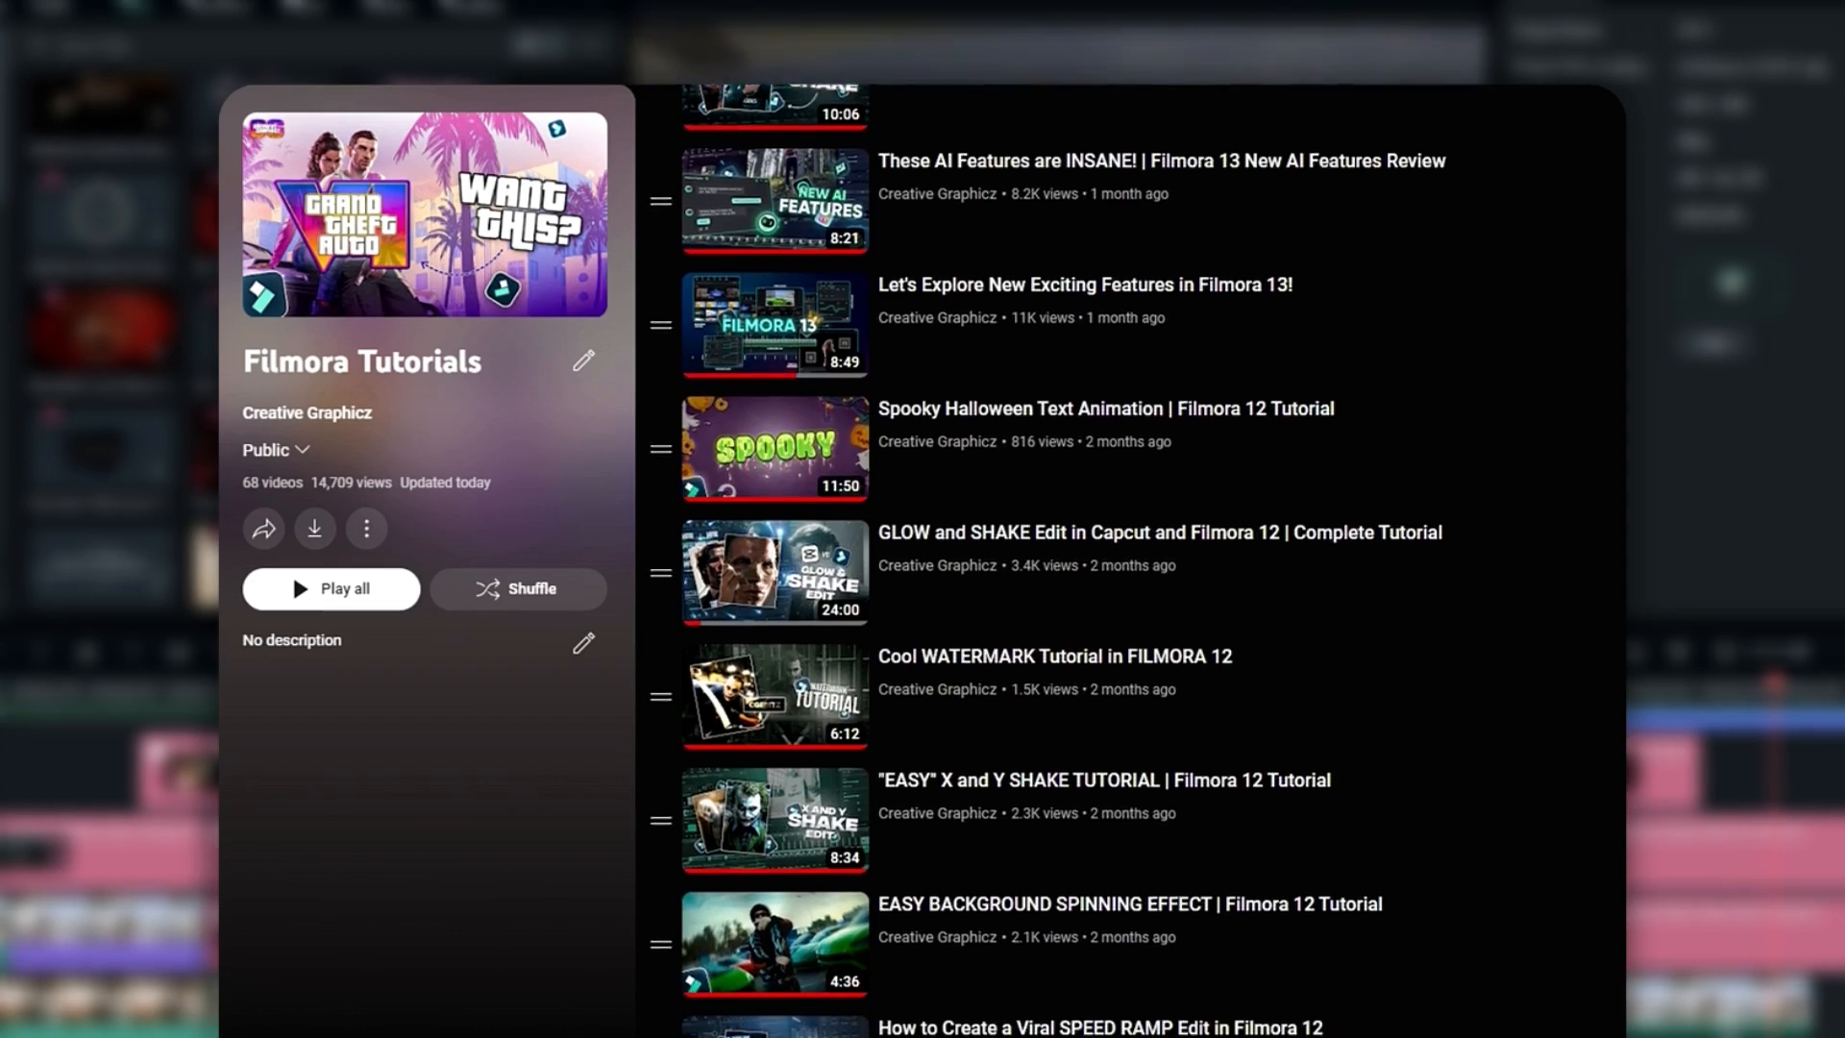
scroll("down", 3)
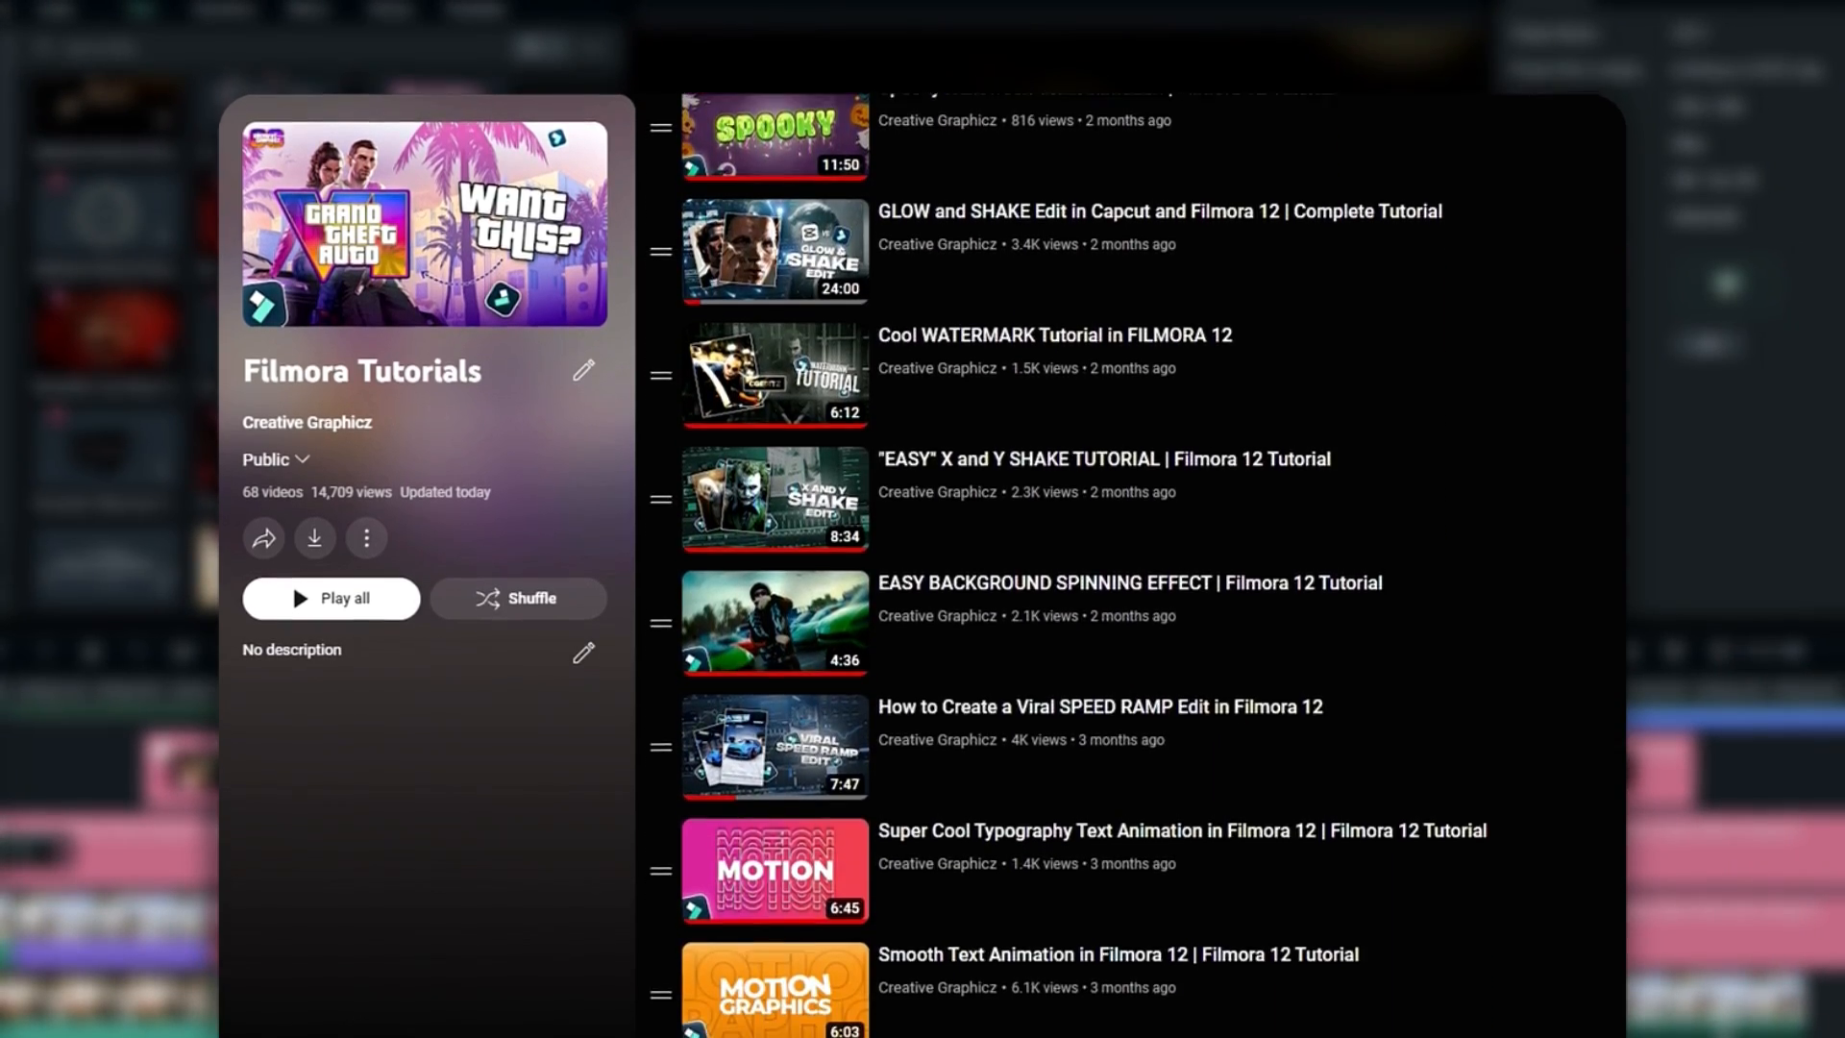
scroll("down", 3)
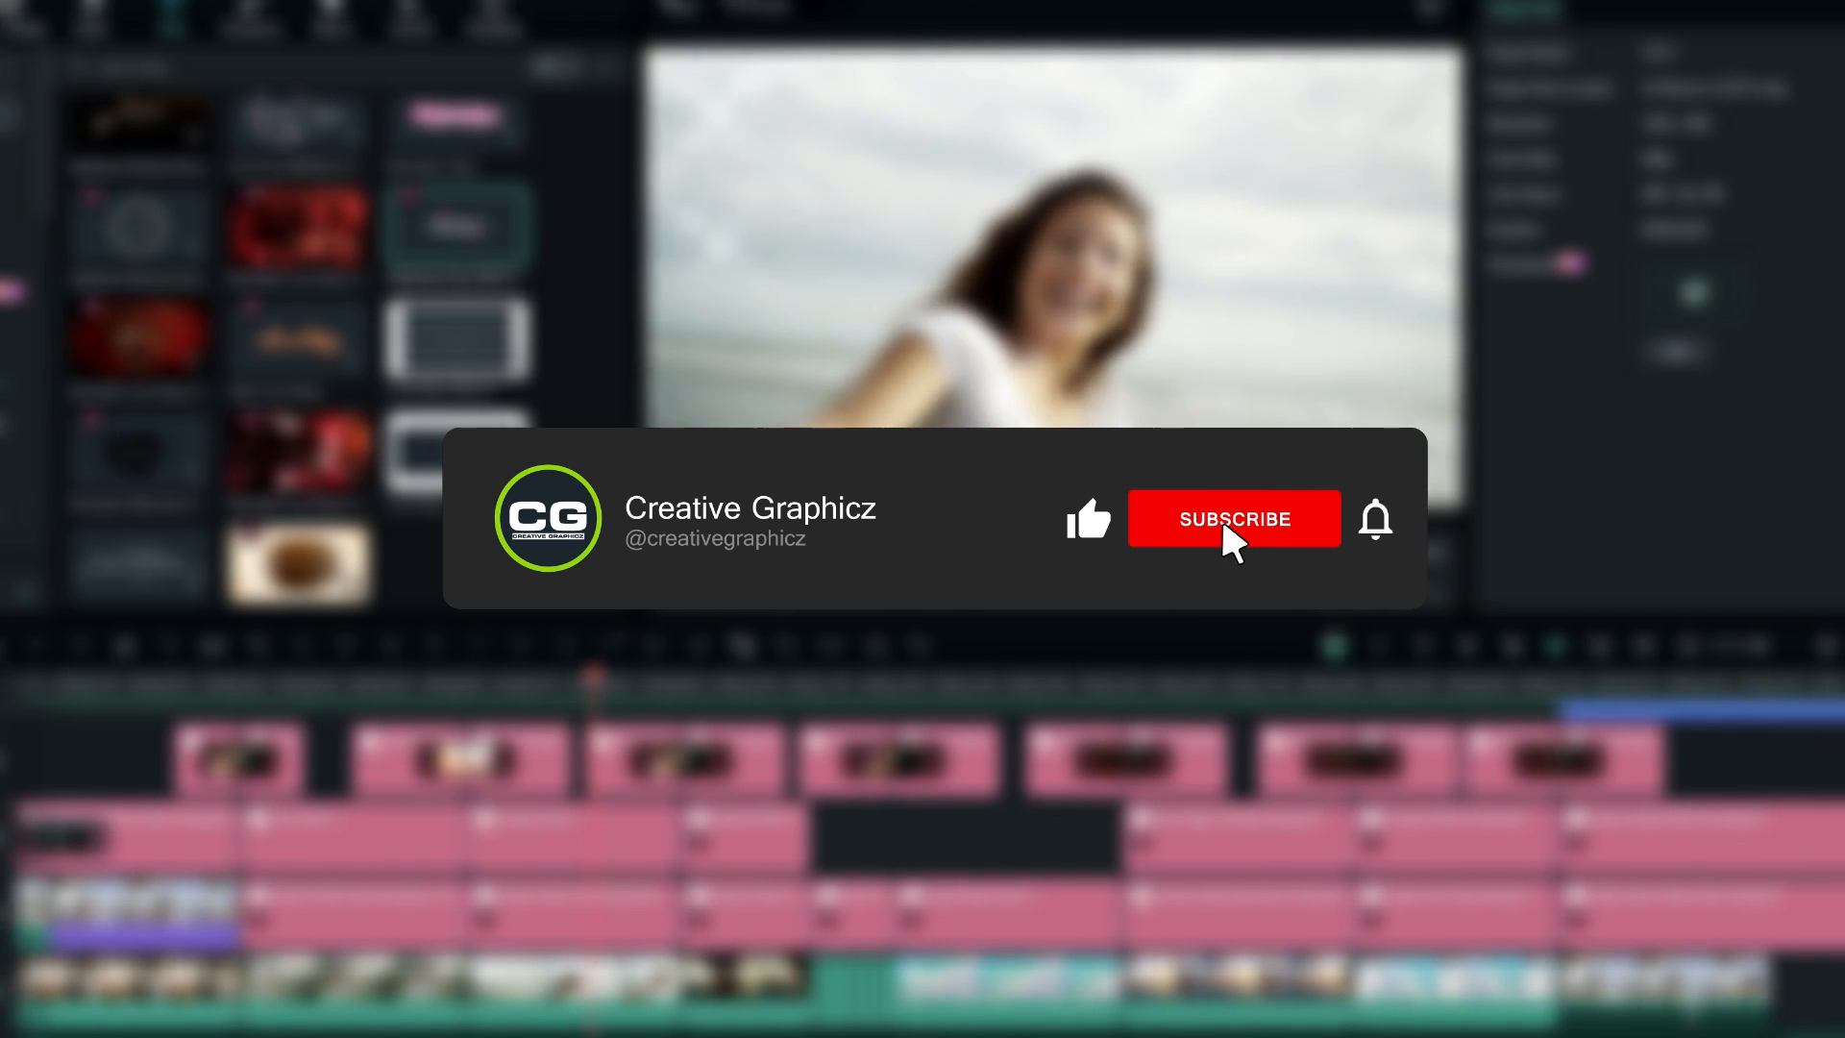
left_click(1233, 519)
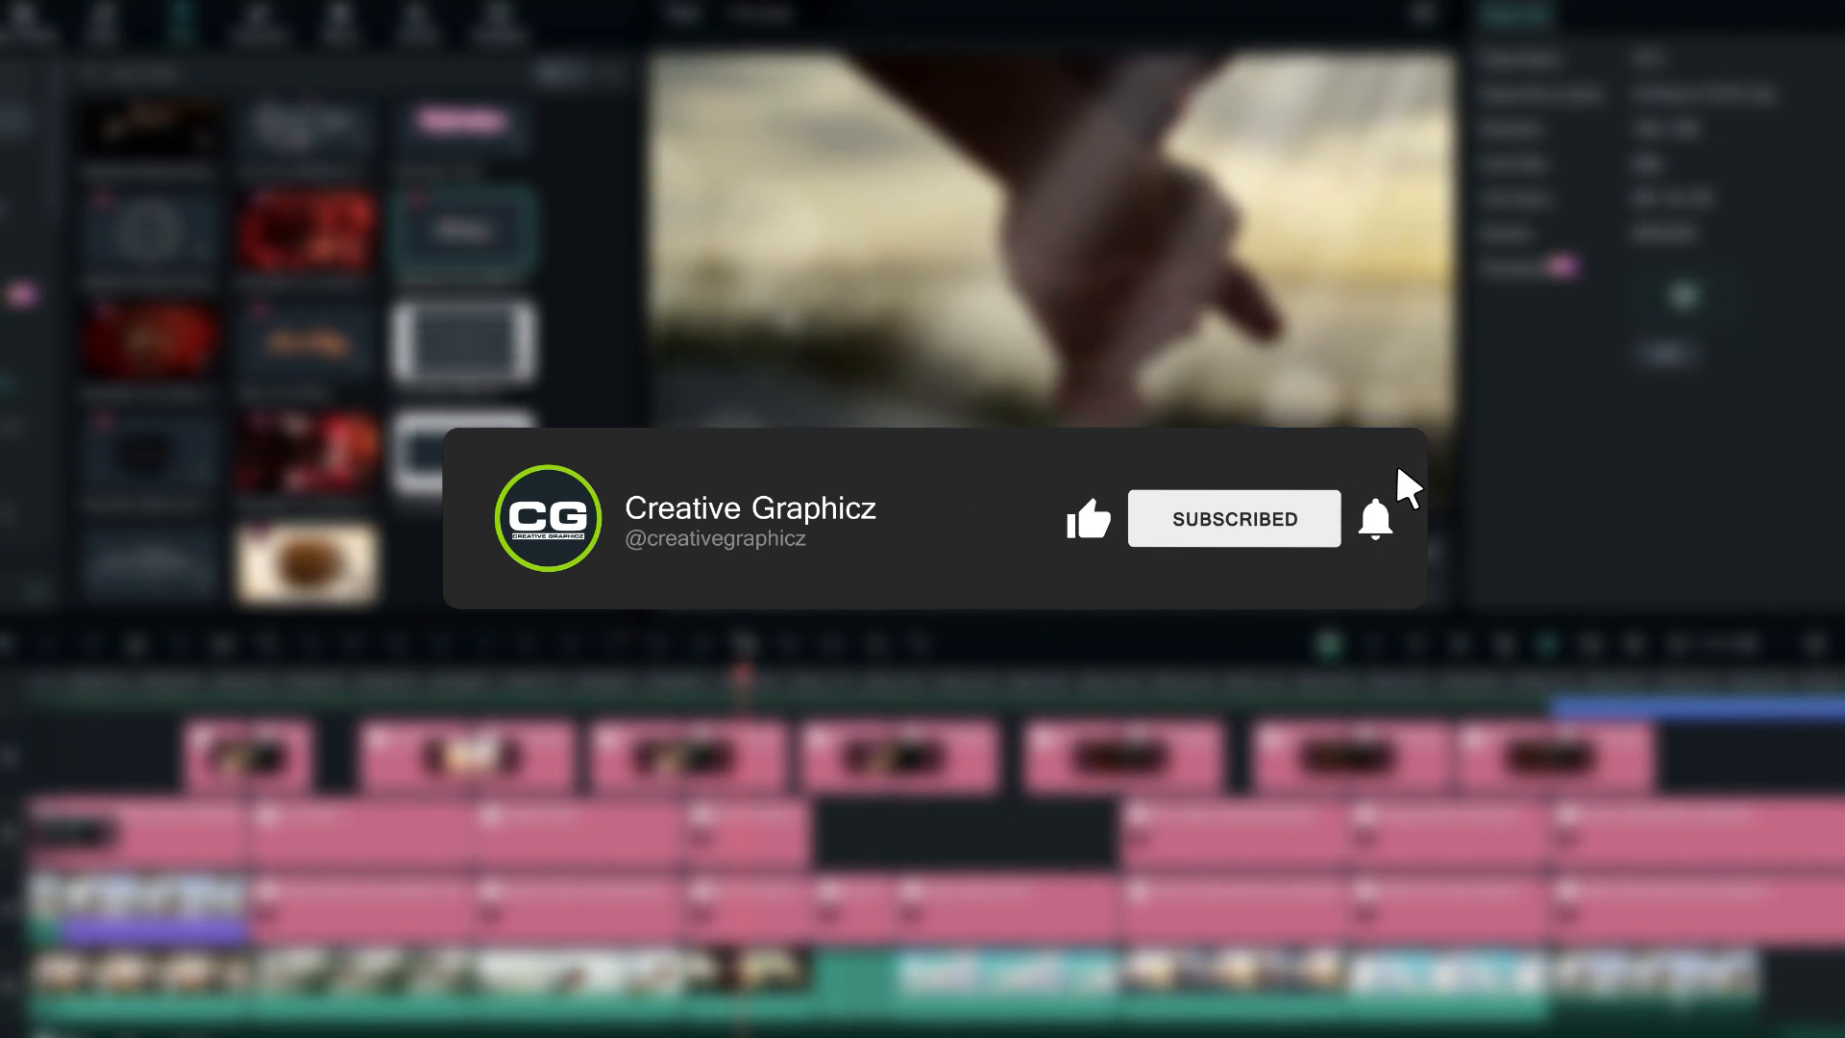